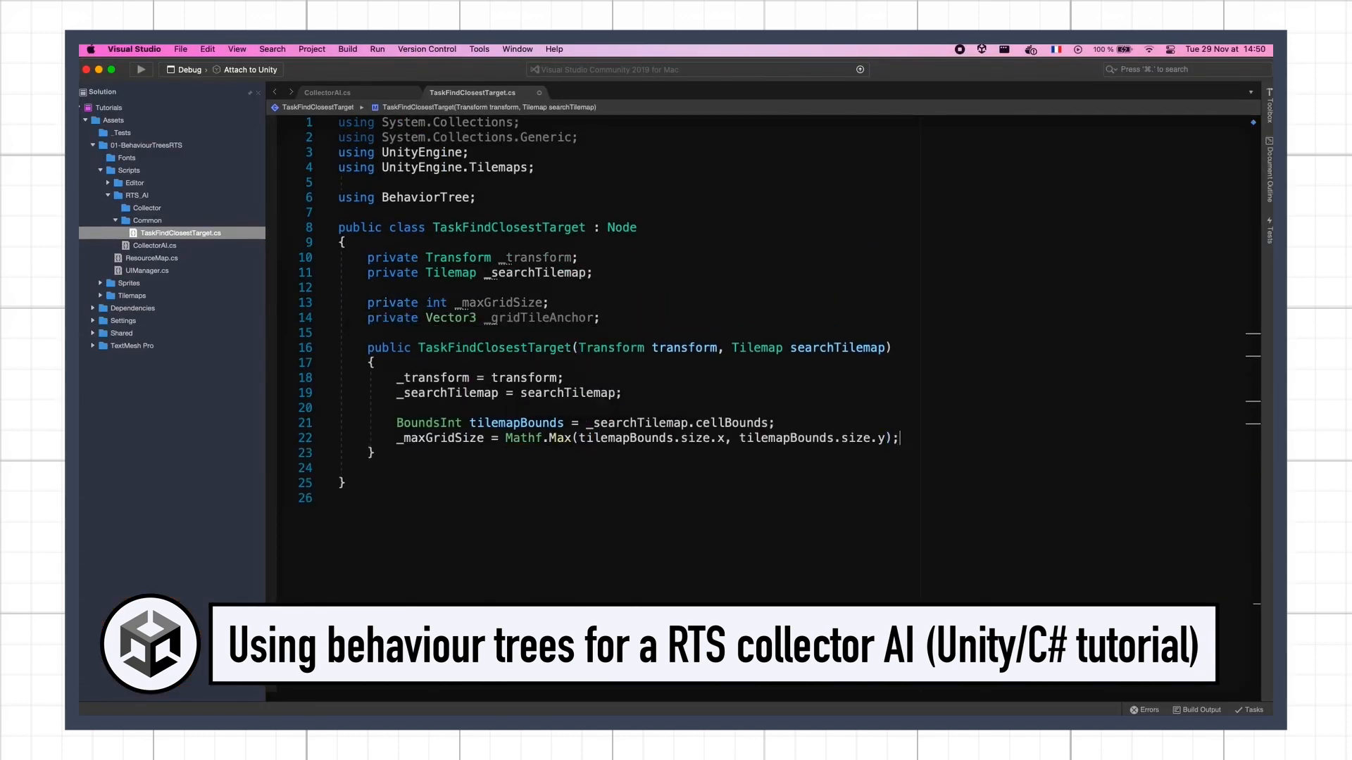
- Attach the DayAndNightCycle script to the MANAGER GameObject and bring up the script
{"action": "scroll", "scroll_direction": "down", "scroll_amount": 3}
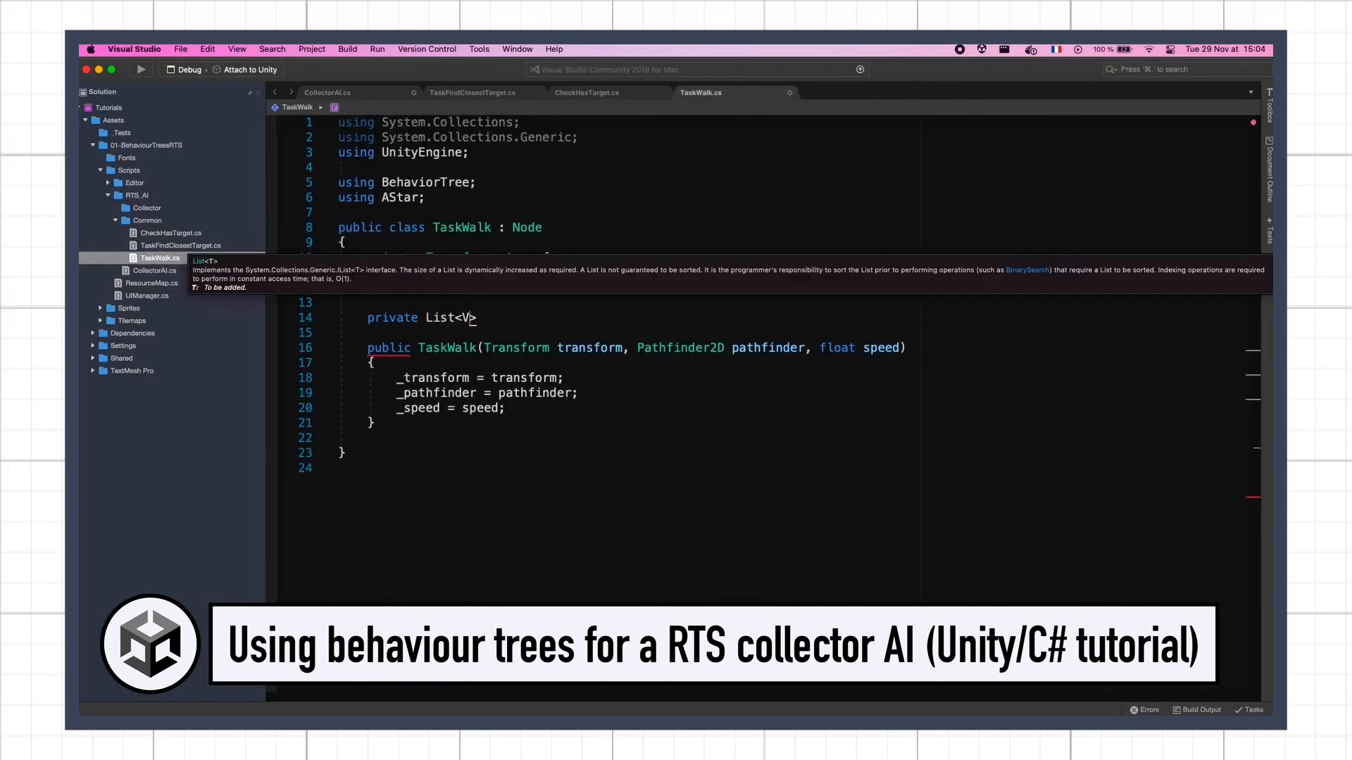
{"action": "scroll", "scroll_direction": "down", "scroll_amount": 3}
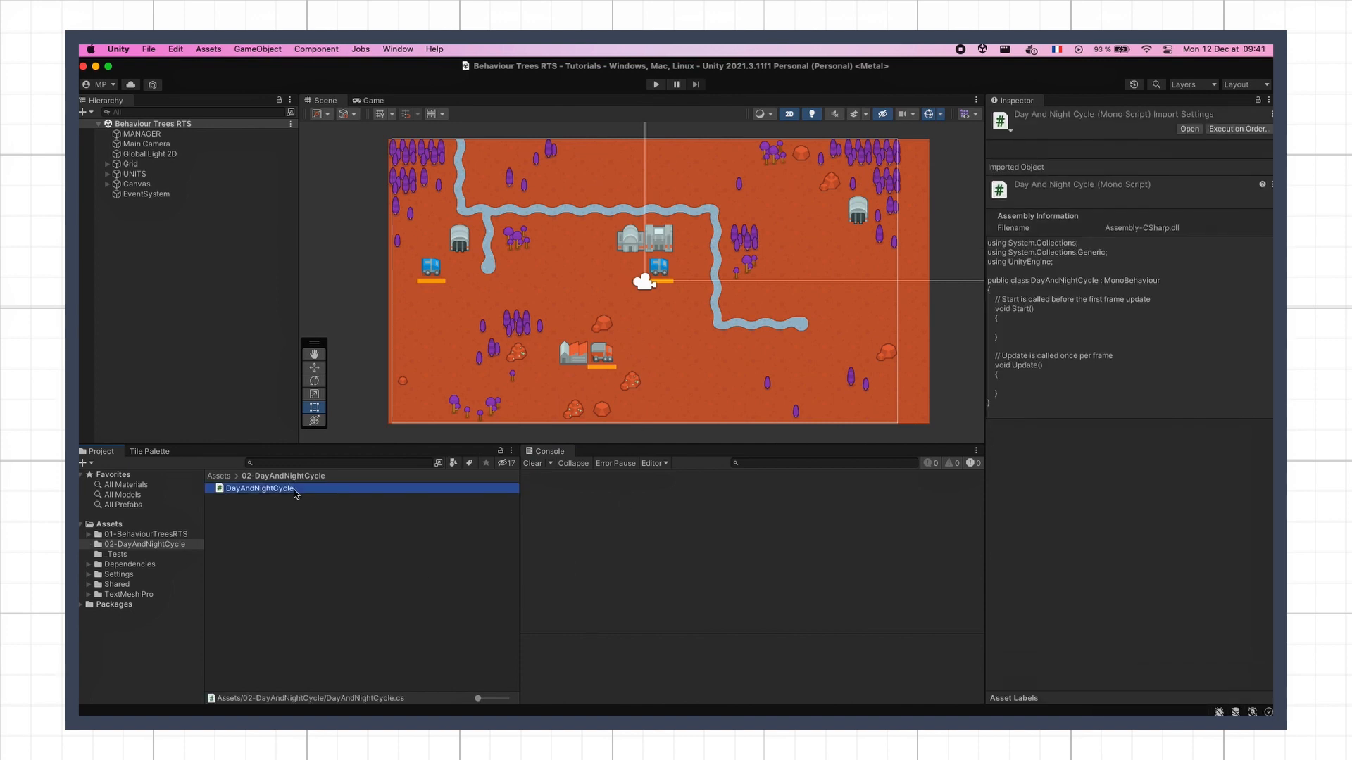
{"action": "left_click", "coordinate": [139, 134]}
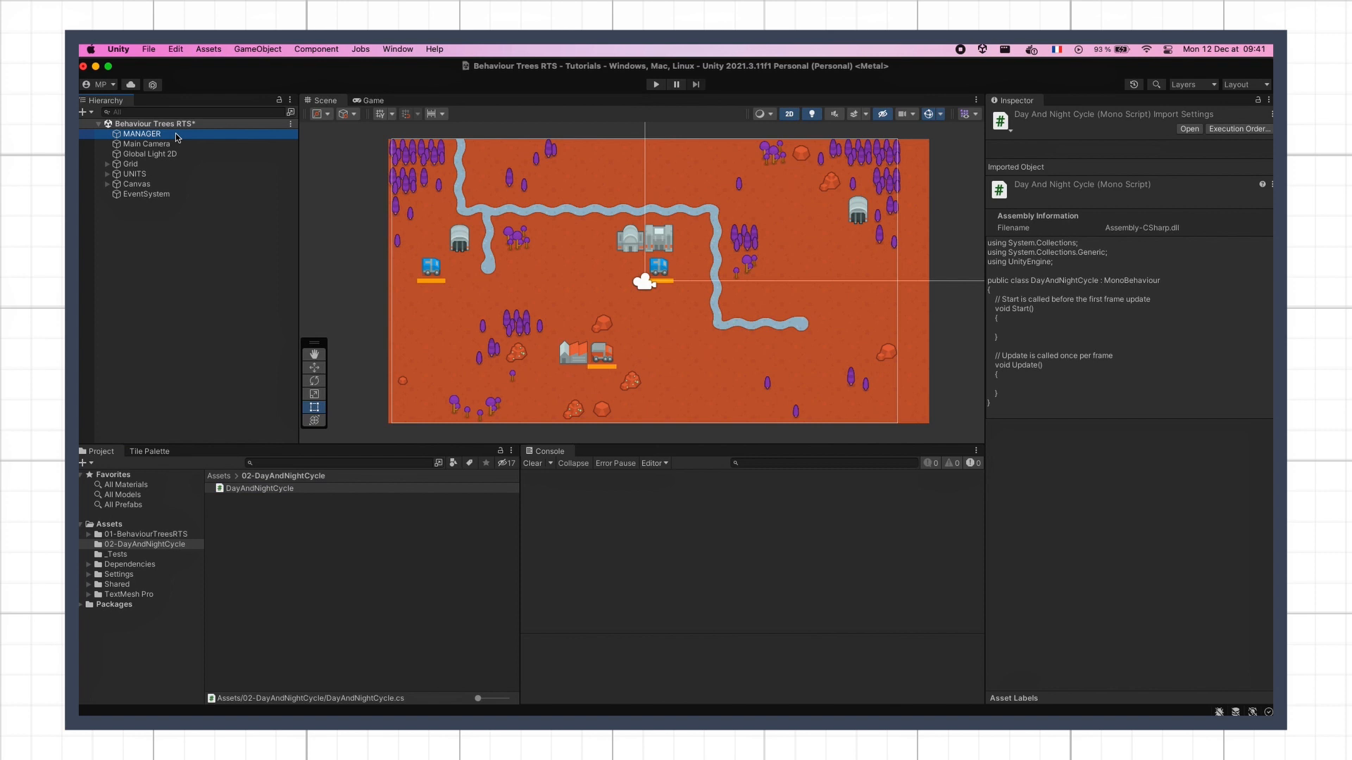
{"action": "left_click", "coordinate": [141, 133]}
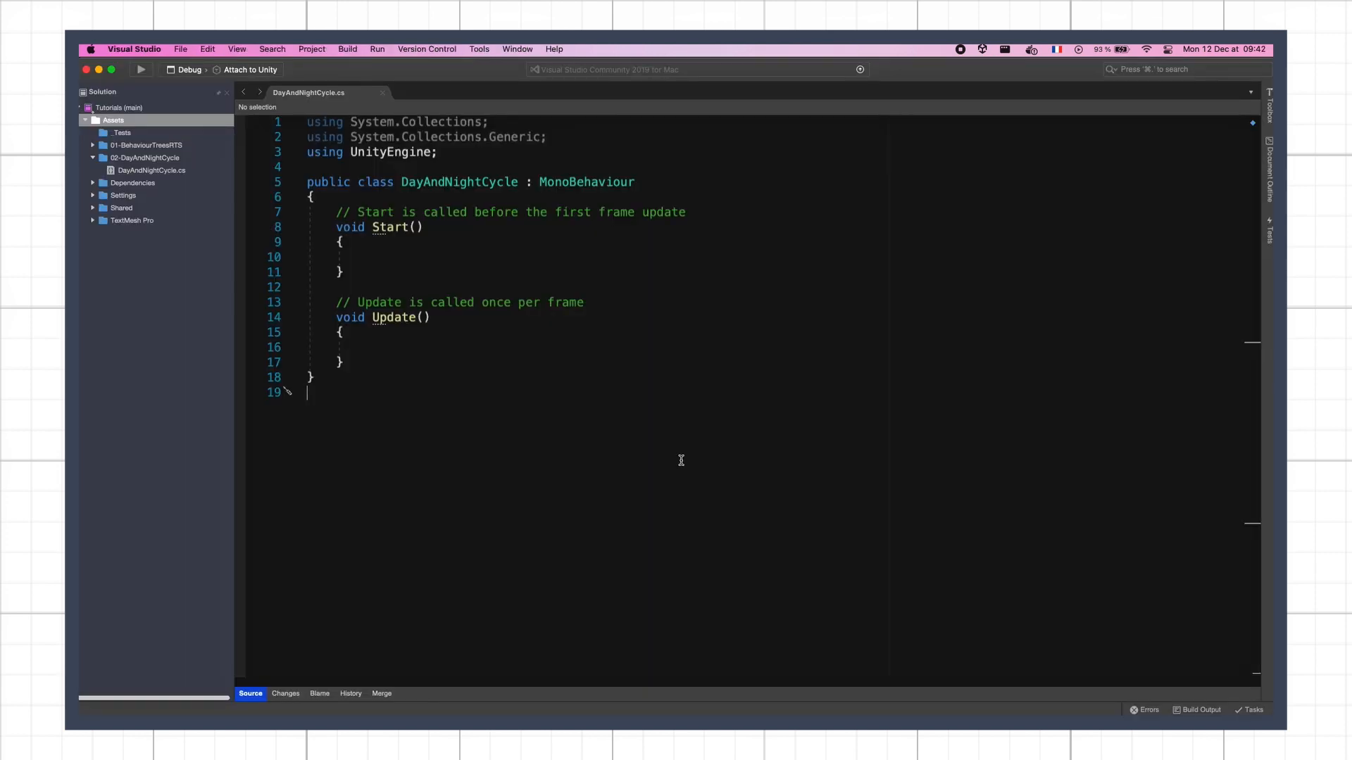
- Declare a [System.Serializable] public struct DayAndNightMark with a public float timeRatio field
{"action": "type", "text": "public struct DayAndNightMark"}
{"action": "type", "text": "[S"}
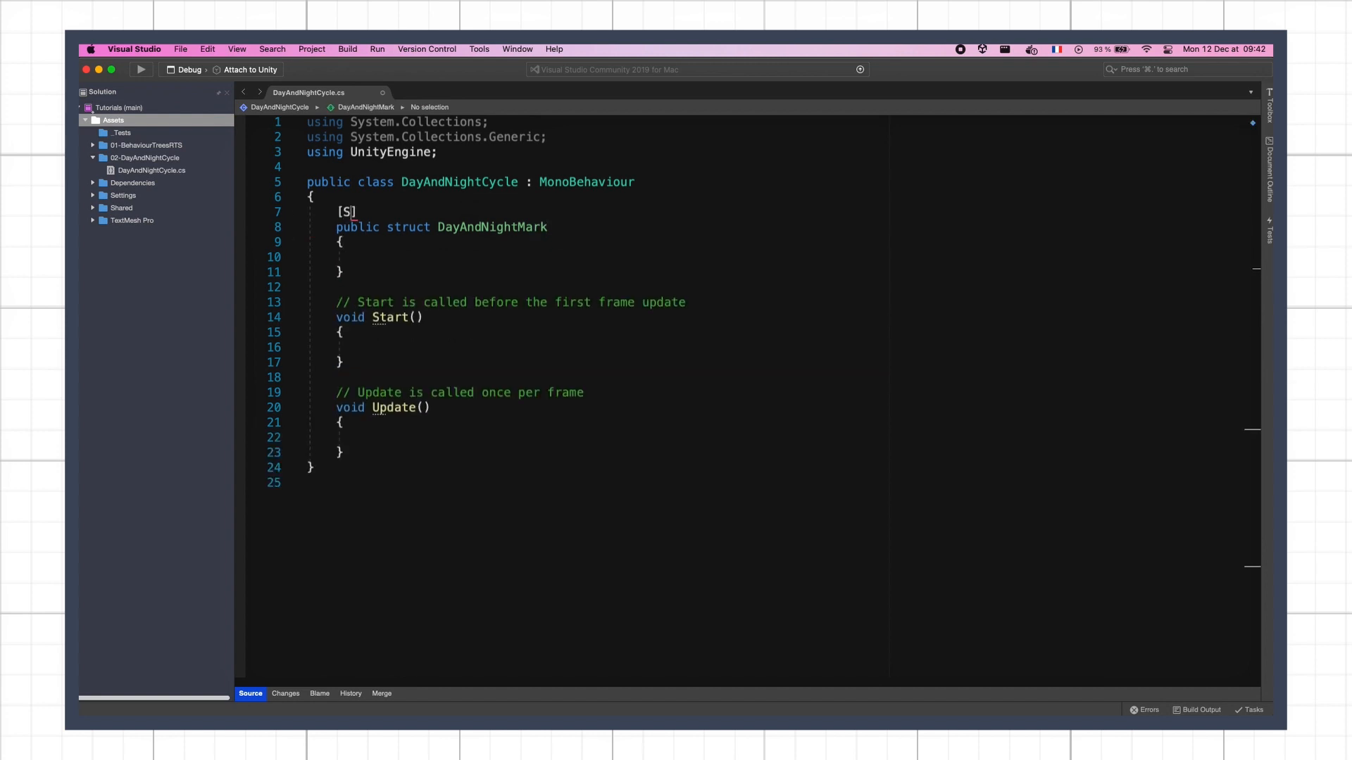
{"action": "type", "text": "ystem.Serializable"}
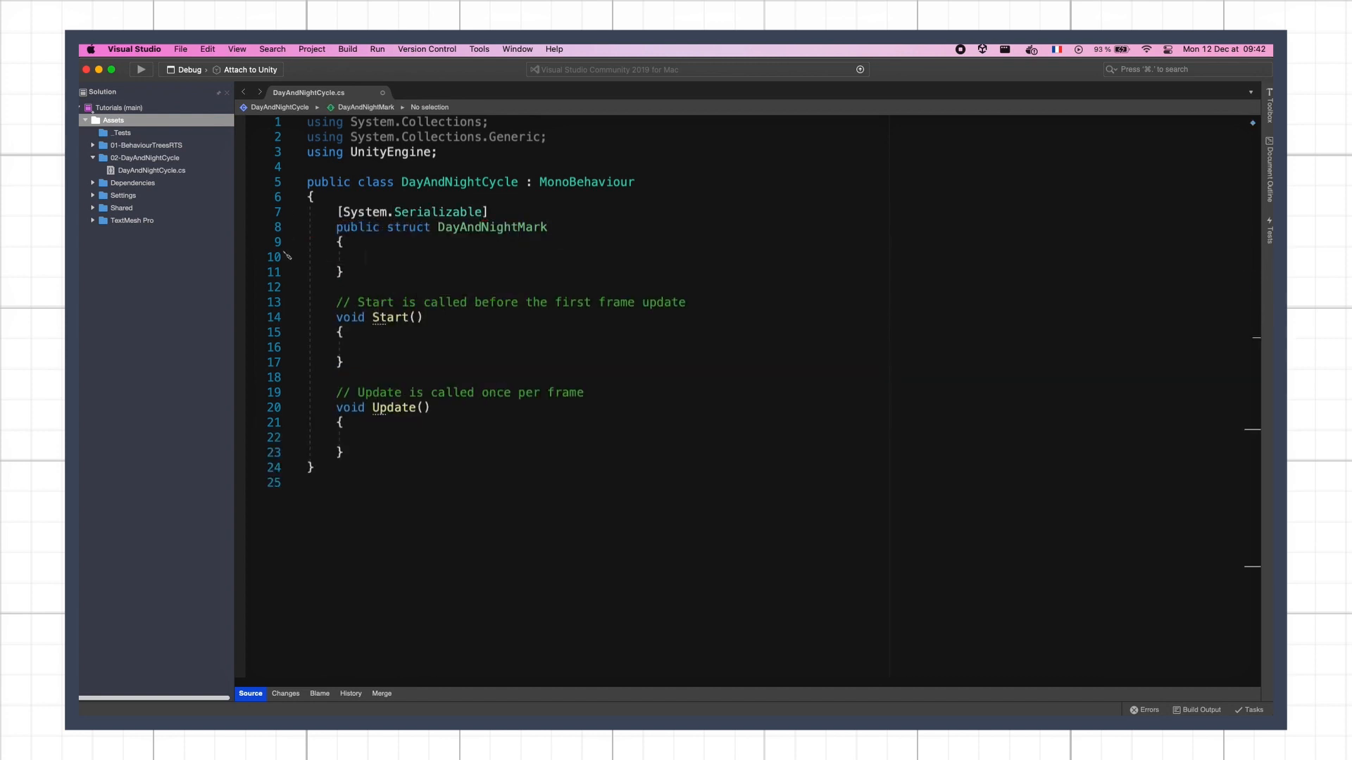
{"action": "type", "text": "public float ti"}
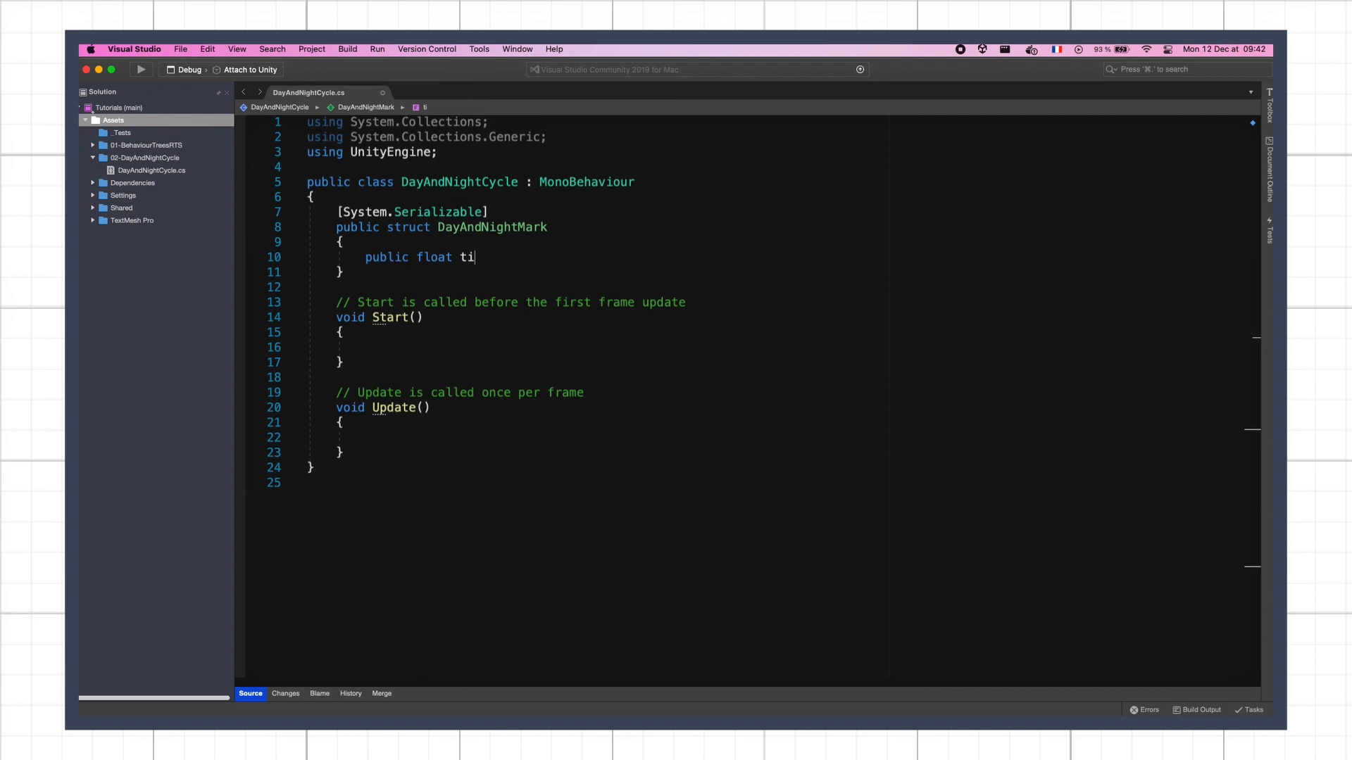
{"action": "type", "text": "meRatio;"}
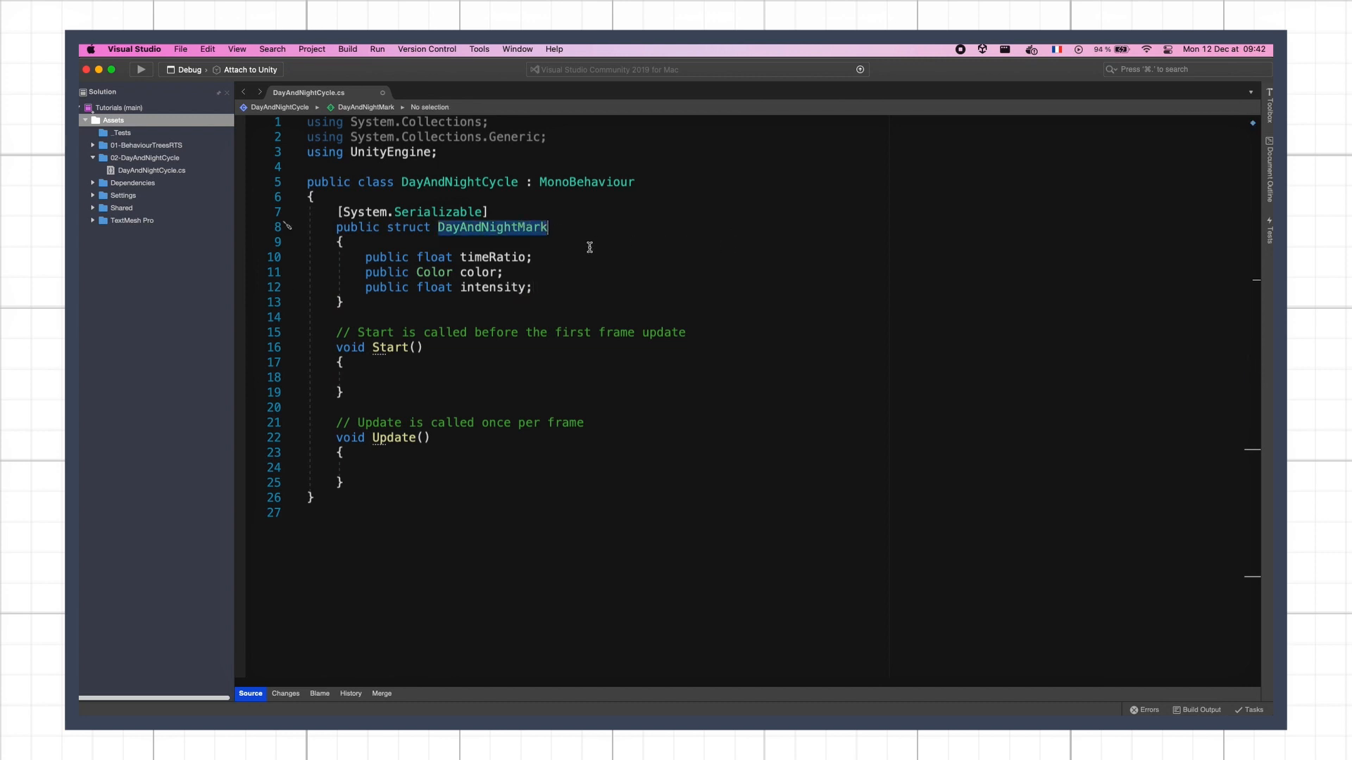
- Declare a serialized private DayAndNightMark[] _marks array and set the third mark's time ratio to 0.5
{"action": "type", "text": "private"}
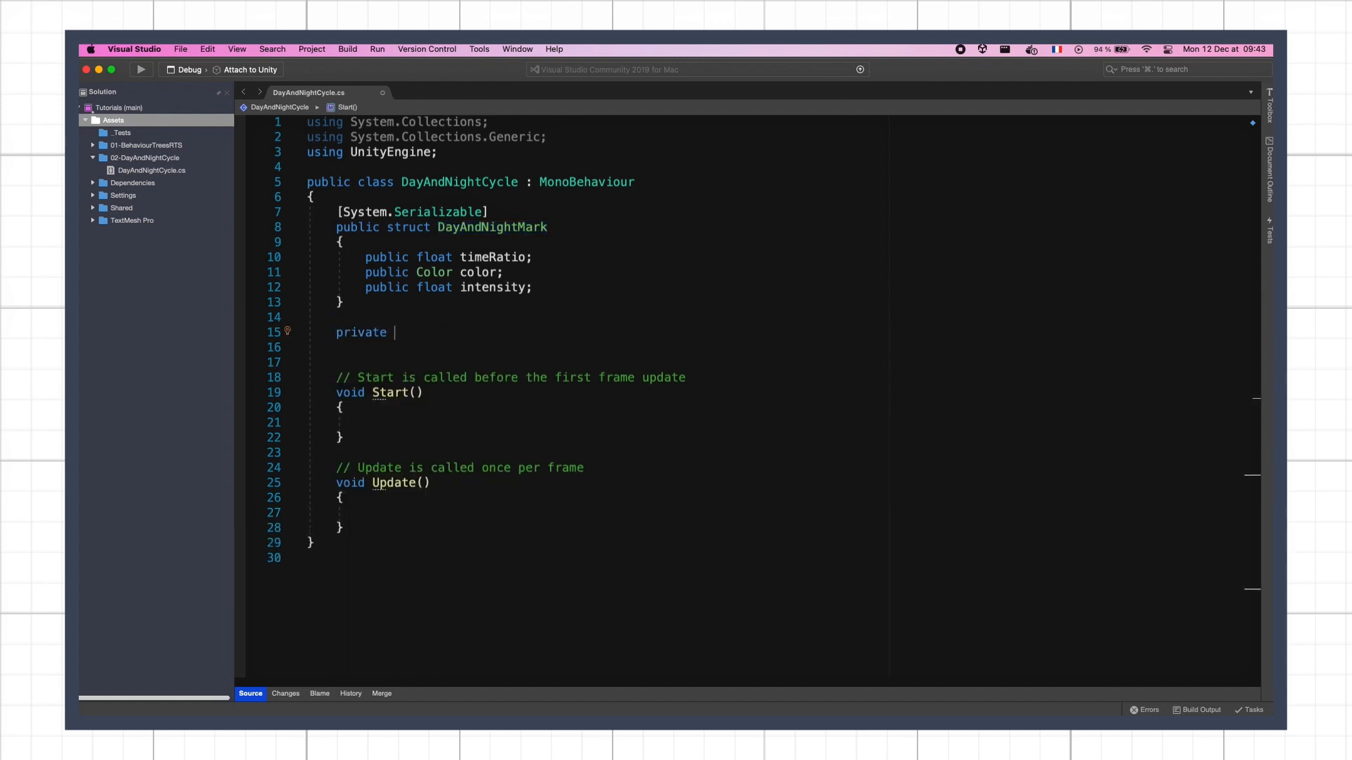
{"action": "type", "text": "DayAndNightMark[] _marks;"}
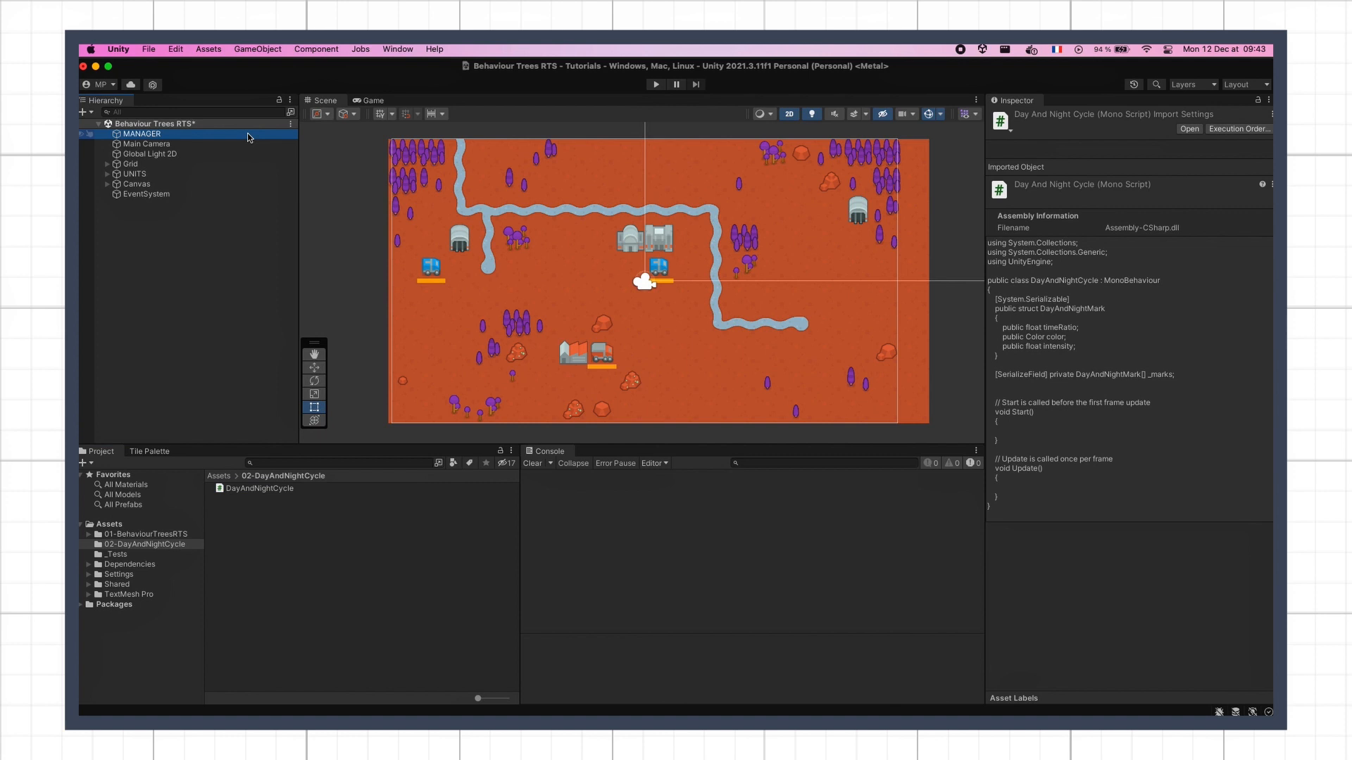
{"action": "left_click", "coordinate": [141, 134]}
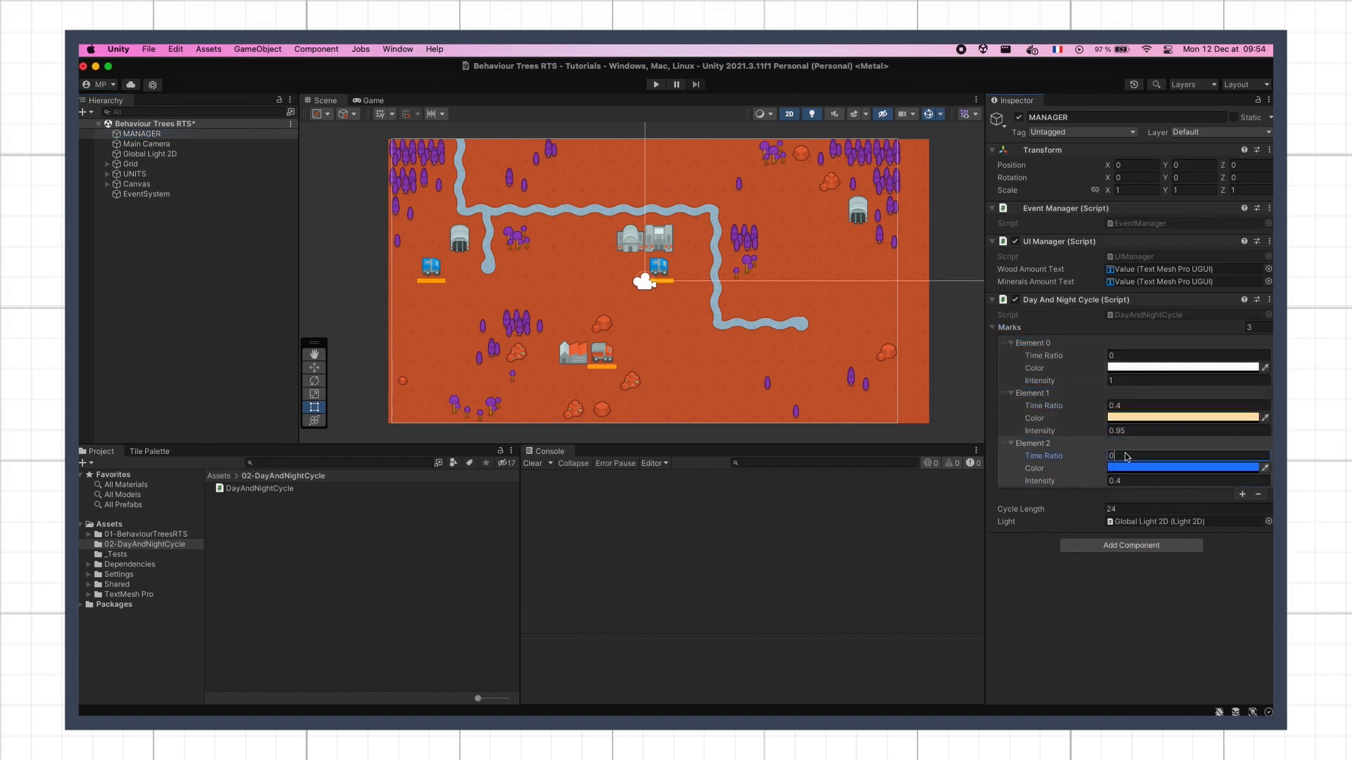
{"action": "type", "text": "0.5"}
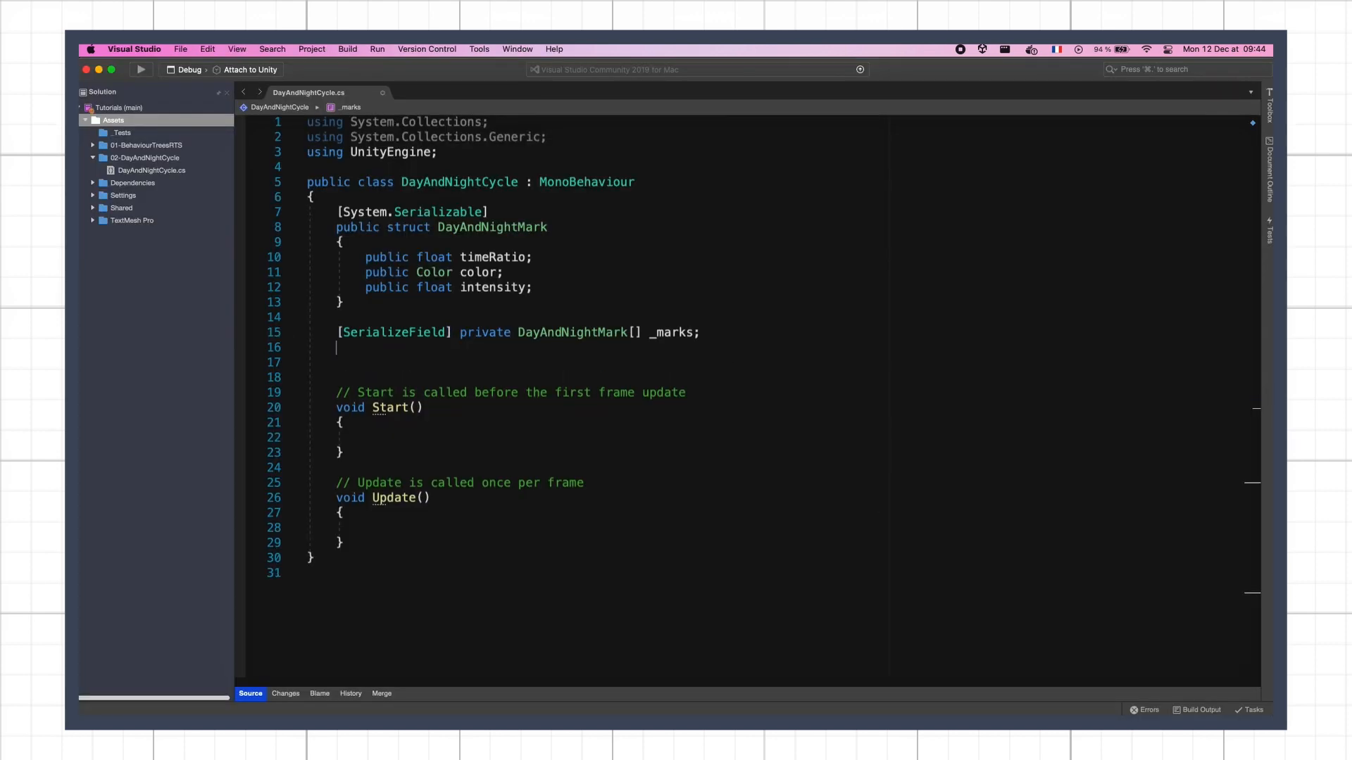
- Declare a serialized private float _cycleLength defaulting to 24, commented as in seconds
{"action": "type", "text": "[SerializeField] private"}
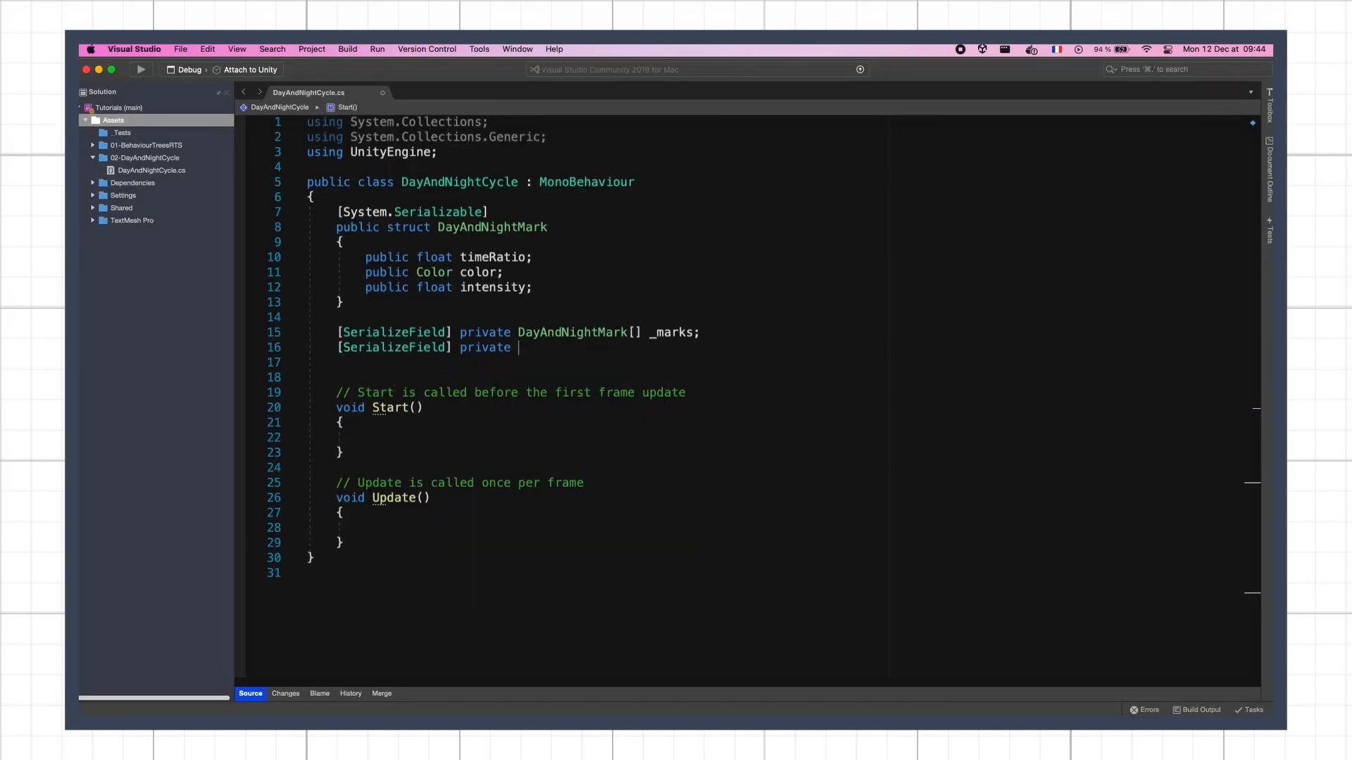
{"action": "type", "text": "float _cycleLength = 24; // in s"}
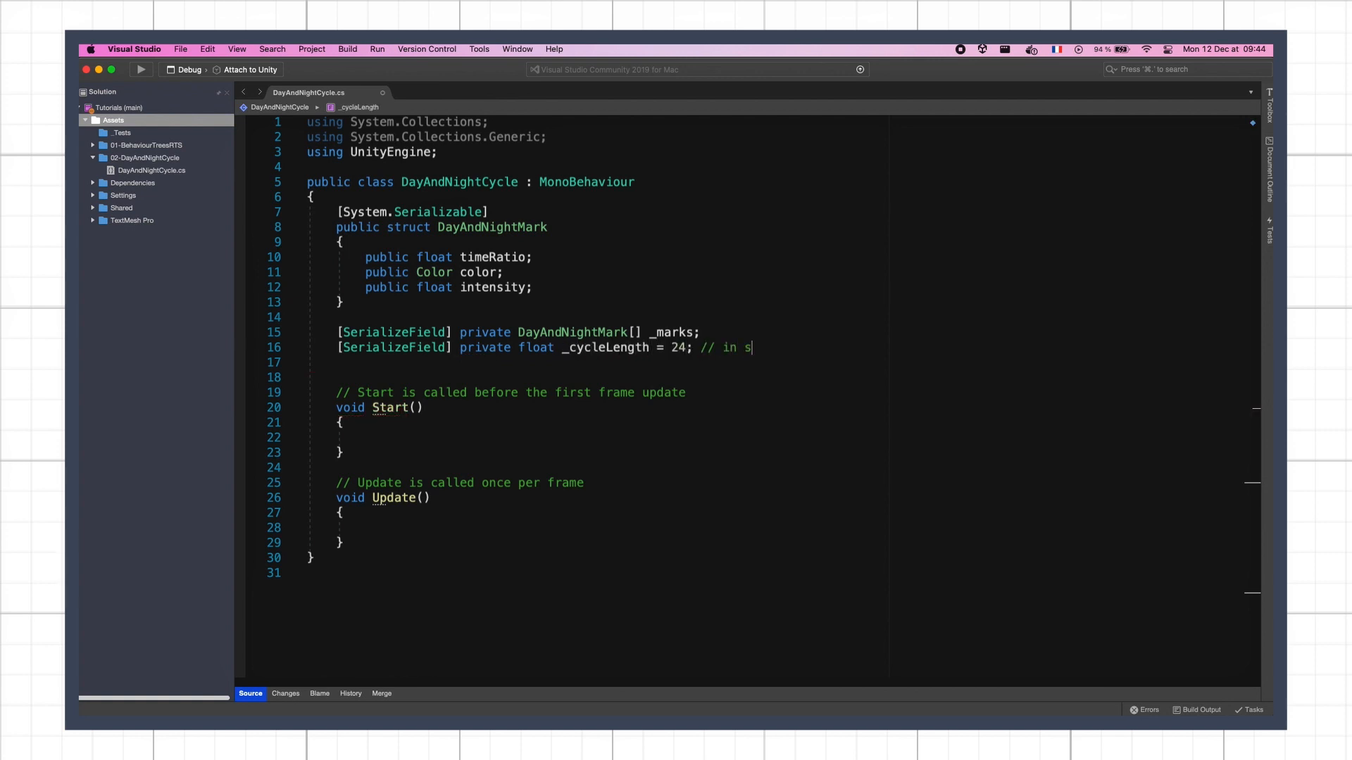
{"action": "type", "text": "econds"}
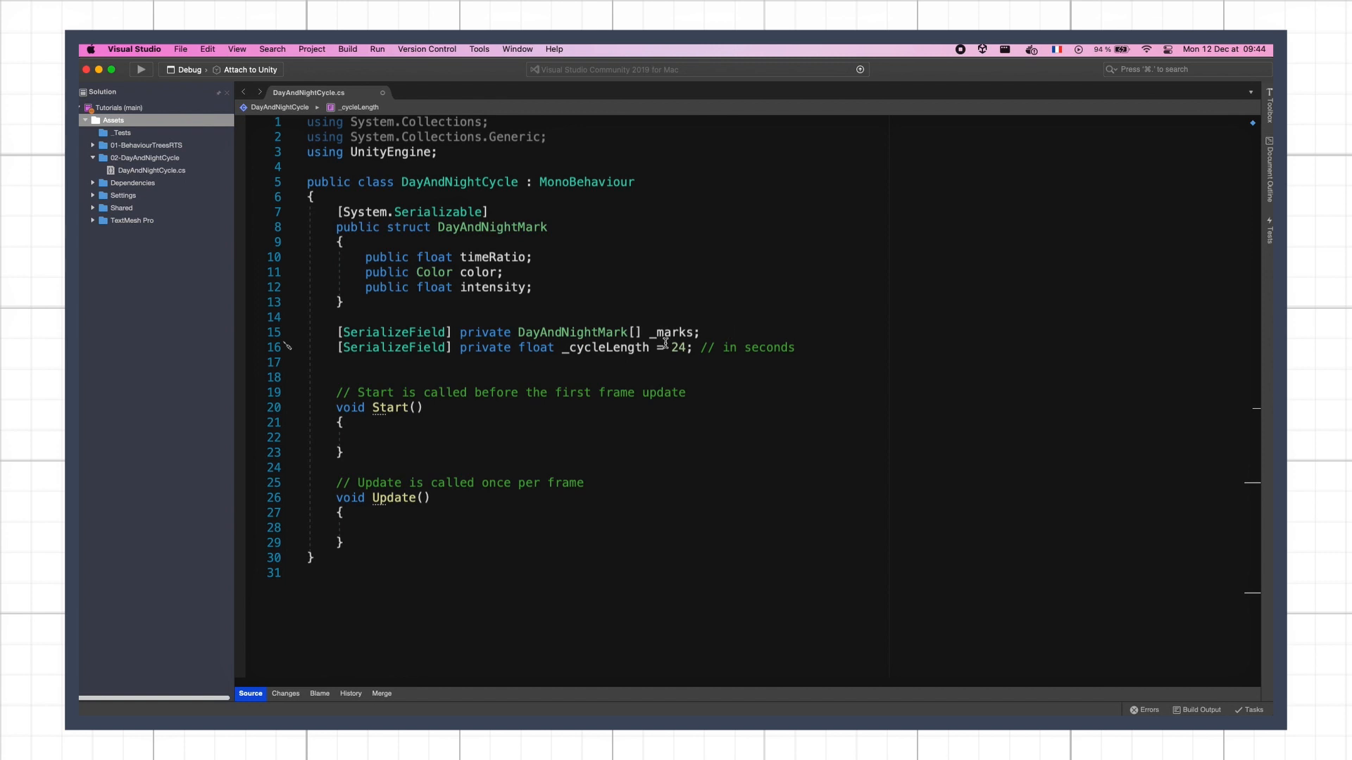
{"action": "double_click", "coordinate": [677, 347]}
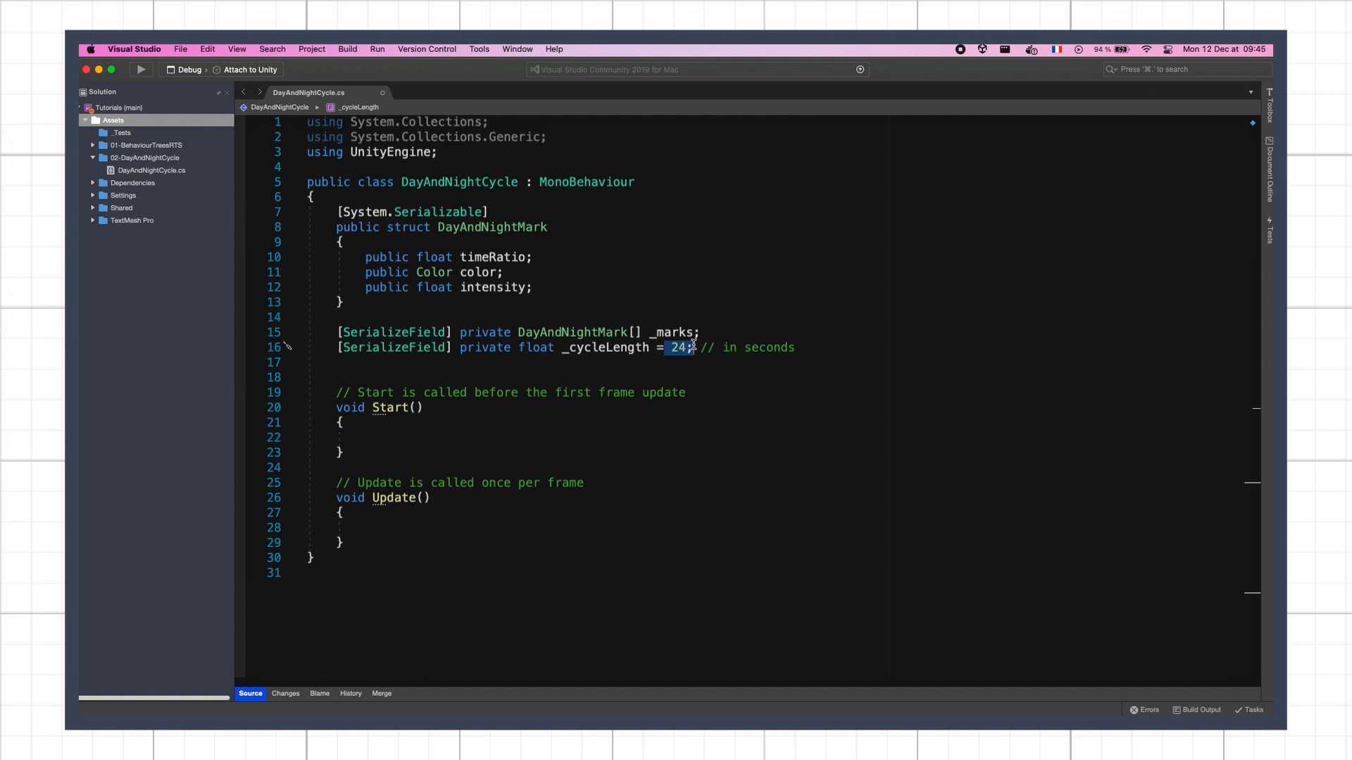
{"action": "left_click", "coordinate": [795, 347]}
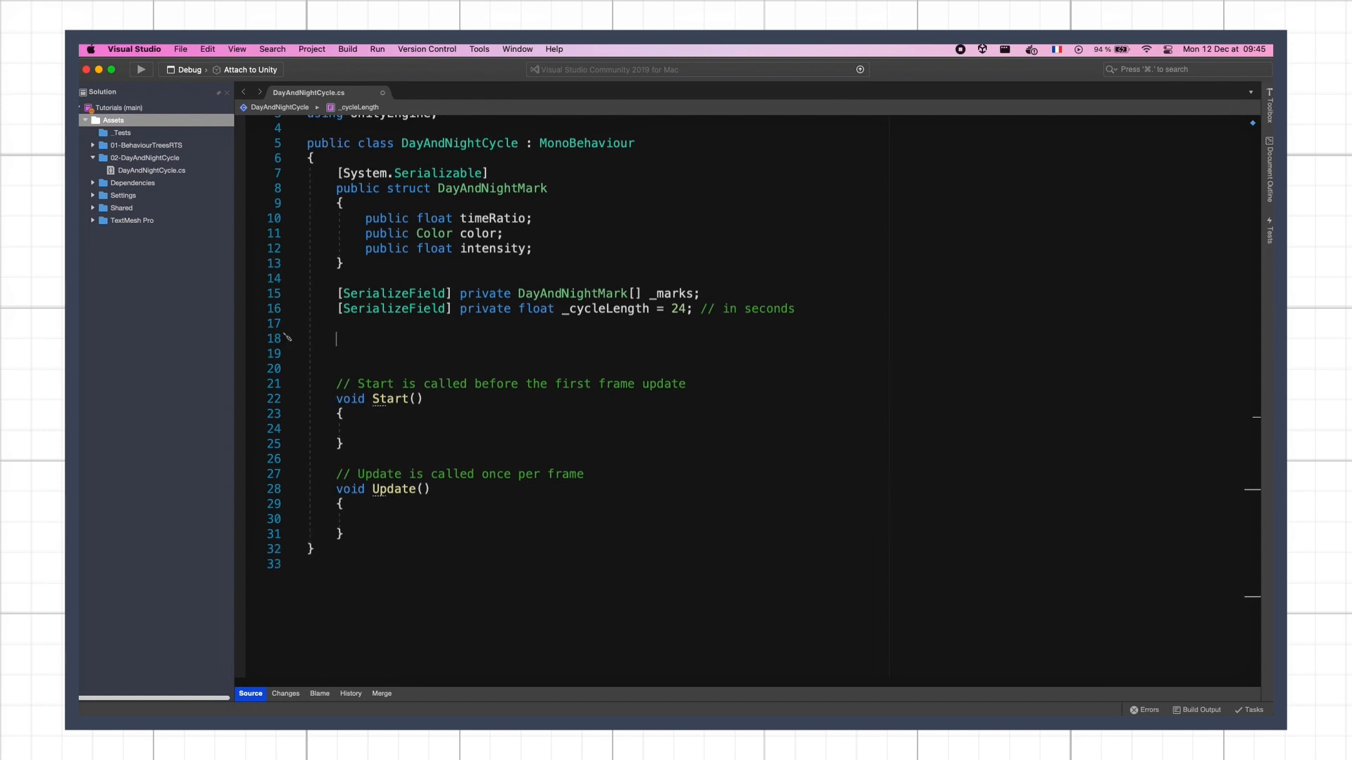
- Declare private fields _currentMarkIndex, _nextMarkIndex, _currentCycleTime, _currentMarkTime and _nextMarkTime
{"action": "type", "text": "private int _currentMarkIndex, _nextMarkIndex;"}
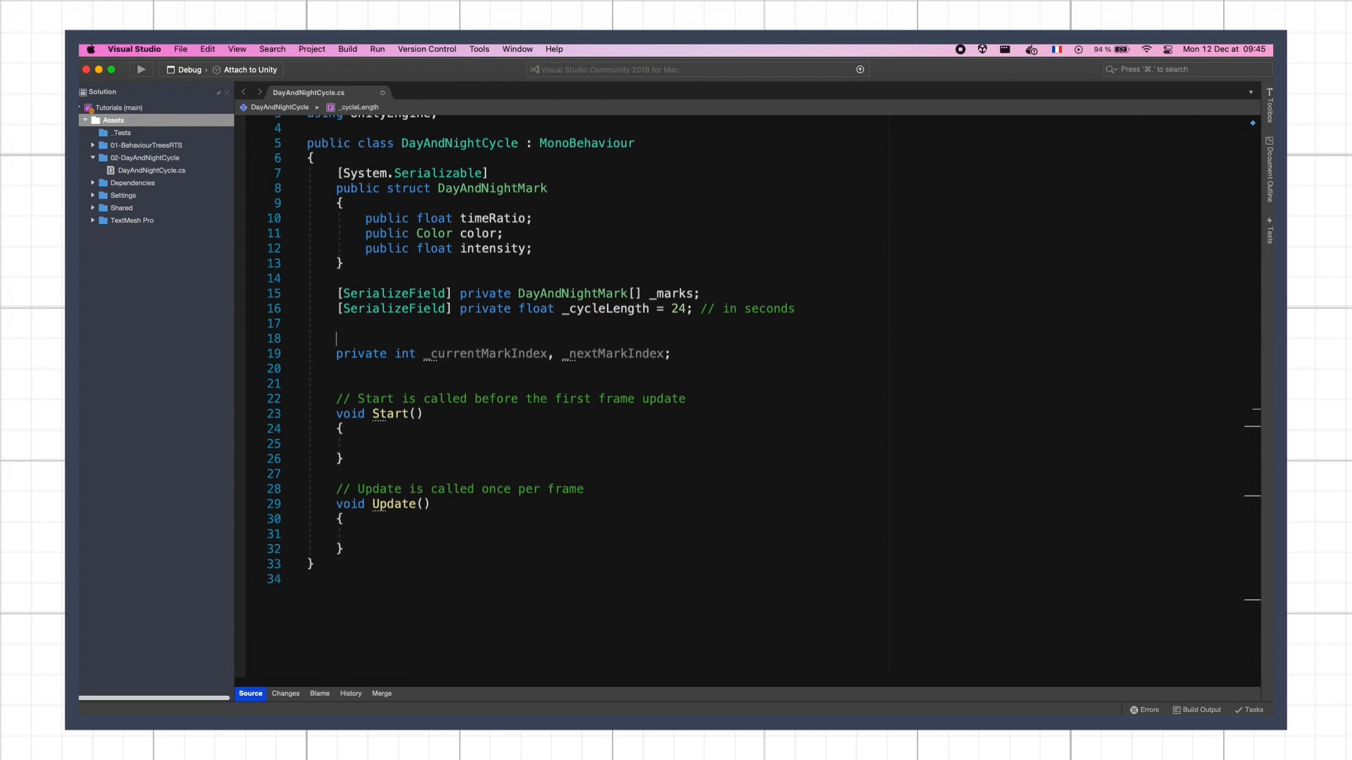
{"action": "type", "text": "private float _cu"}
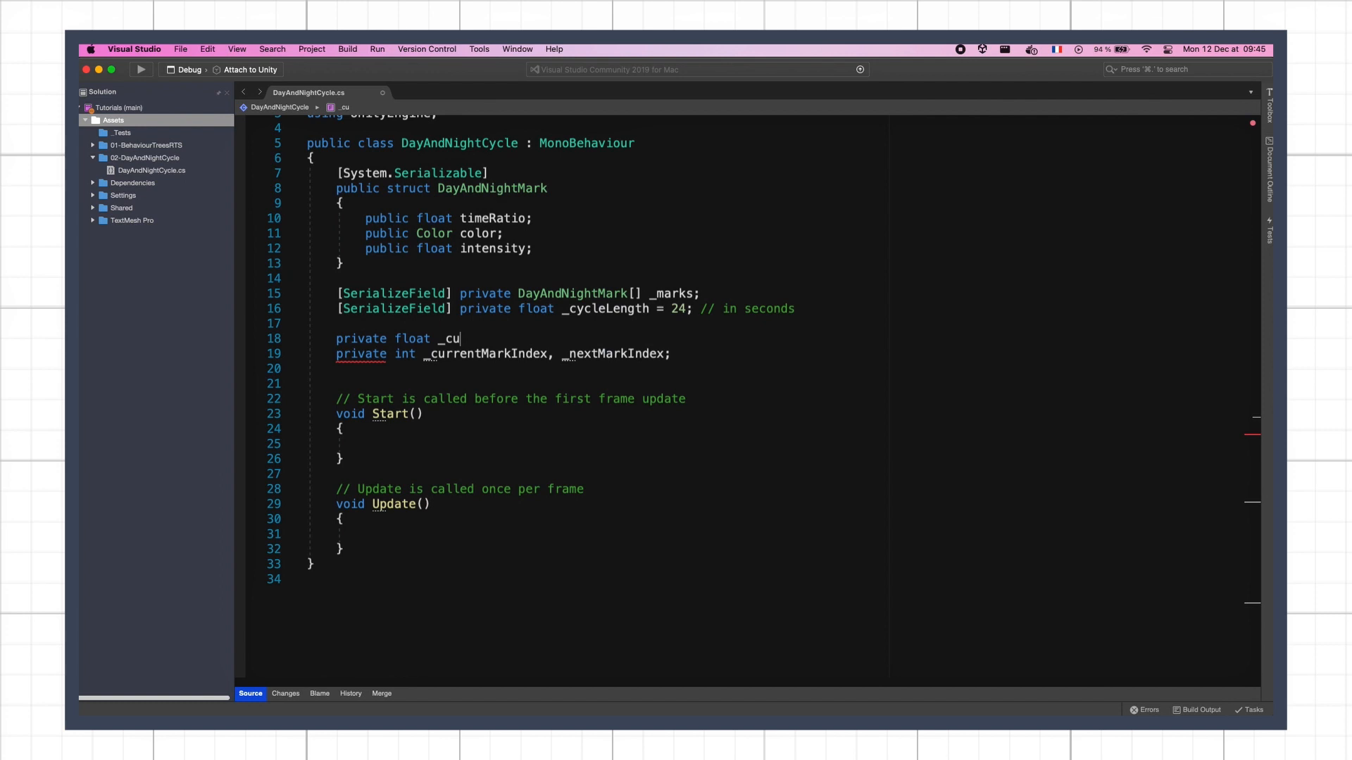
{"action": "type", "text": "rrentCycleTime;"}
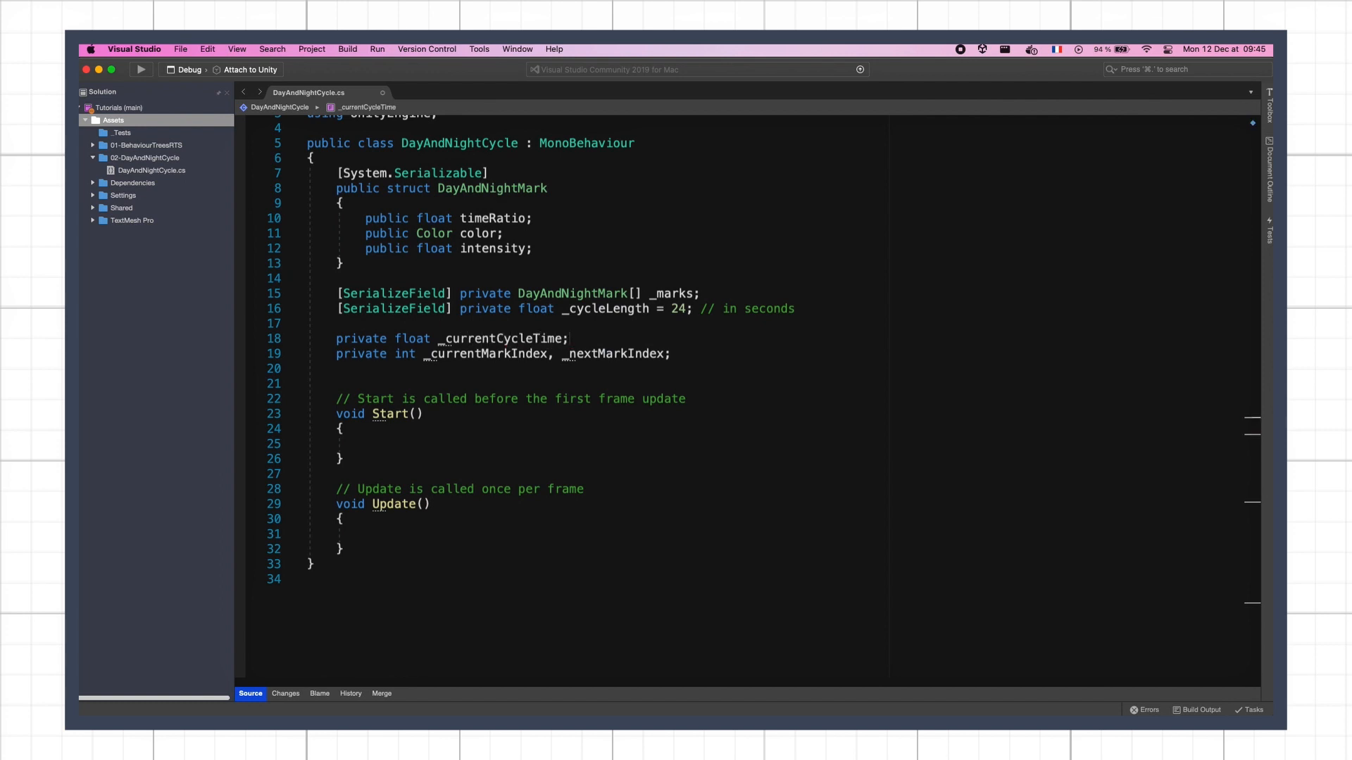
{"action": "type", "text": "private"}
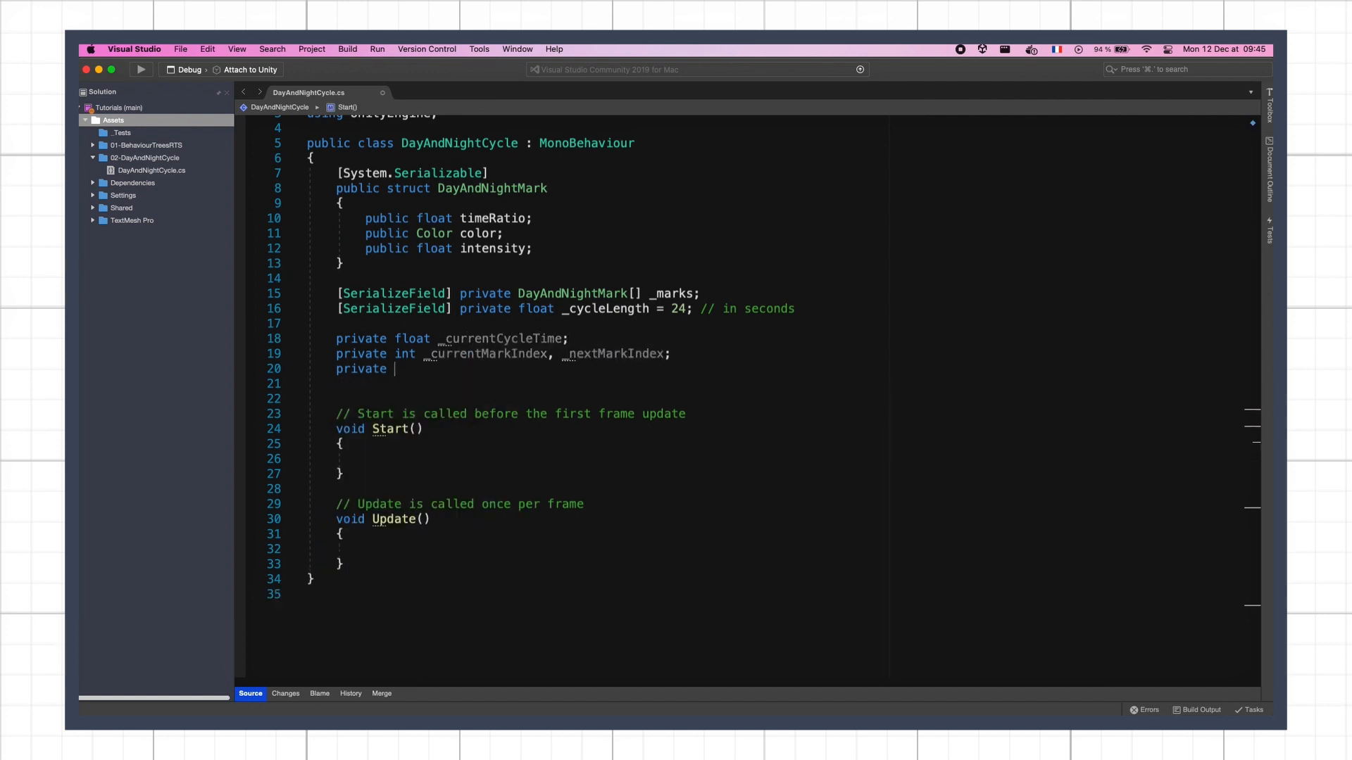
{"action": "type", "text": "float _currentMarkTime, _nextMa"}
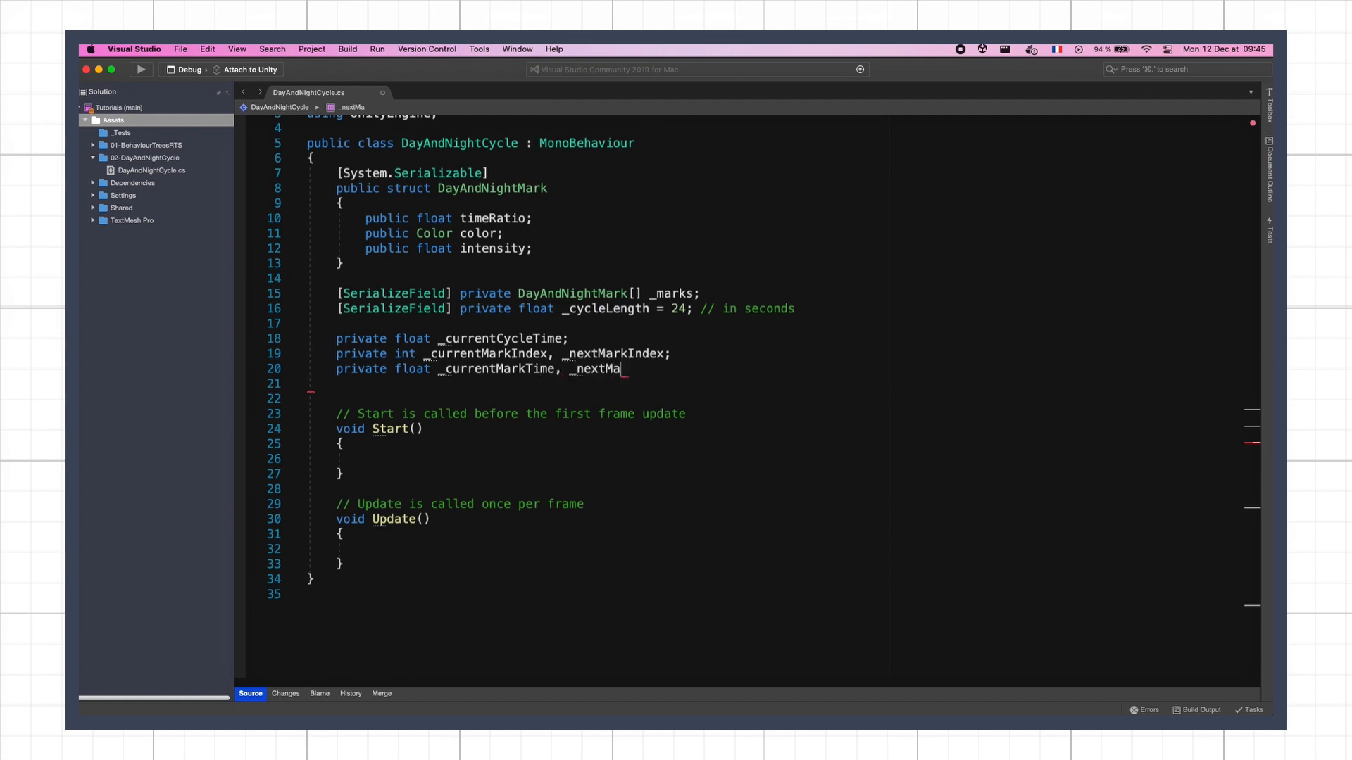
{"action": "type", "text": "rkTime;"}
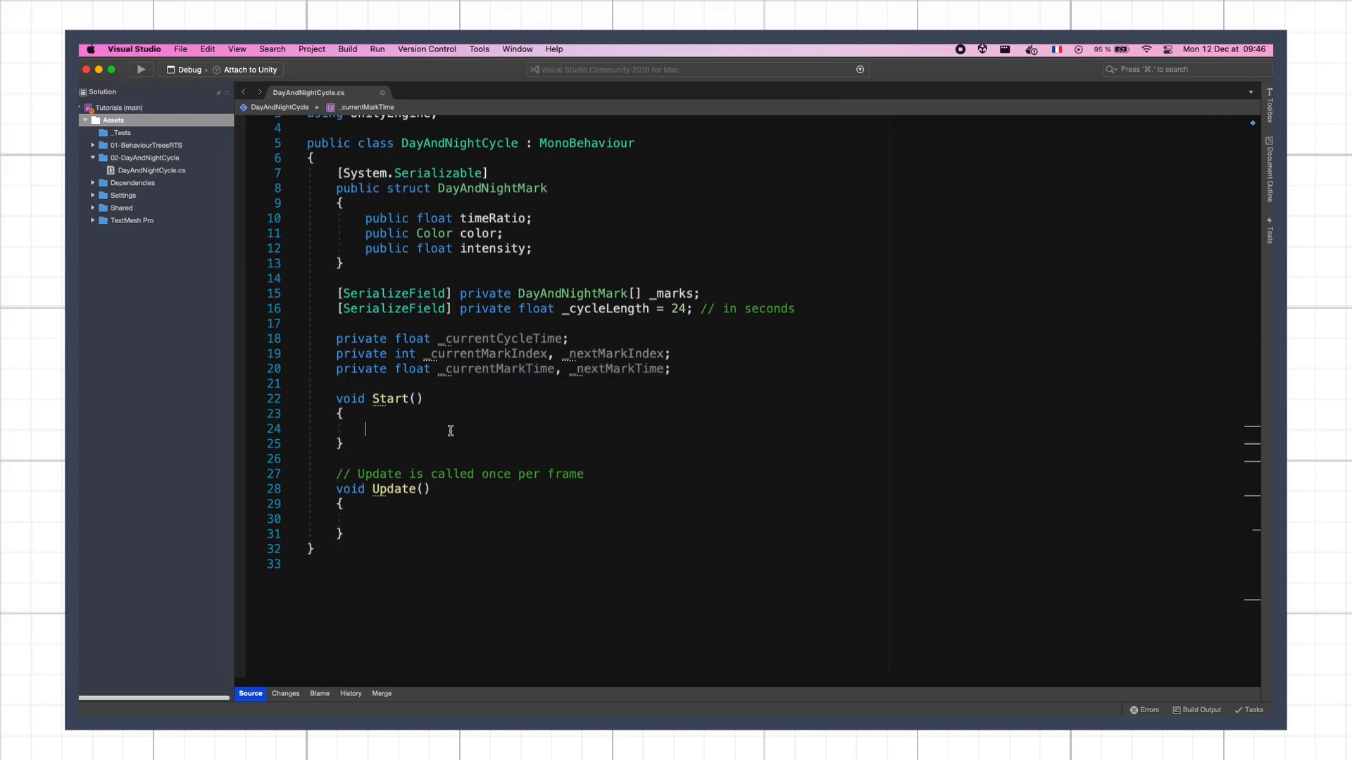
- Initialise _currentMarkIndex to -1 and have _CycleMarks advance current and next indices modulo _marks.Length
{"action": "type", "text": "_currentMarkIndex = -1;"}
{"action": "type", "text": "_CycleMarks();"}
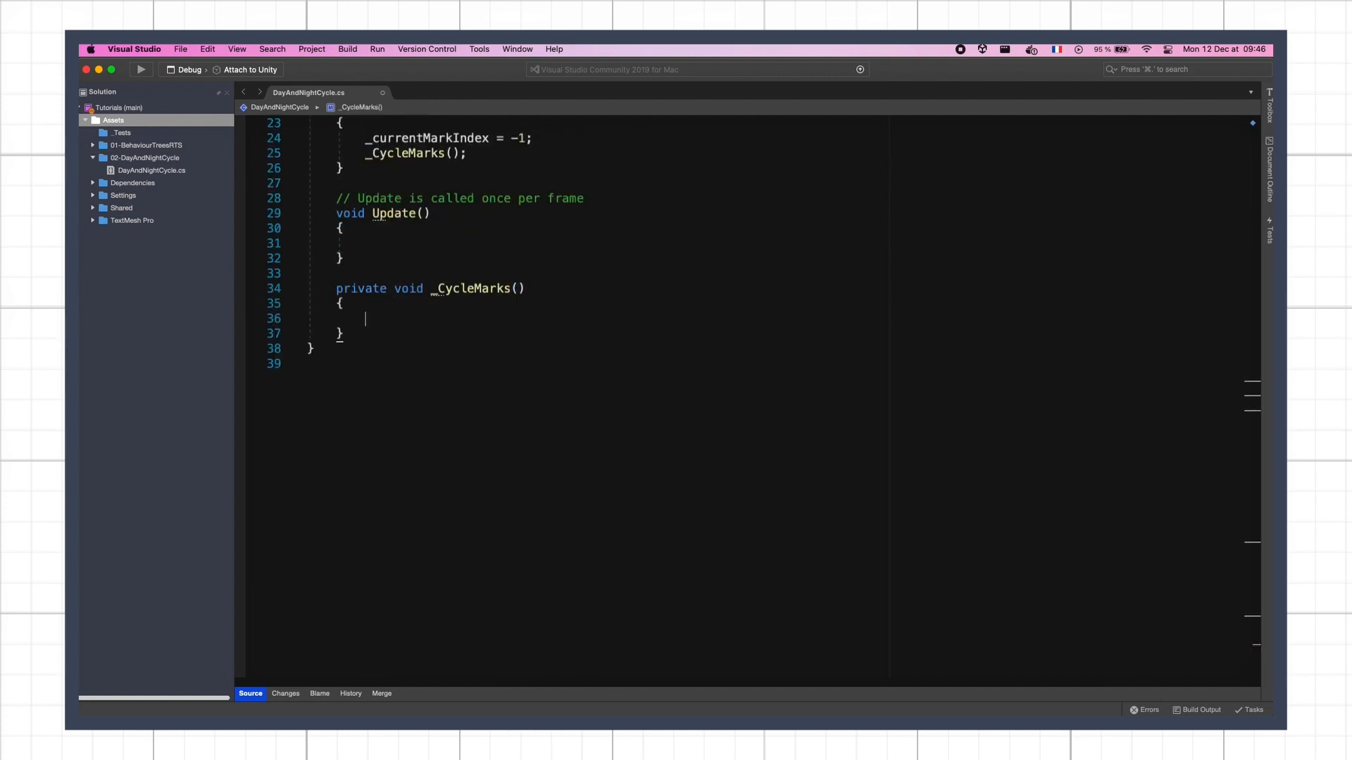
{"action": "type", "text": "_currentMarkIndex = _currentMarkIndex + 1) % _marks.Length;"}
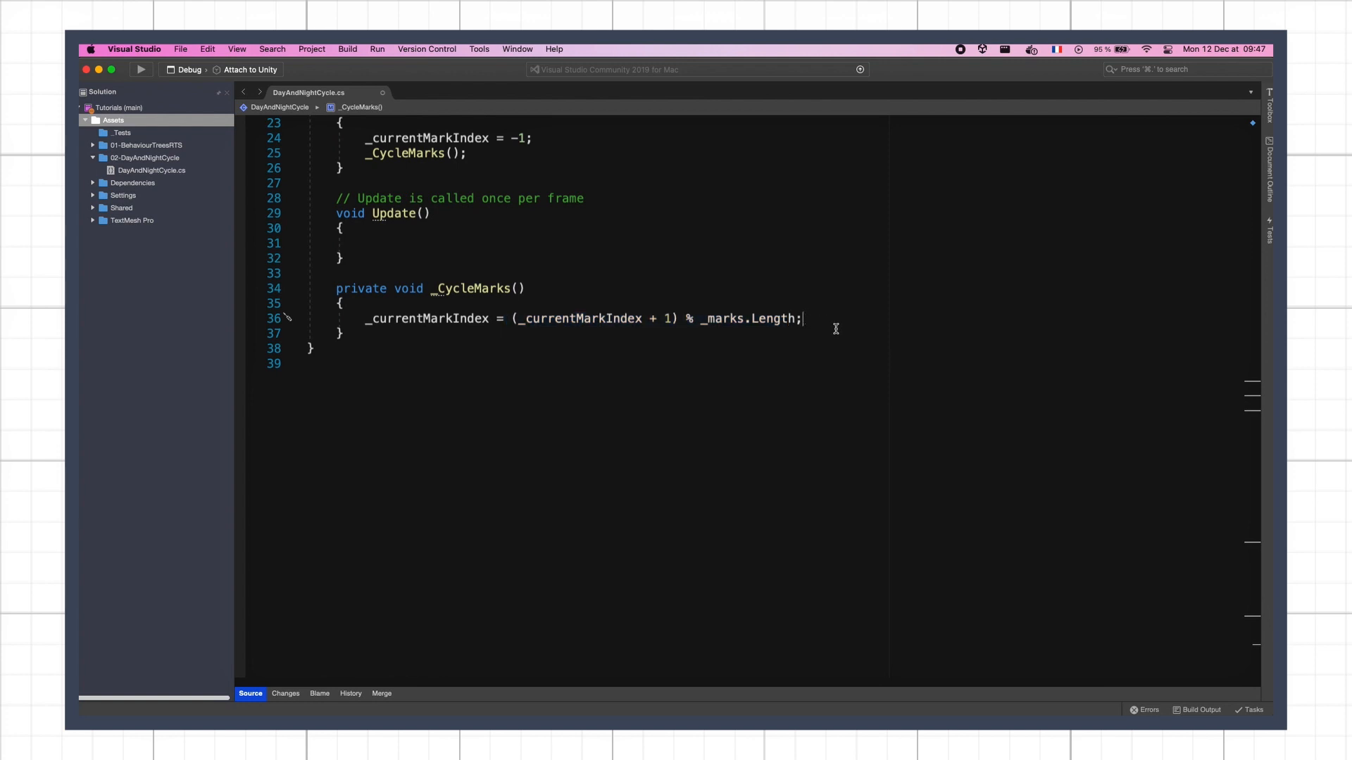
{"action": "type", "text": "_nextMarkIndex = (_currentMarkIndex + 1)"}
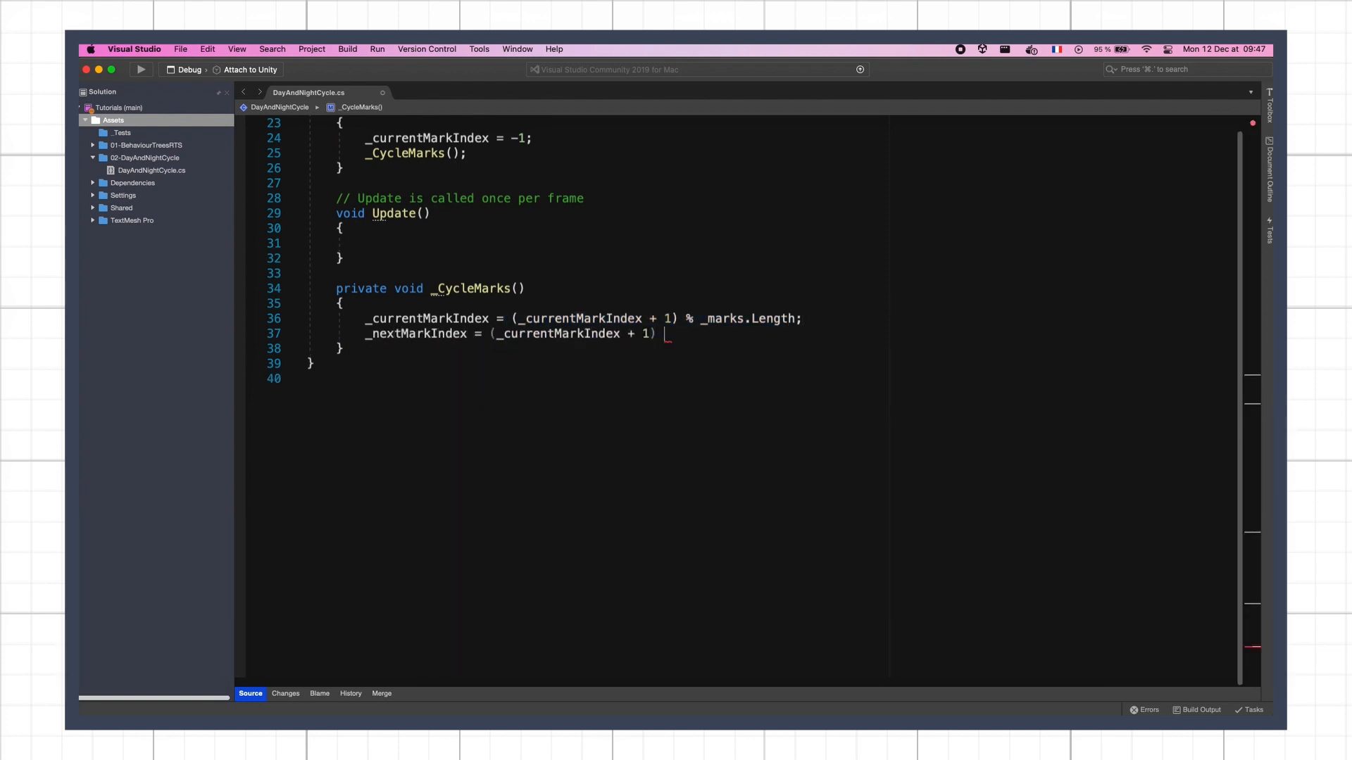
{"action": "type", "text": "% _marks.Length;"}
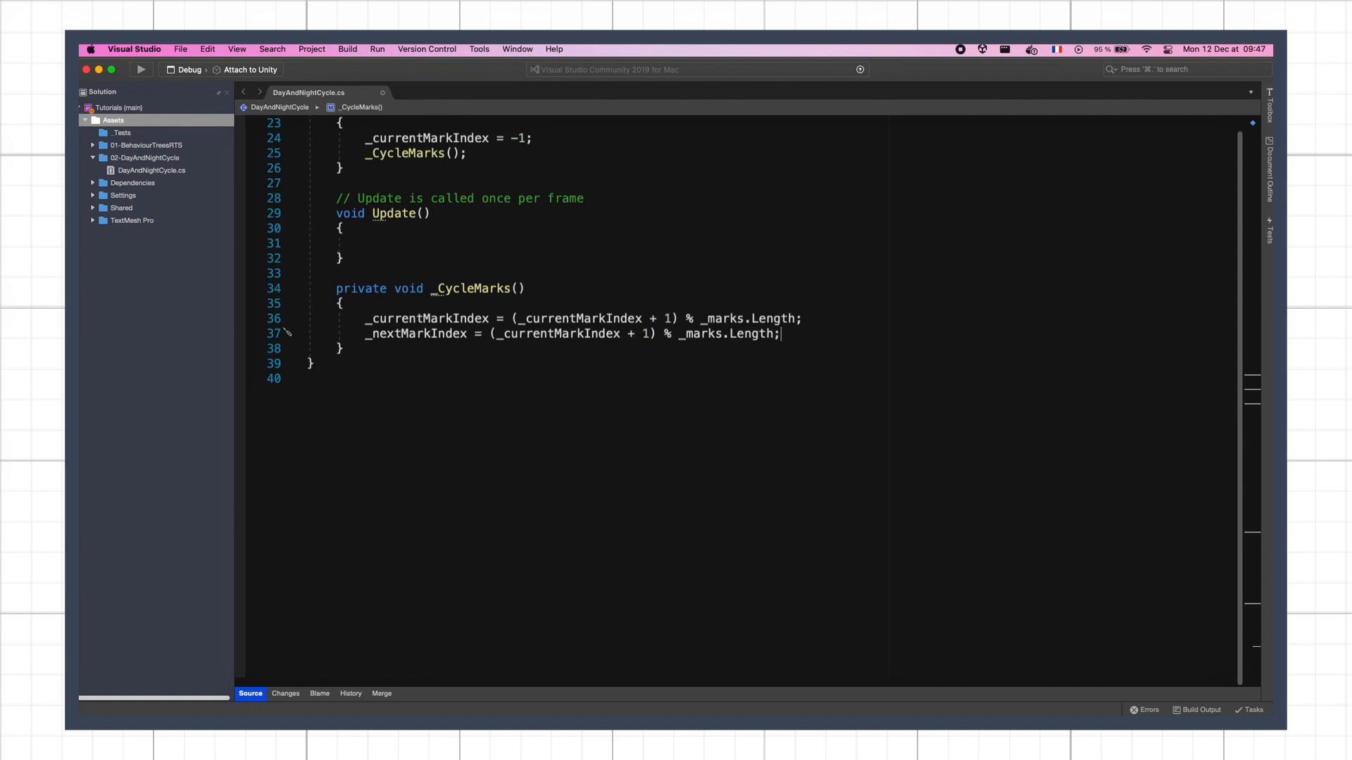
- Assign _currentMarkTime and _nextMarkTime from each mark's timeRatio times _cycleLength
{"action": "type", "text": "_currentMarkTime = _marks[_currentMarkIndex].timeRatio * _cycleLength;"}
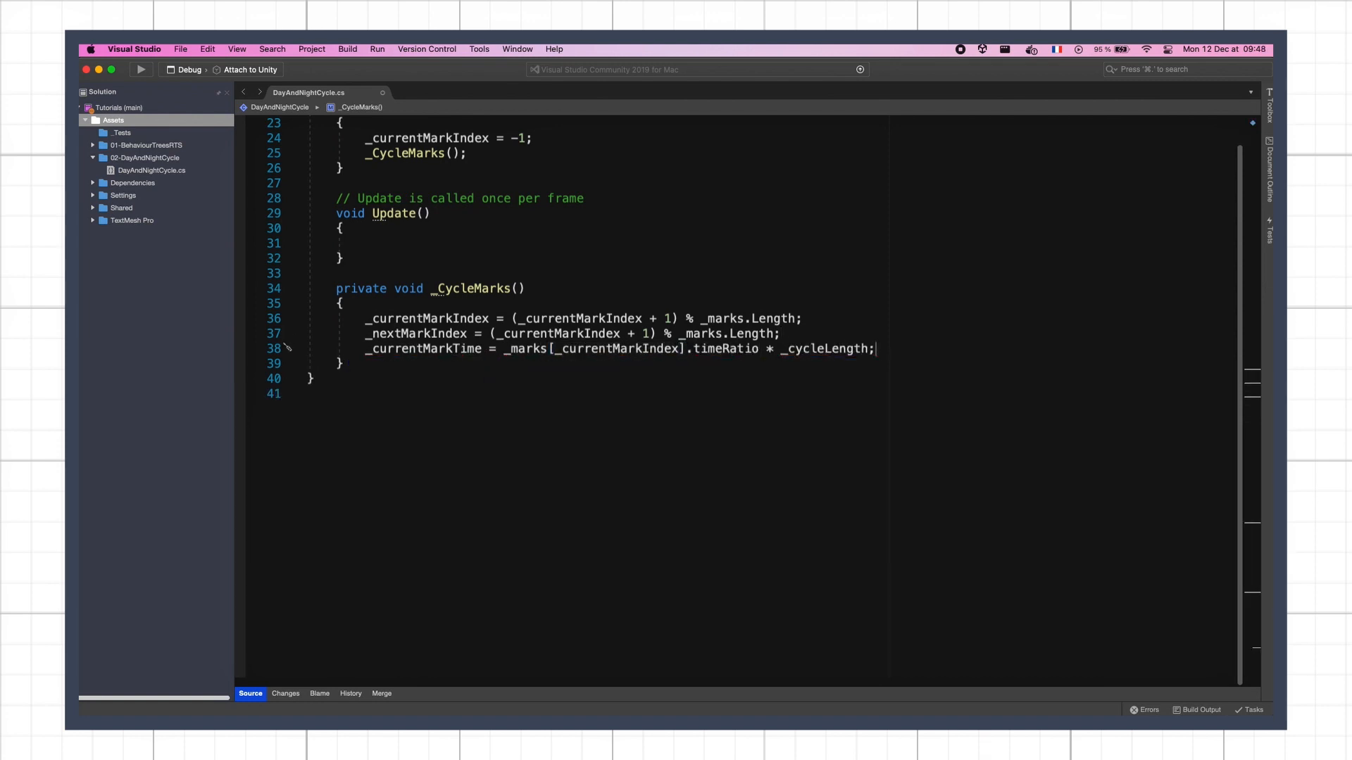
{"action": "type", "text": "_nextMarkTime = _marks[_nextMarkIndex].timeRatio * _cycleLength;"}
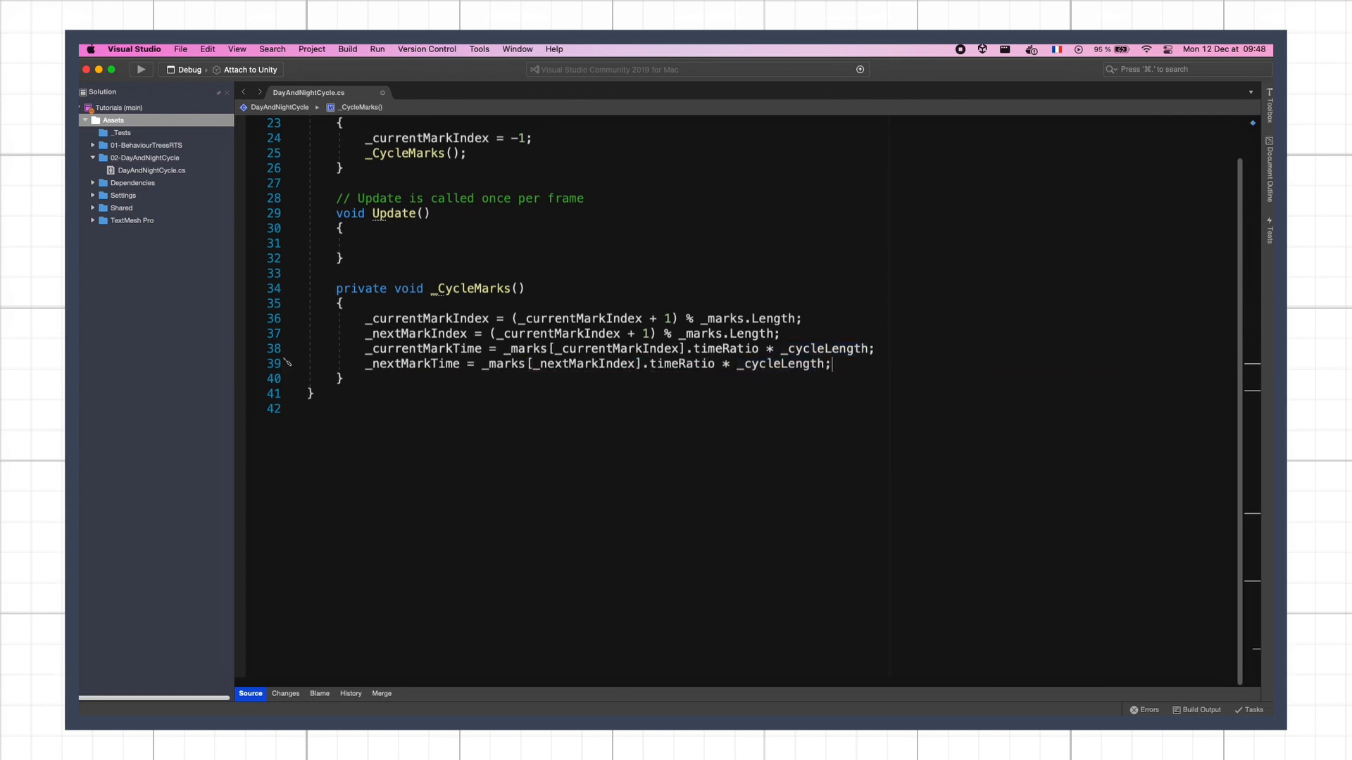
{"action": "mouse_move", "coordinate": [694, 349]}
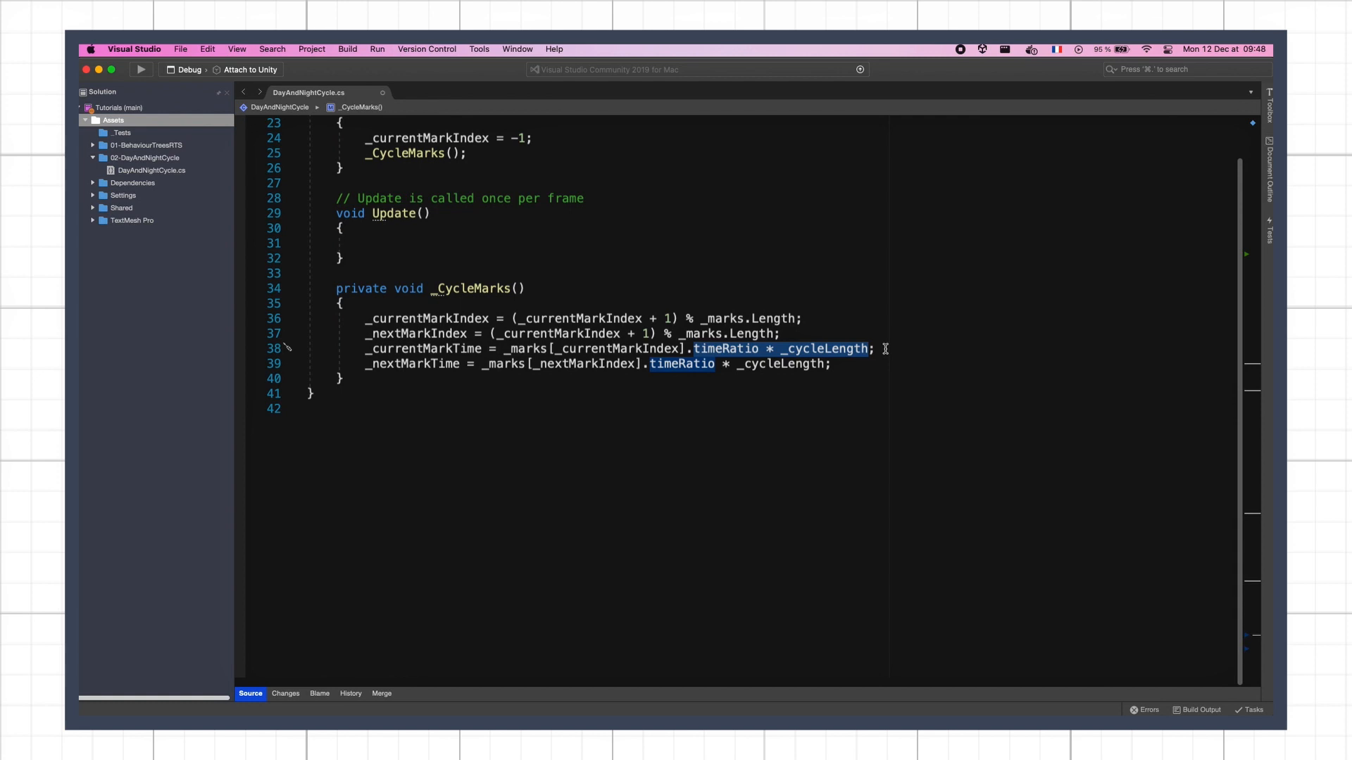
- In Update, advance _currentCycleTime by Time.deltaTime wrapped modulo _cycleLength
{"action": "scroll", "scroll_direction": "up", "scroll_amount": 3}
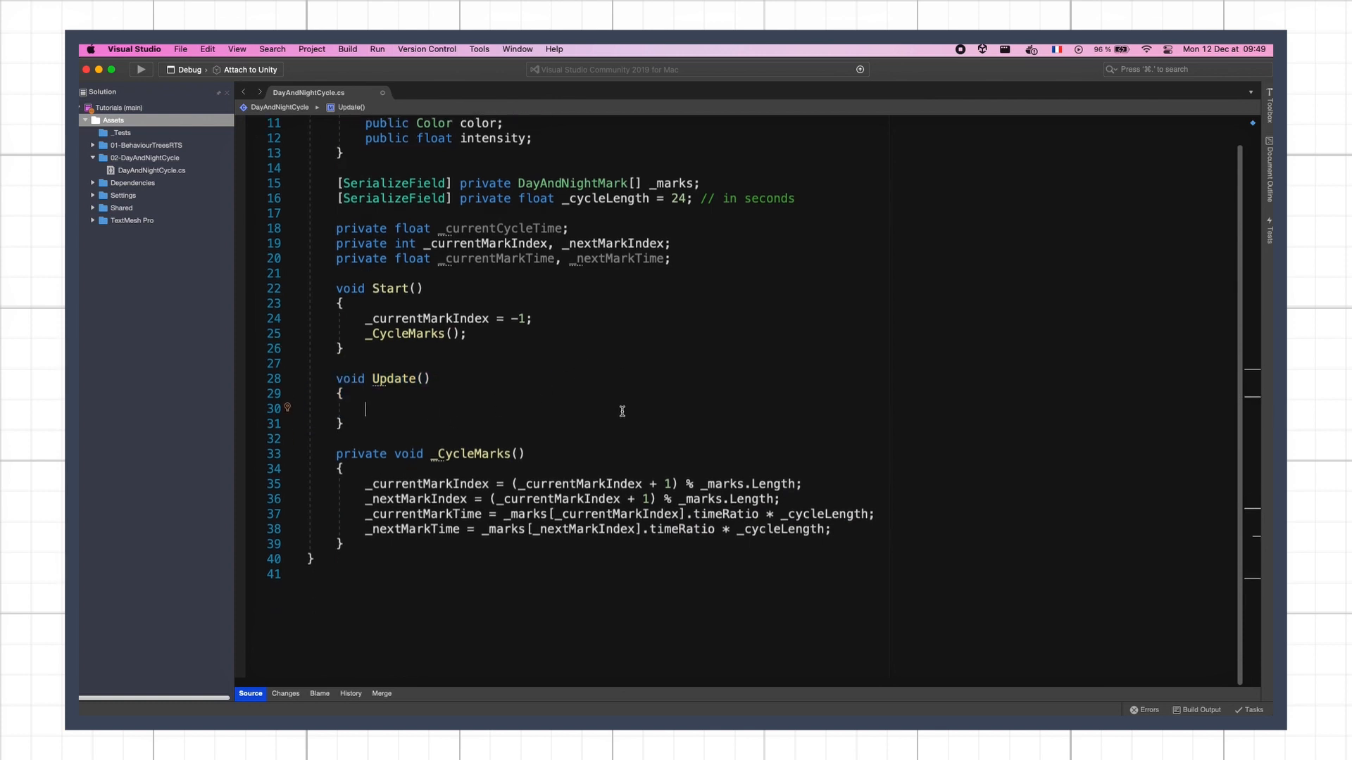
{"action": "type", "text": "_currentCycleTime = _currentCycleTime +"}
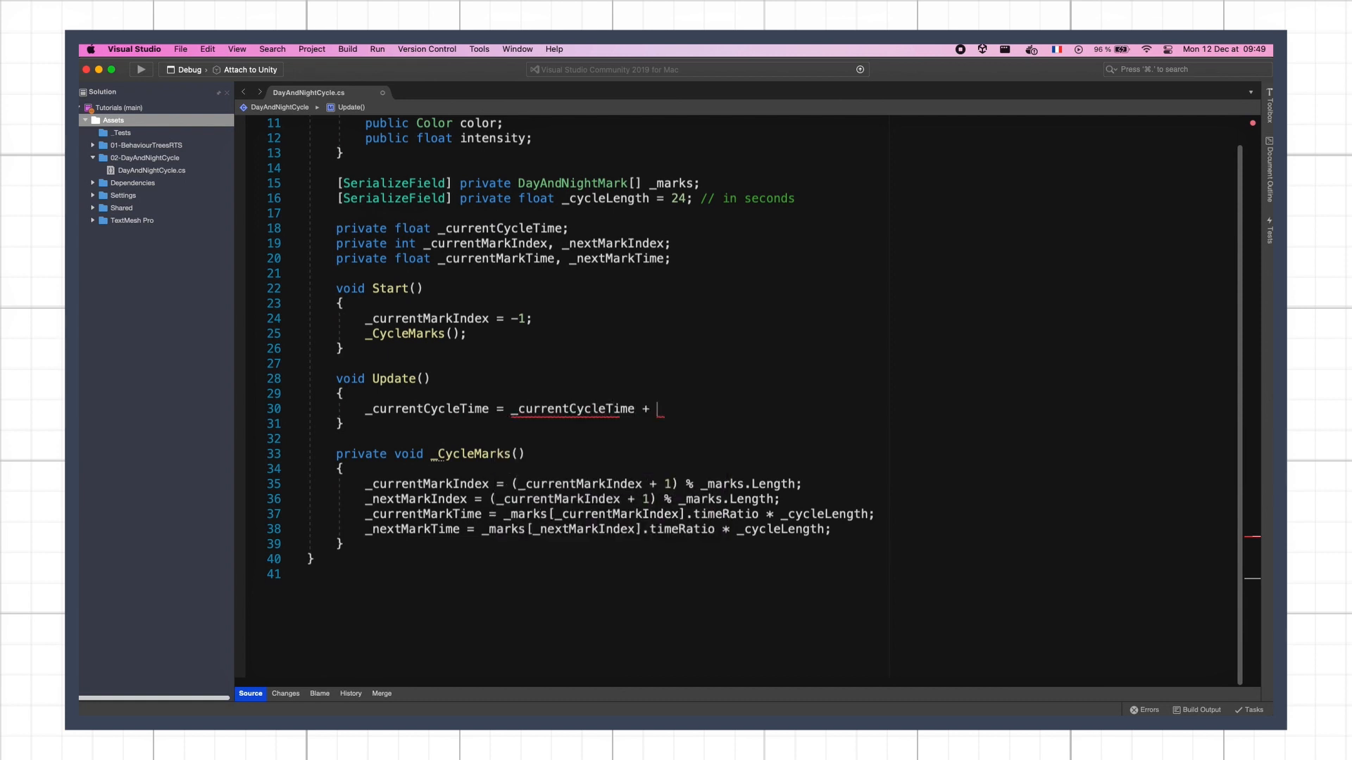
{"action": "type", "text": "Time.deltaTime;"}
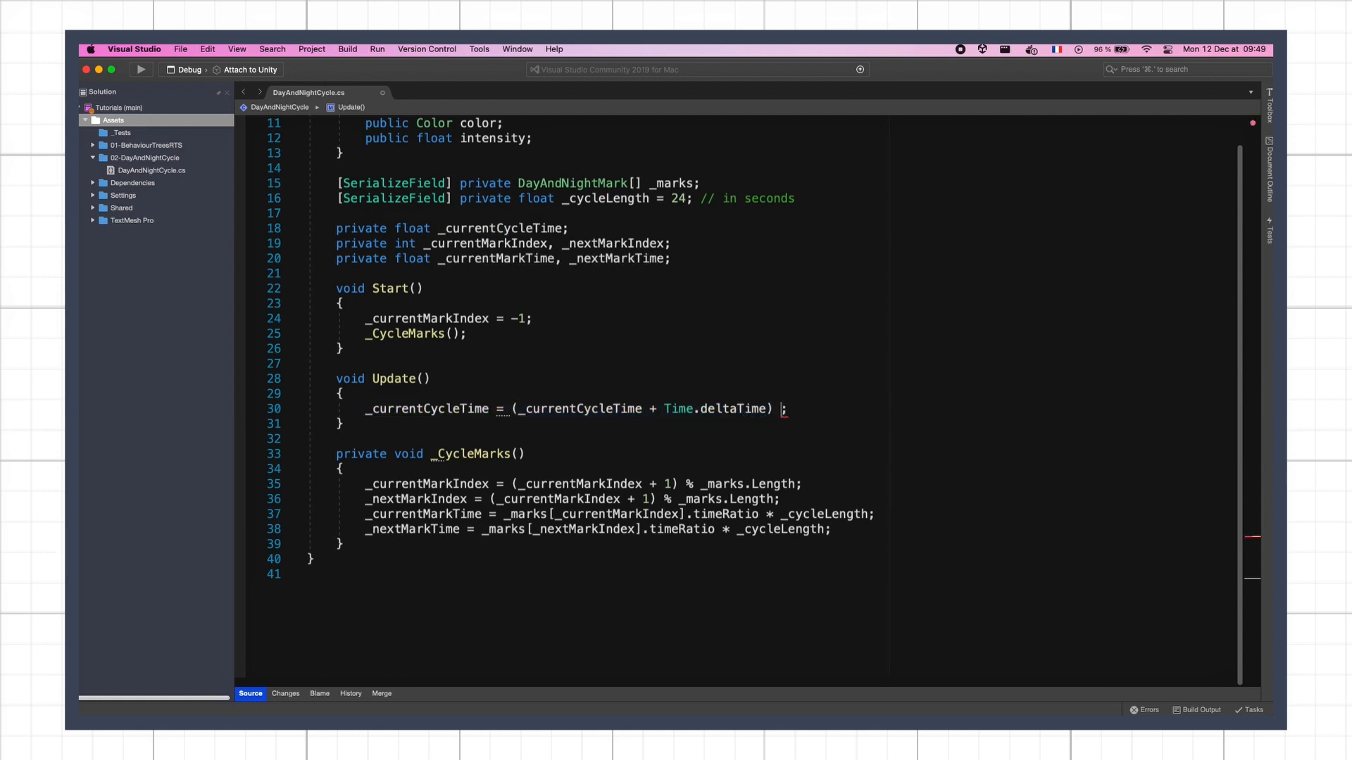
{"action": "type", "text": "% _cycleLength"}
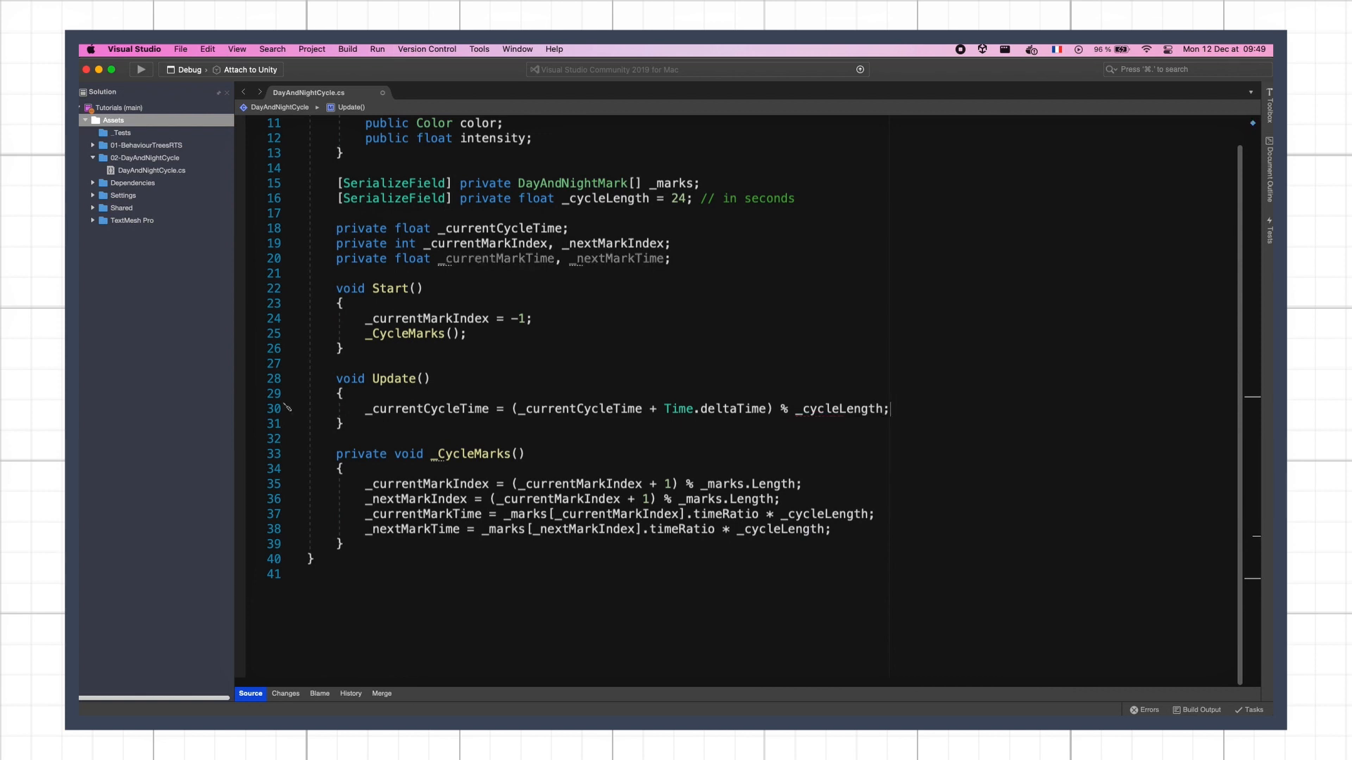
- Under a 'passed a mark?' comment, check Mathf.Abs distance to the next mark against _TIME_CHECK_EPSILON
{"action": "type", "text": "// passed a"}
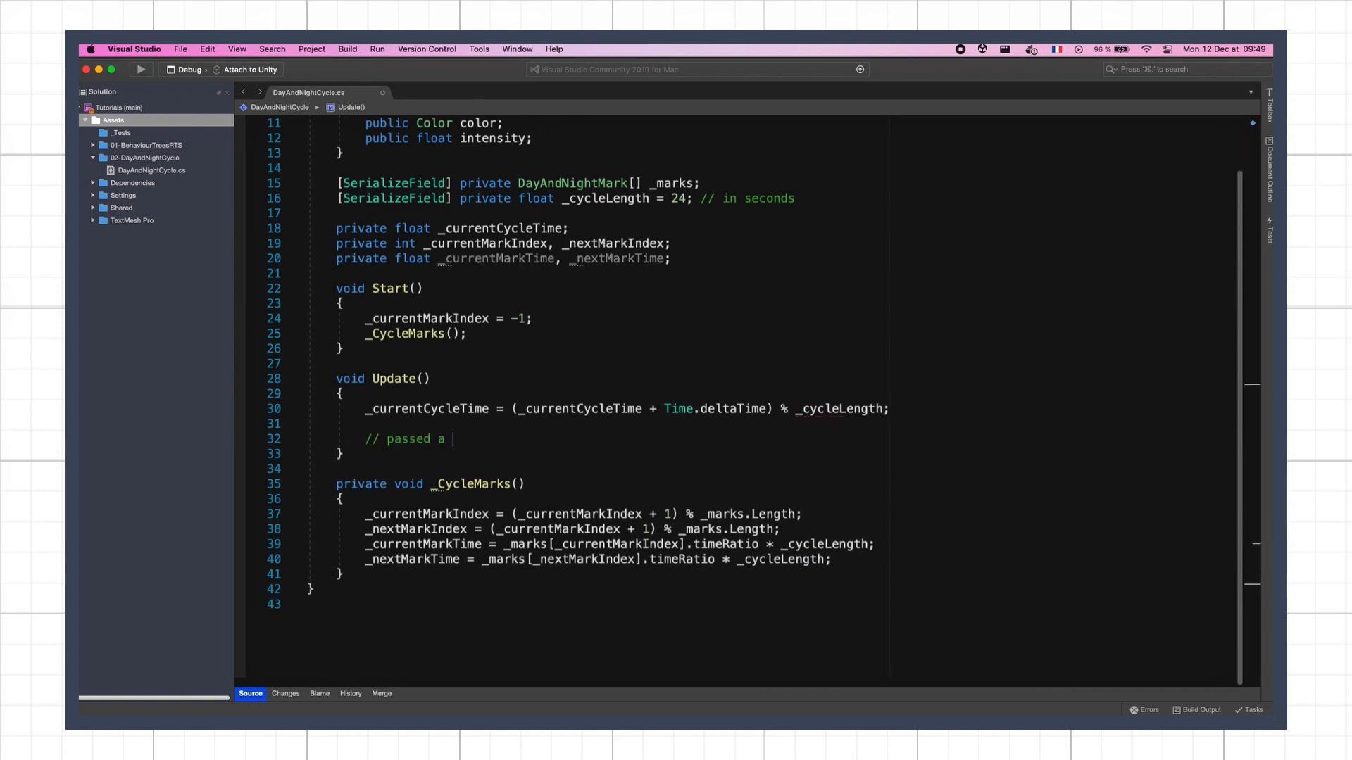
{"action": "type", "text": "mark?"}
{"action": "type", "text": "if (_currentCycleTime == _nextMarkTime"}
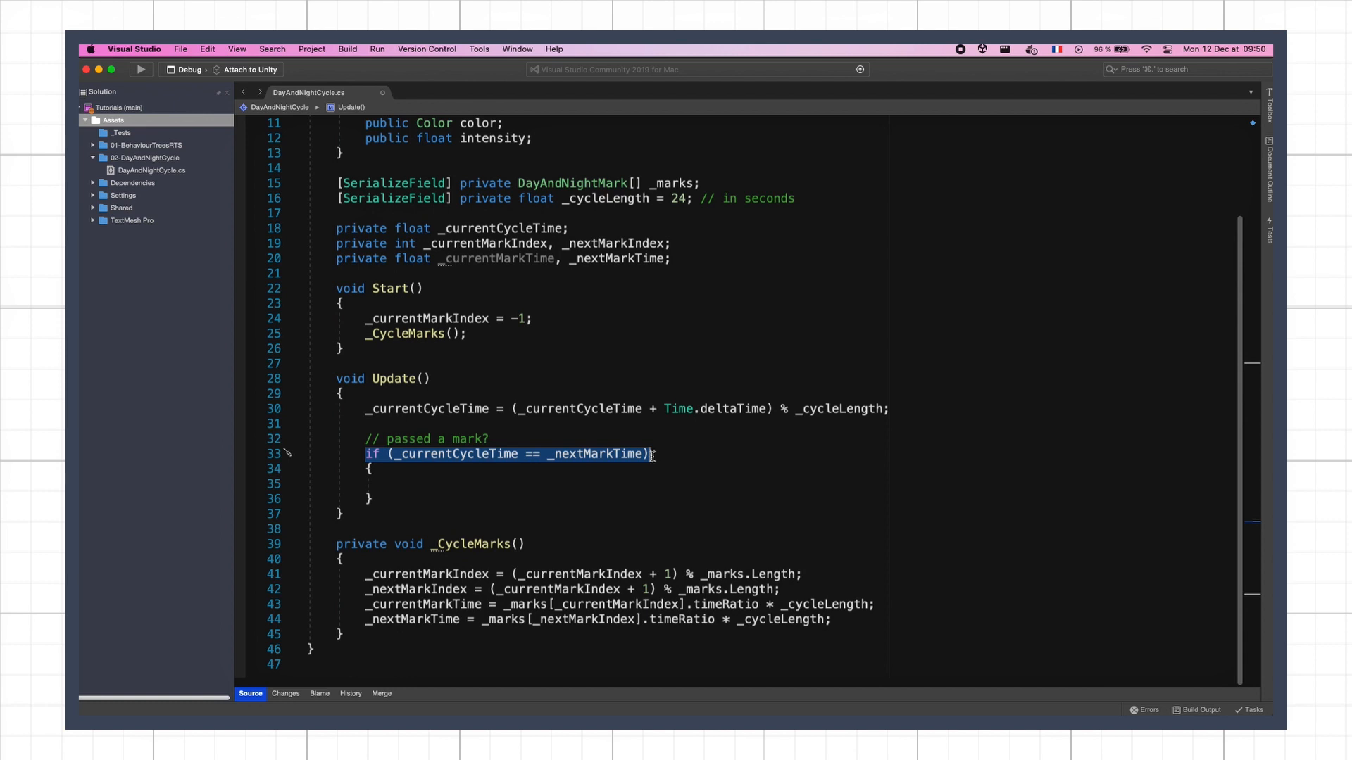
{"action": "type", "text": "Mathf.Abs("}
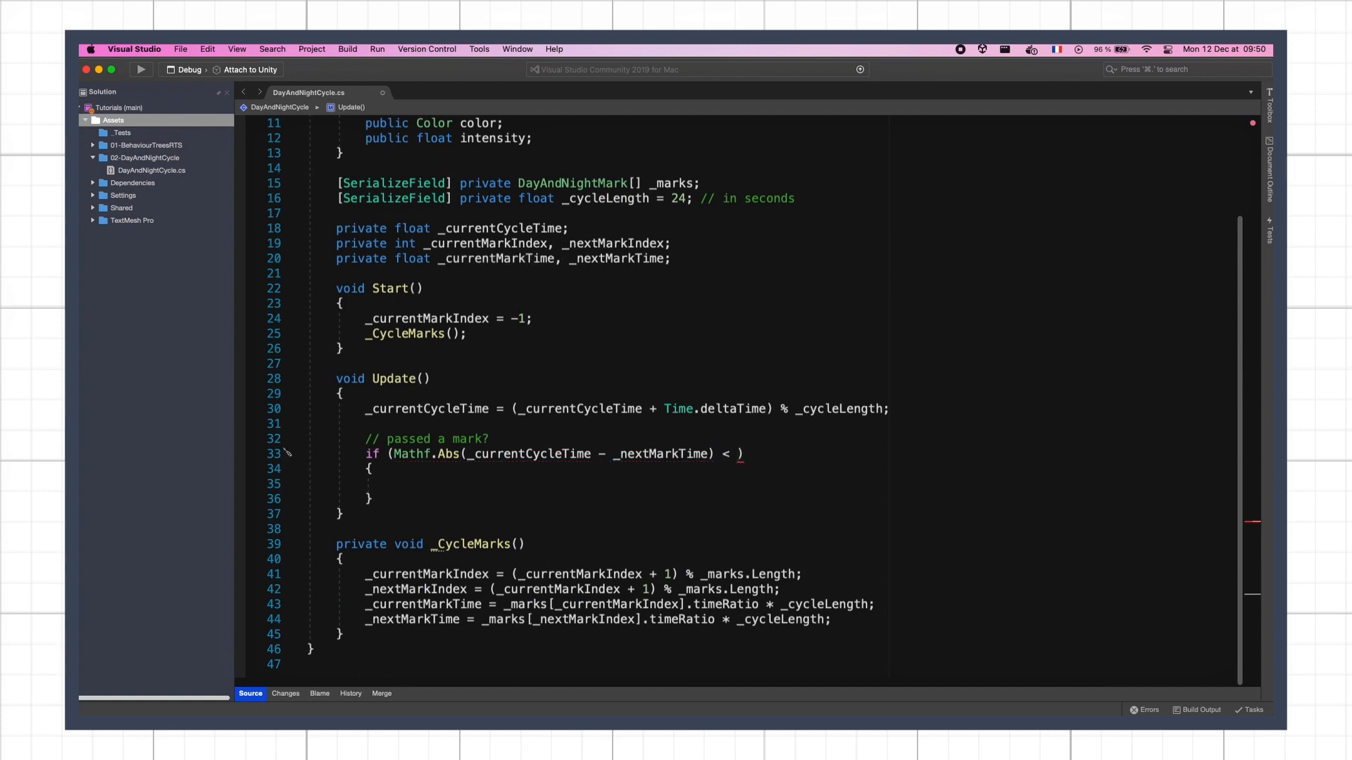
{"action": "type", "text": "_TIME_CHECK_EPSILON"}
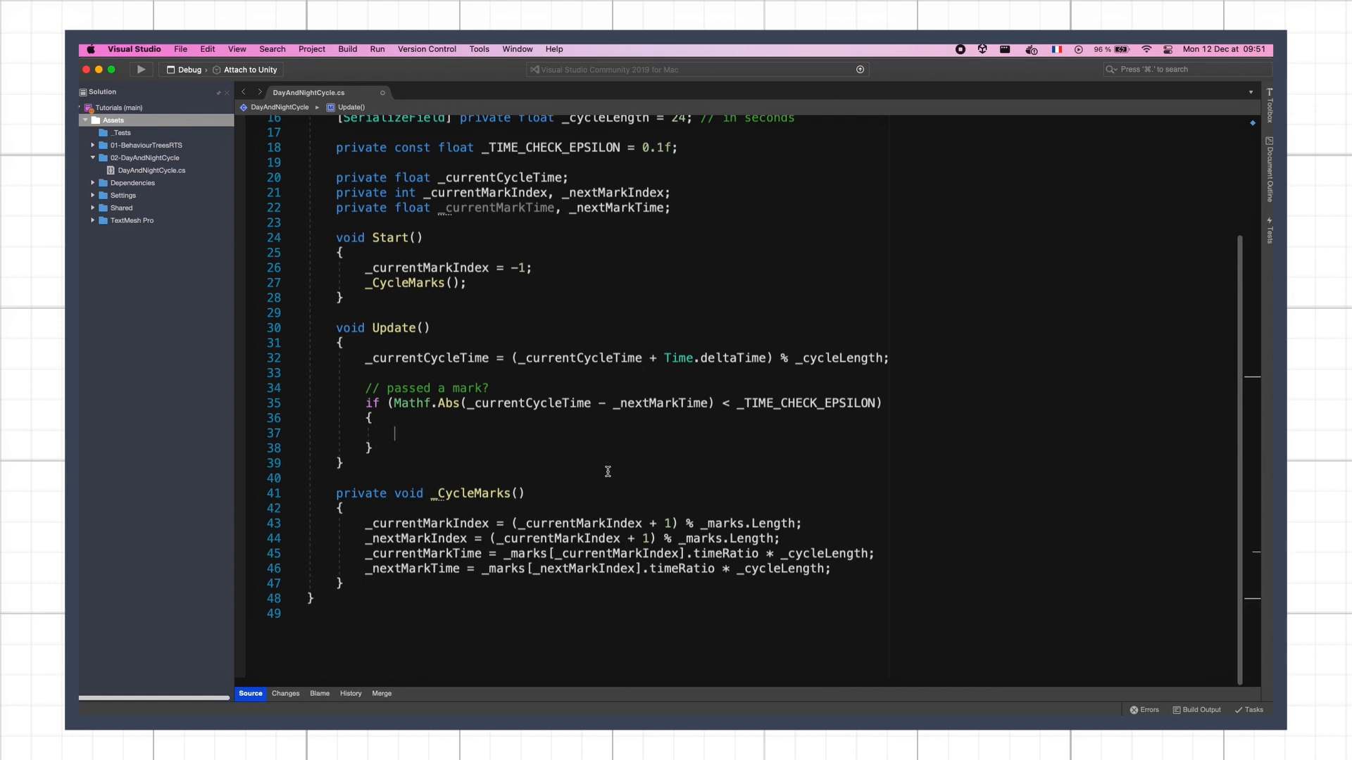
{"action": "scroll", "scroll_direction": "up", "scroll_amount": 3}
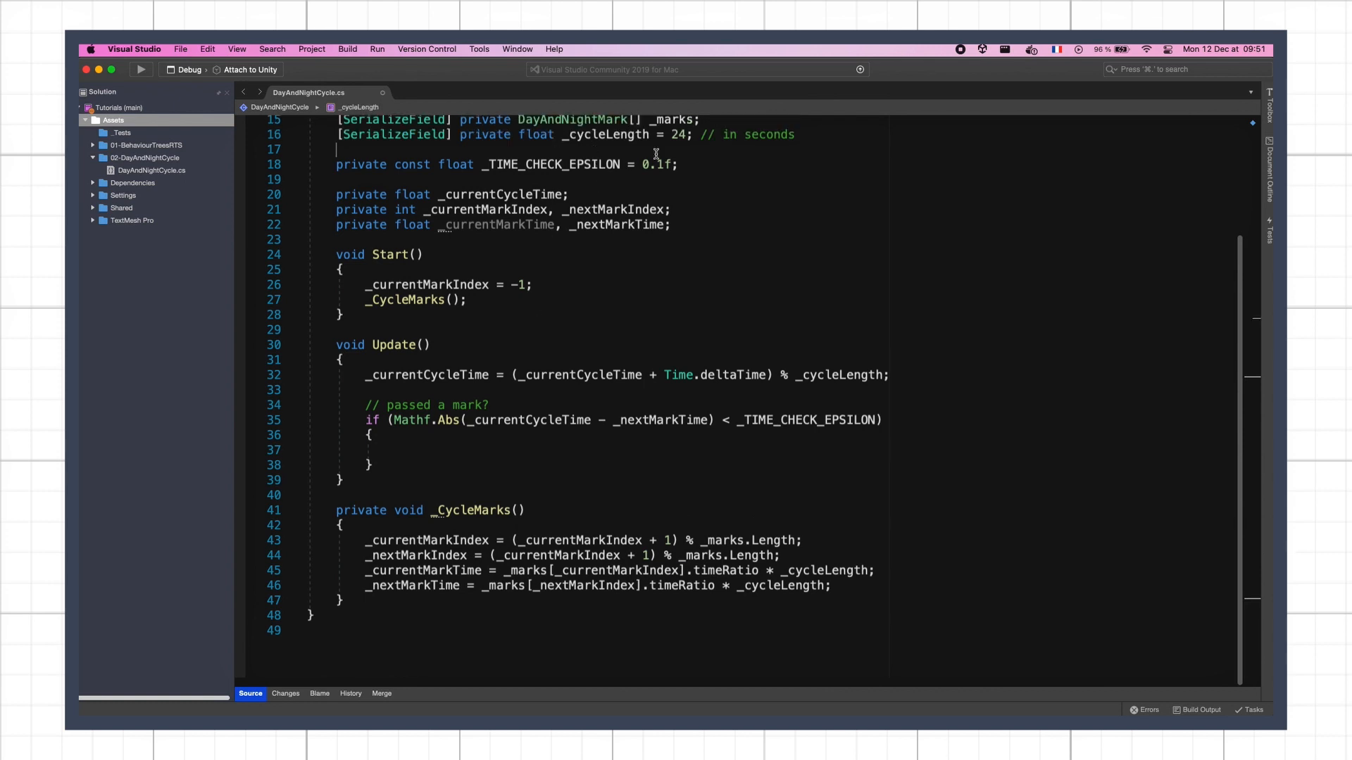
- Declare a serialized Light2D _light field and check it appears in the Unity Inspector
{"action": "type", "text": "Light2D _light;"}
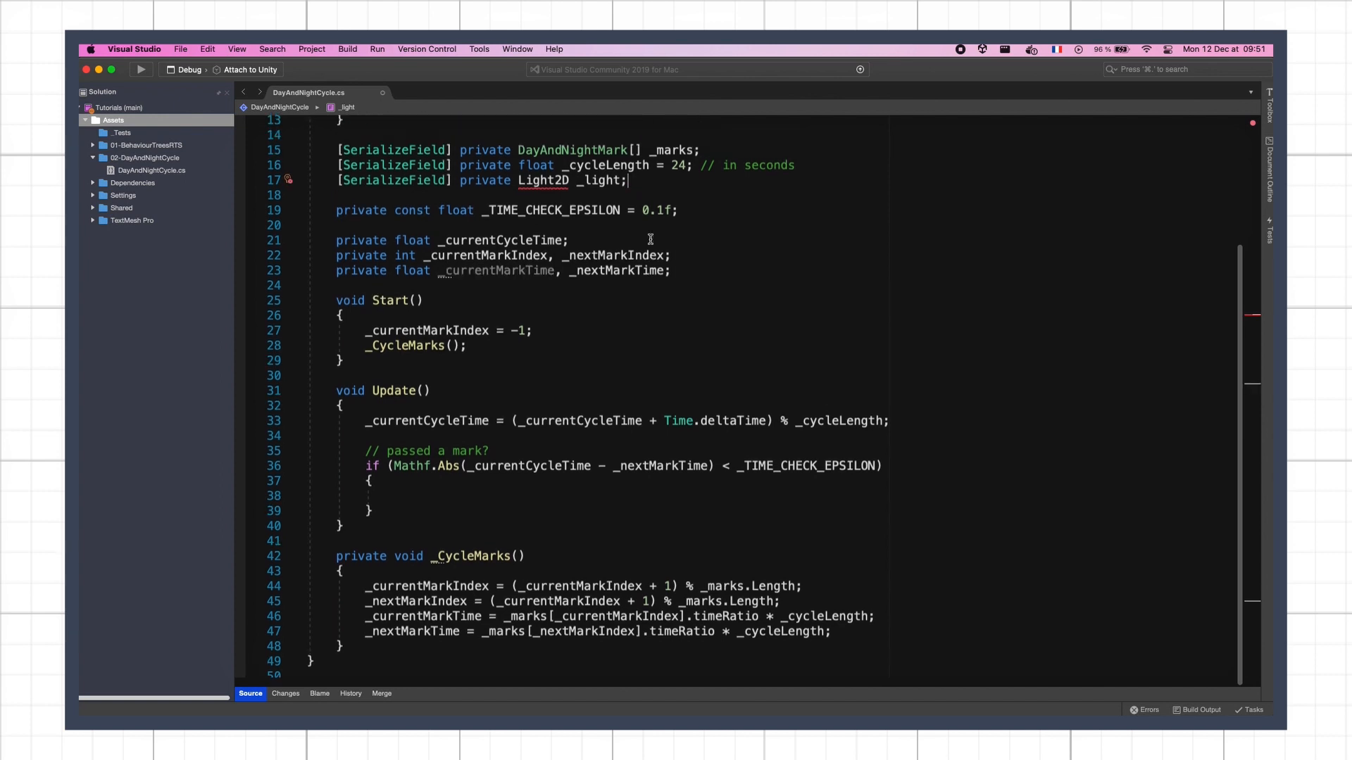
{"action": "scroll", "scroll_direction": "up", "scroll_amount": 3}
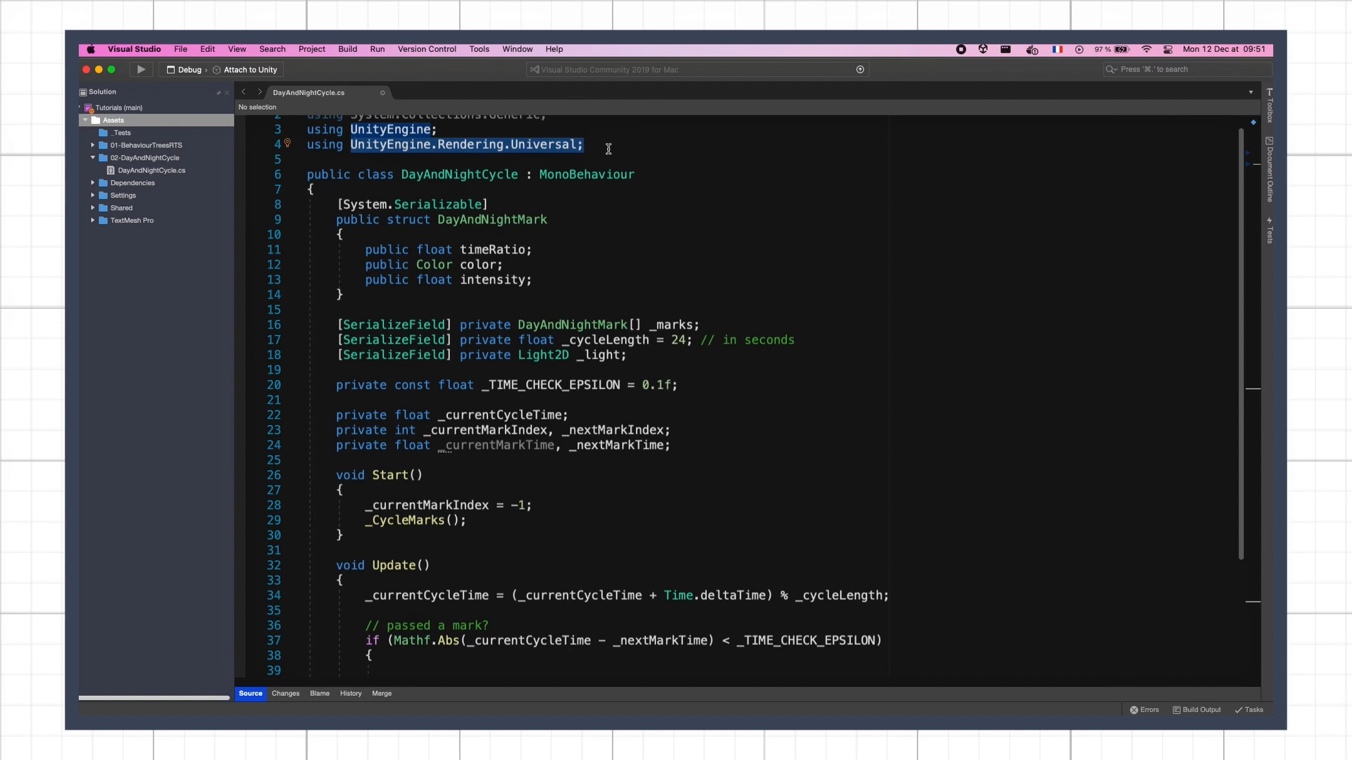
{"action": "left_click", "coordinate": [608, 144]}
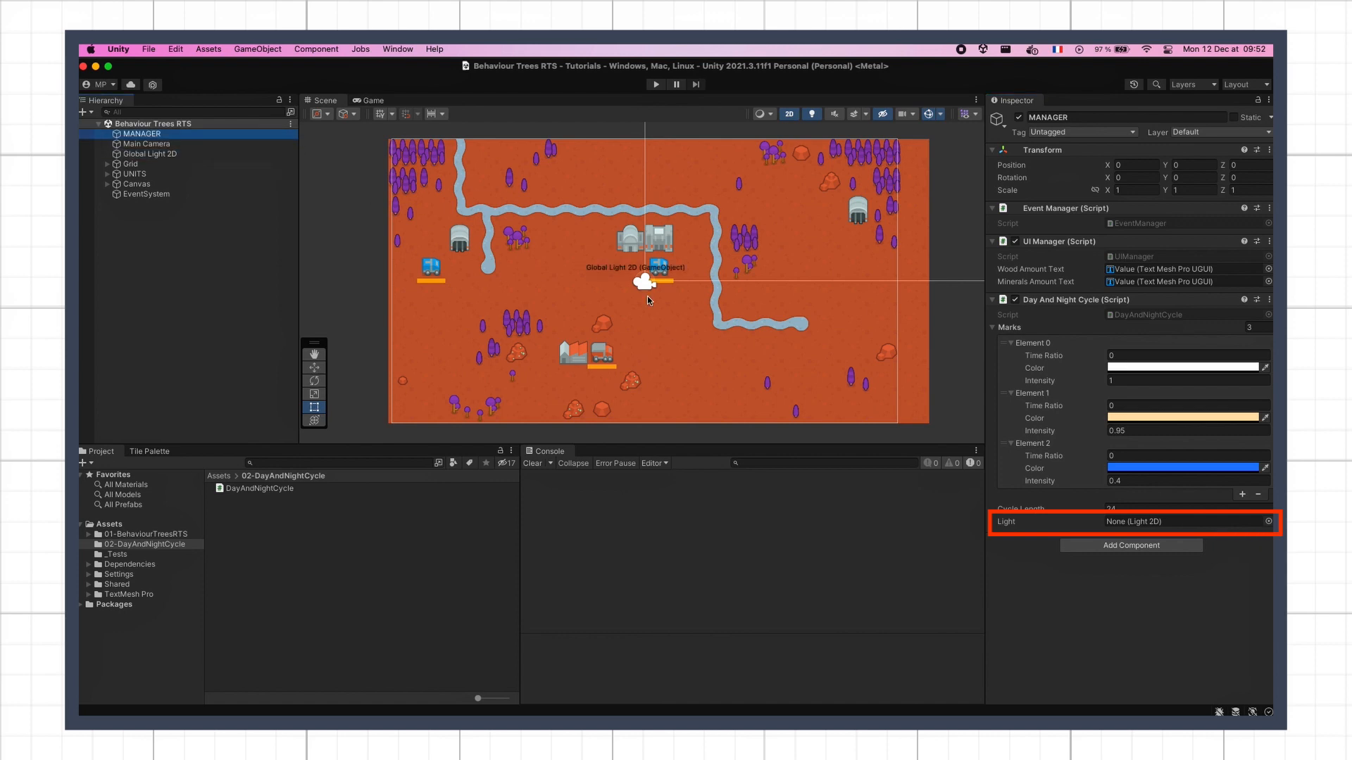
{"action": "left_click", "coordinate": [1190, 521]}
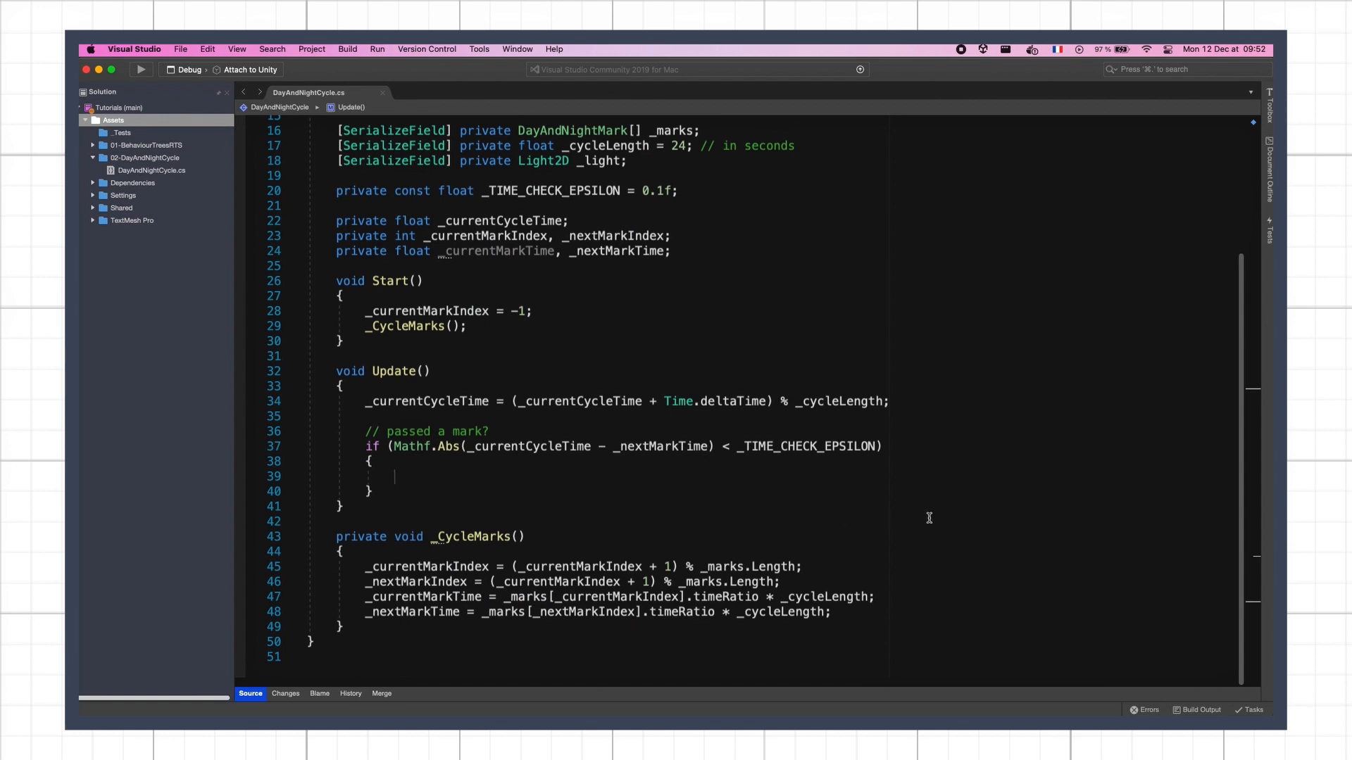
- Fetch the next DayAndNightMark, apply its color and intensity to _light, and call _CycleMarks()
{"action": "type", "text": "DayAndNightMark next = _marks[_nextMarkIndex];"}
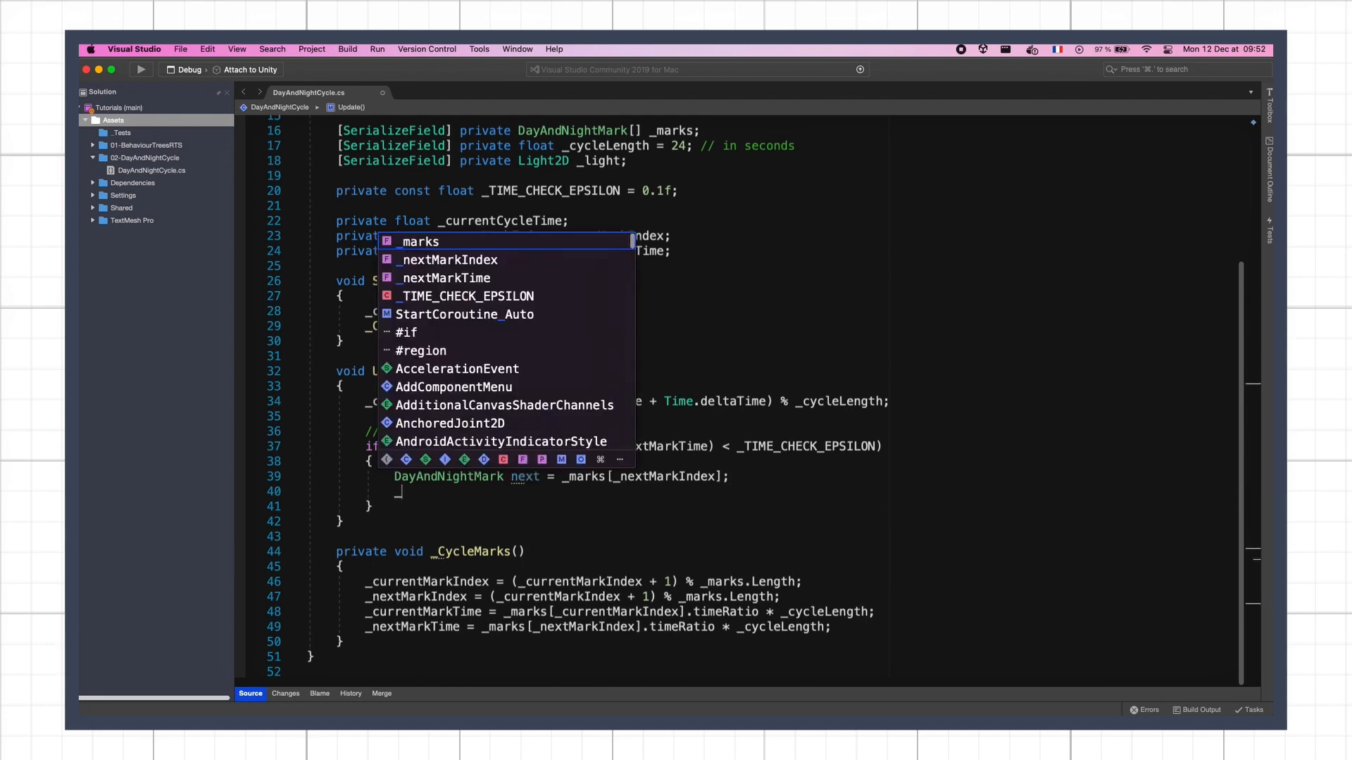
{"action": "type", "text": "_light.intensity = next.intensity;"}
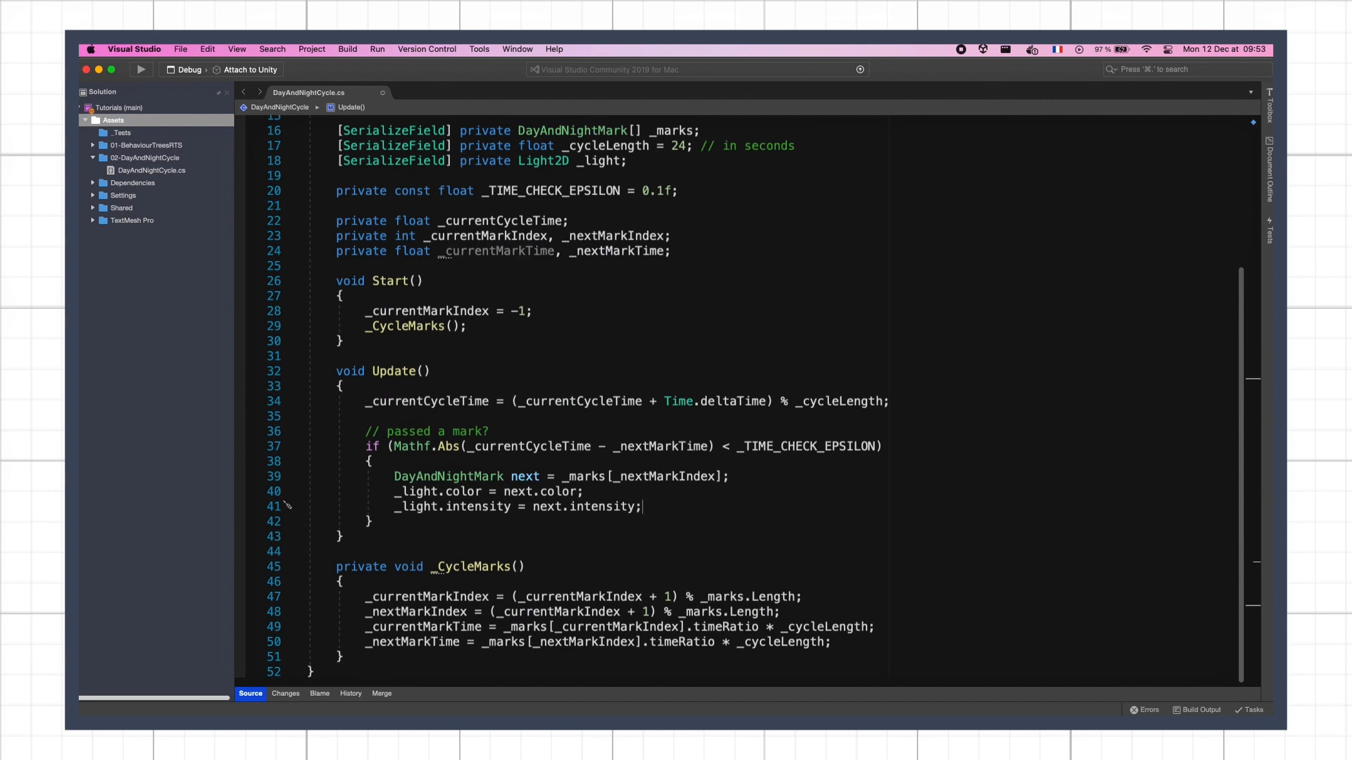
{"action": "type", "text": "_CycleMarks("}
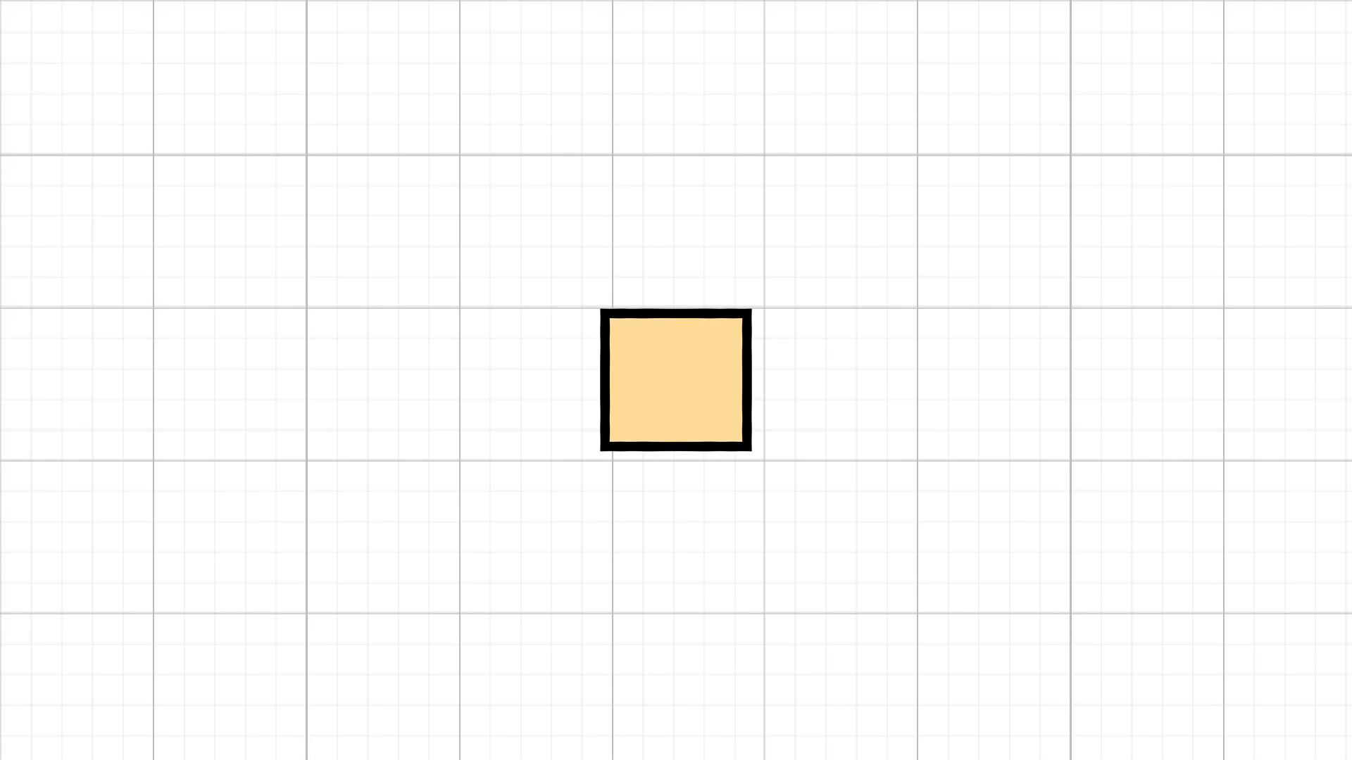
- Return to DayAndNightCycle.cs in Visual Studio at the Update method
{"action": "left_click", "coordinate": [675, 382]}
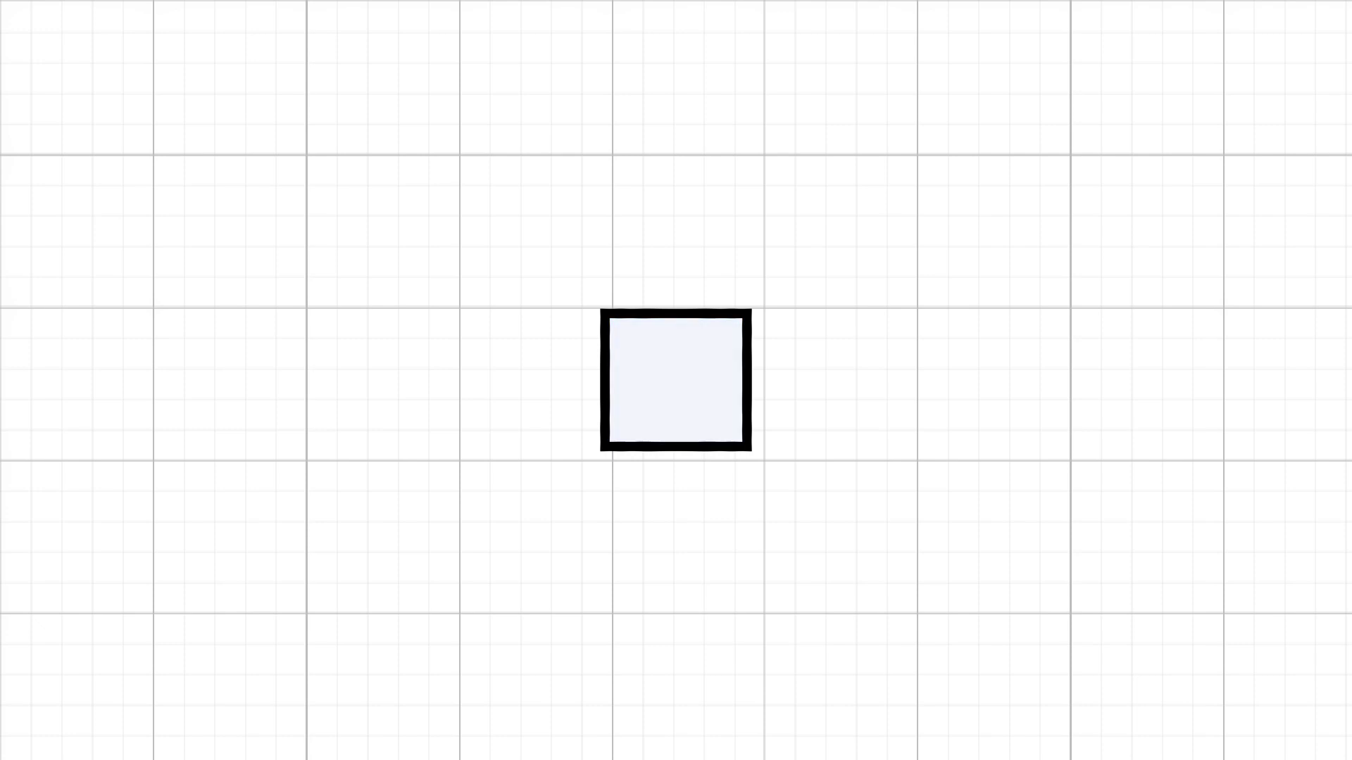
{"action": "left_click", "coordinate": [675, 381]}
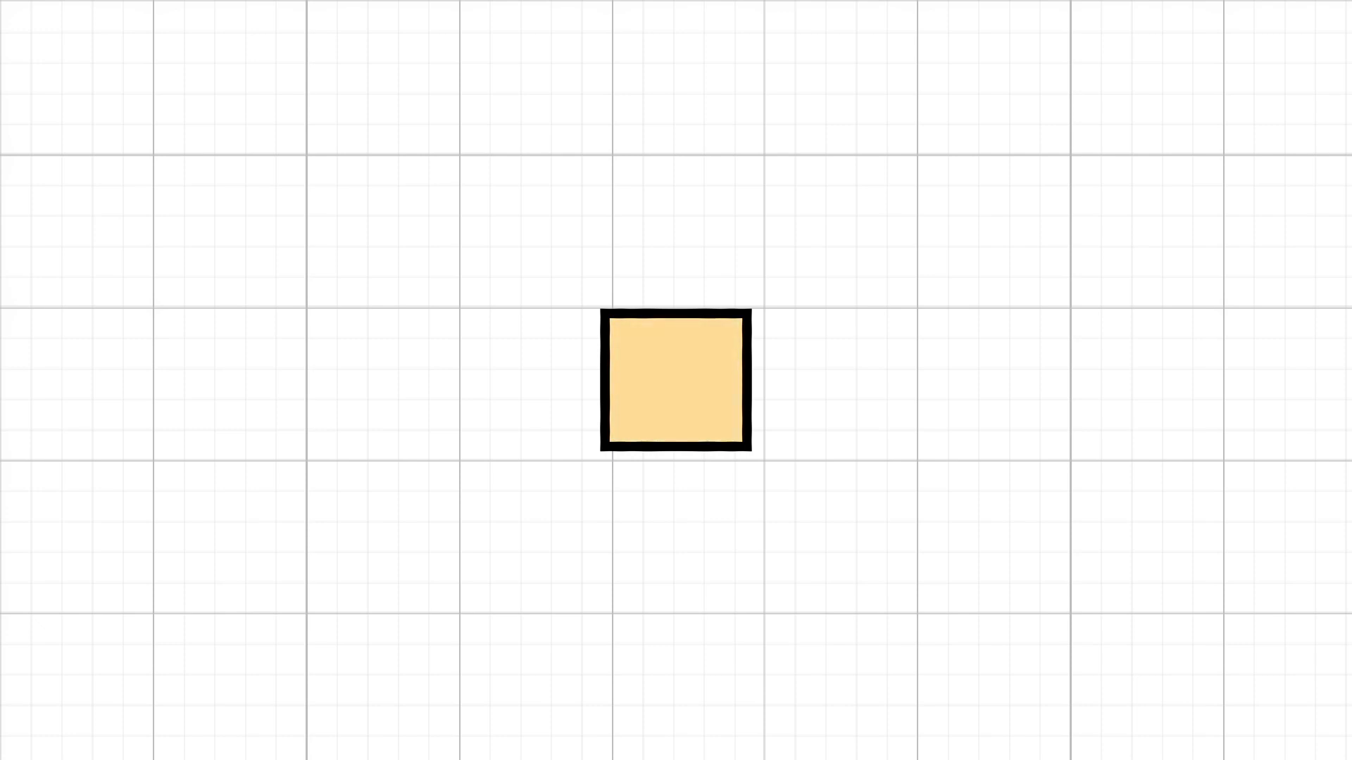
{"action": "left_click", "coordinate": [676, 383]}
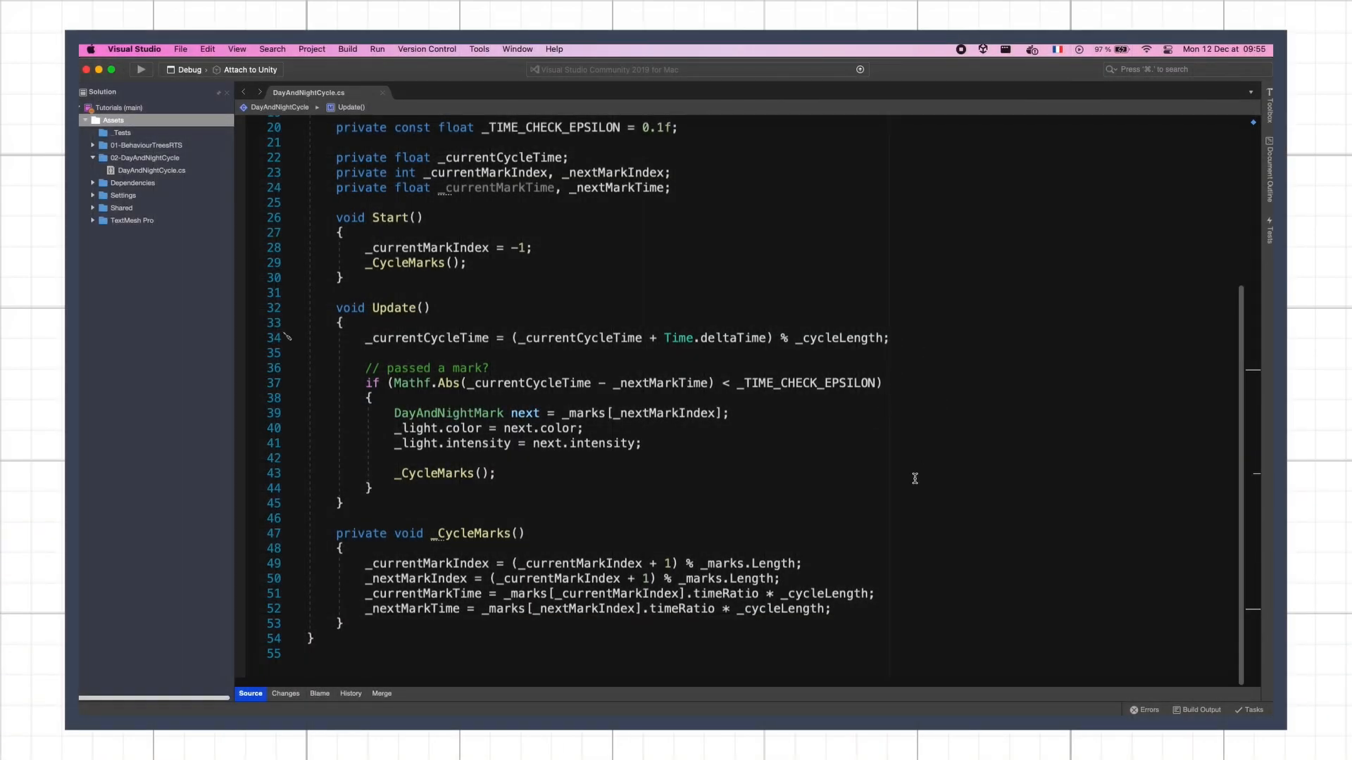
- Blend _light color with Color.Lerp and intensity with Mathf.Lerp between cur and next marks by t
{"action": "type", "text": "// blend color/intensity"}
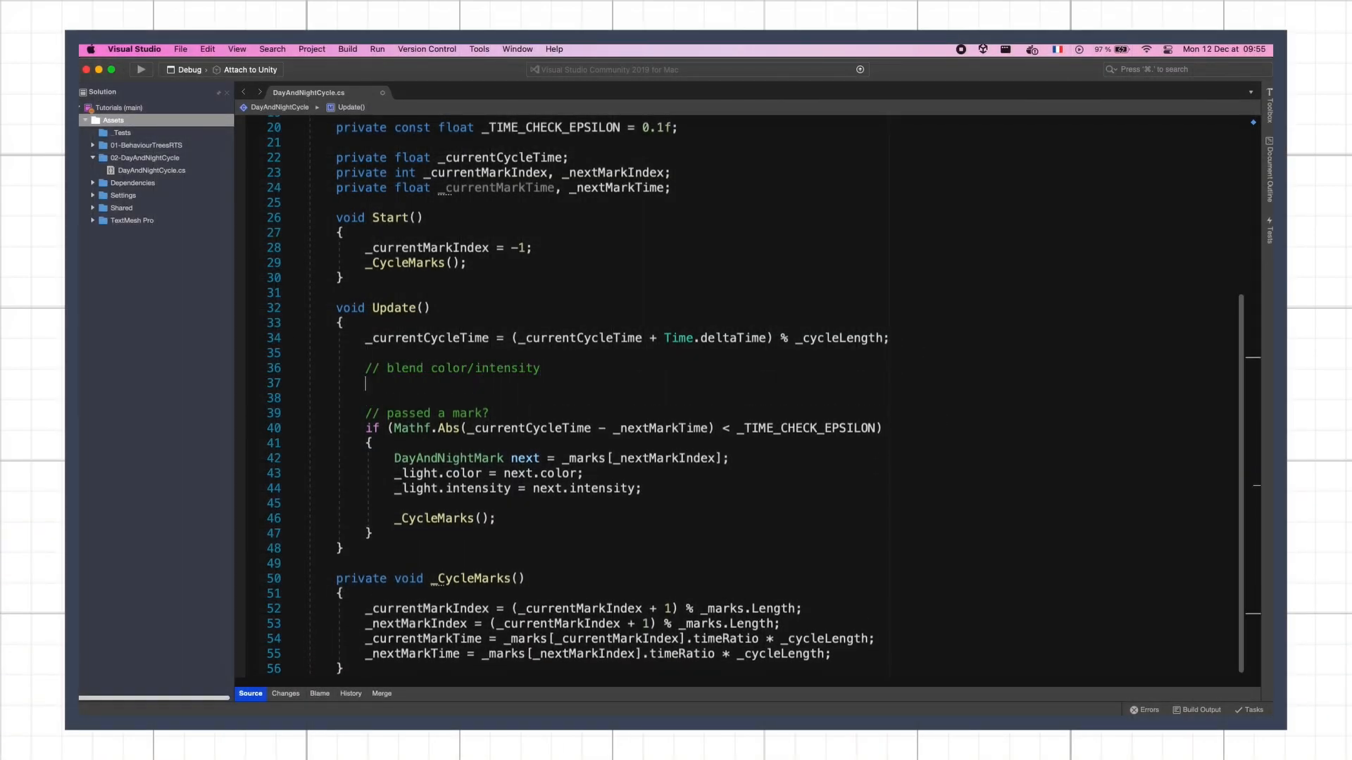
{"action": "type", "text": "DayAndNightMark cur = _marks[_currentMarkIndex], next = _marks[_nextMarkIndex];"}
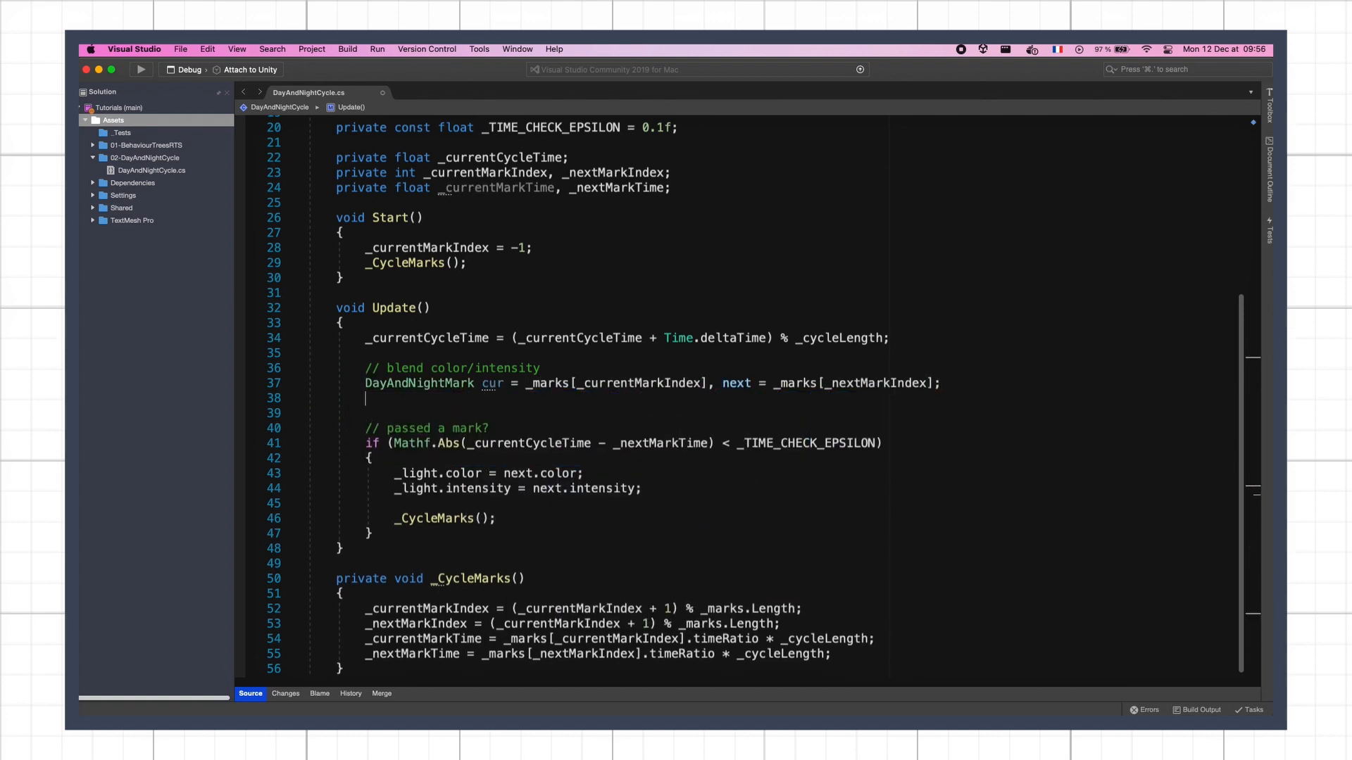
{"action": "type", "text": "_light.color = Color.Lerp()"}
{"action": "type", "text": "_light.intensity ="}
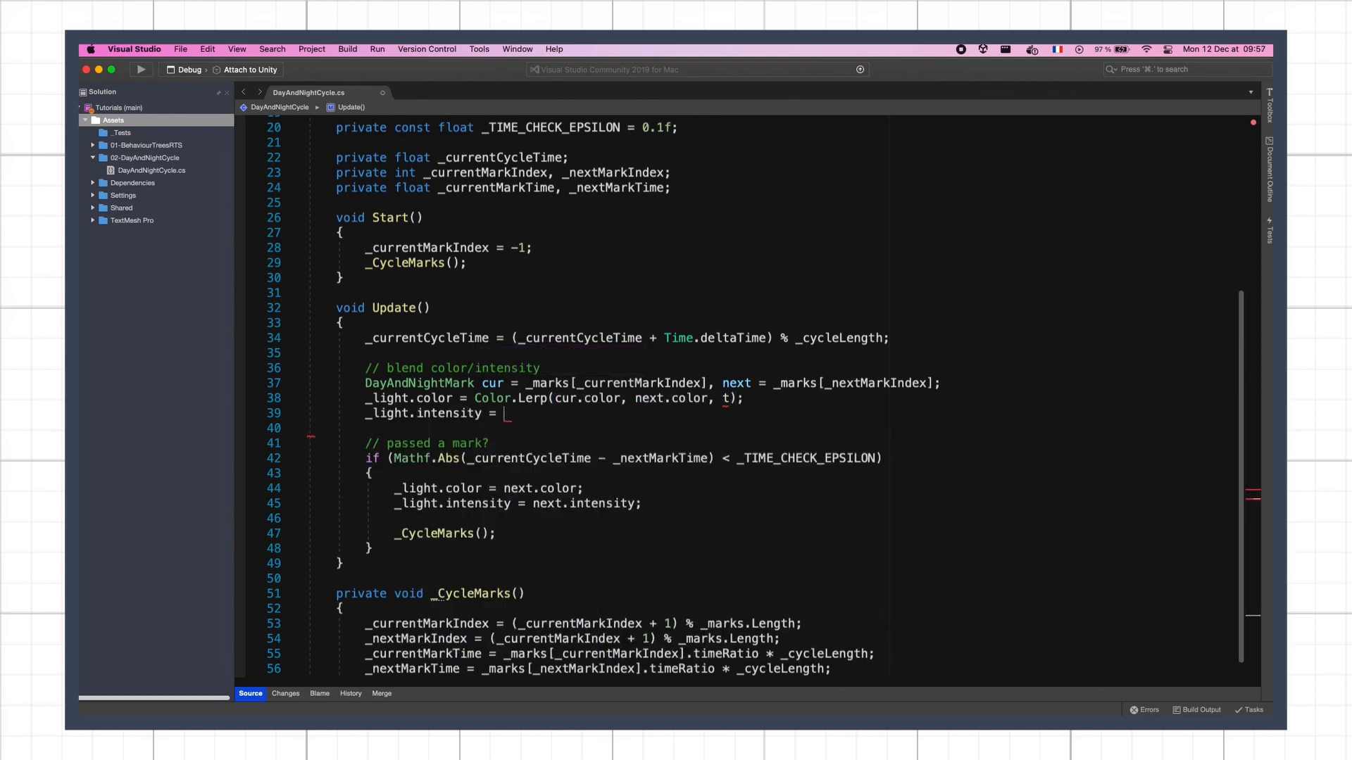
{"action": "type", "text": "Mathf.Lerp(cur.intensity, next.intensity, t);"}
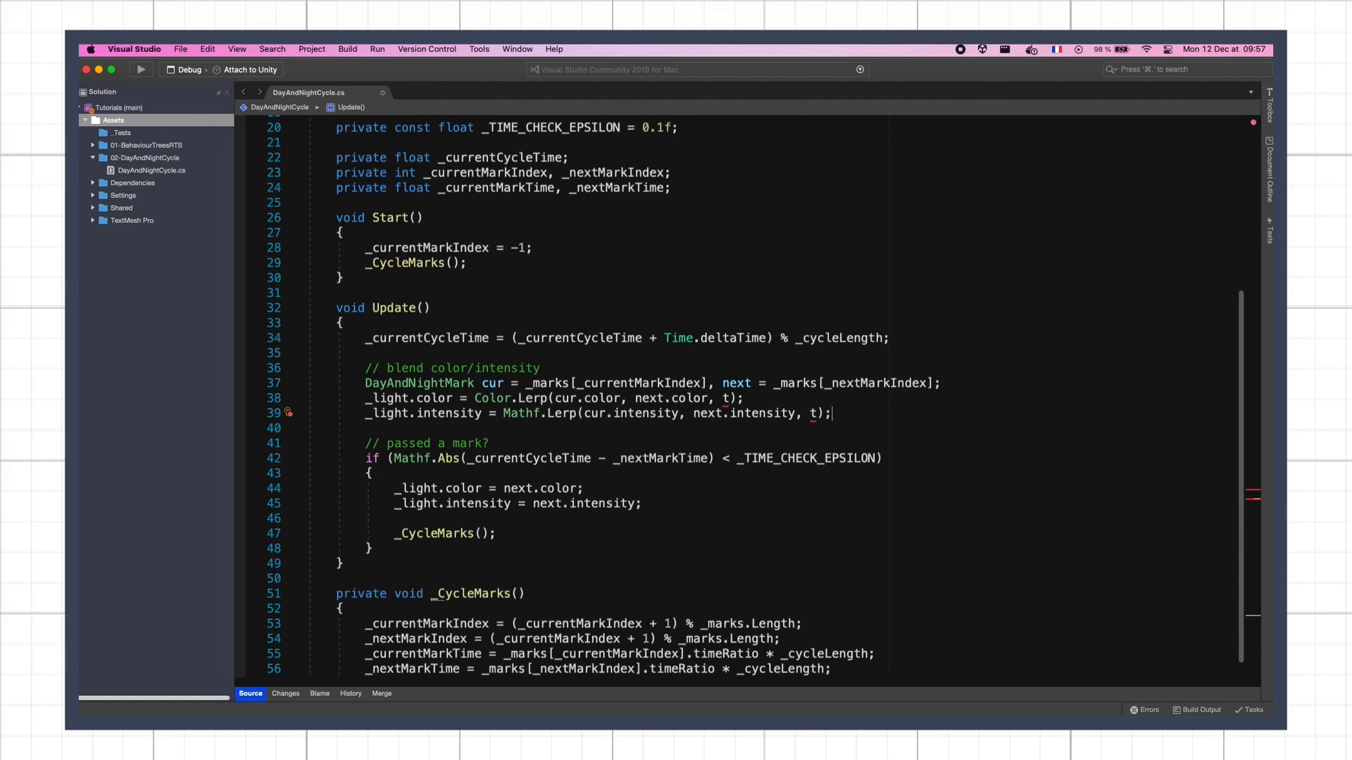
{"action": "mouse_move", "coordinate": [979, 368]}
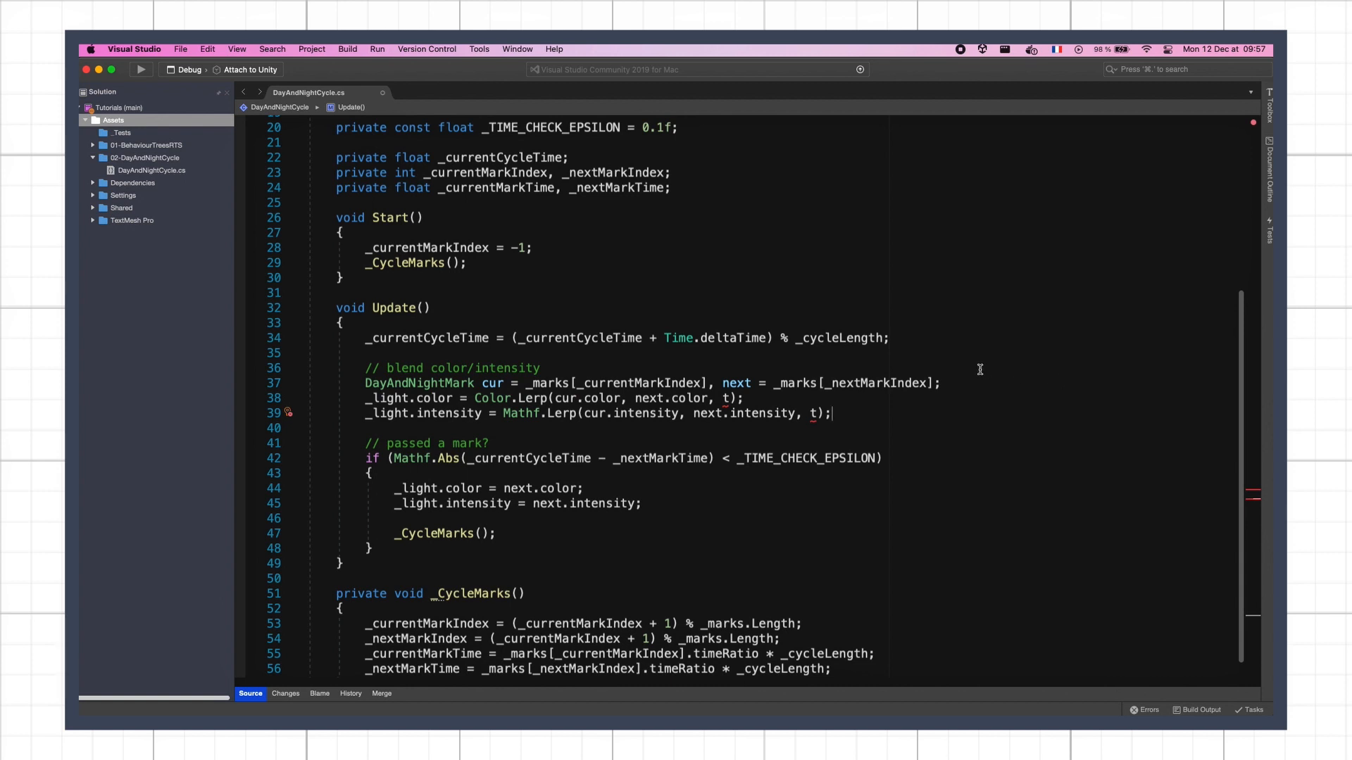
{"action": "double_click", "coordinate": [727, 398]}
{"action": "type", "text": "_marksTimeDifference"}
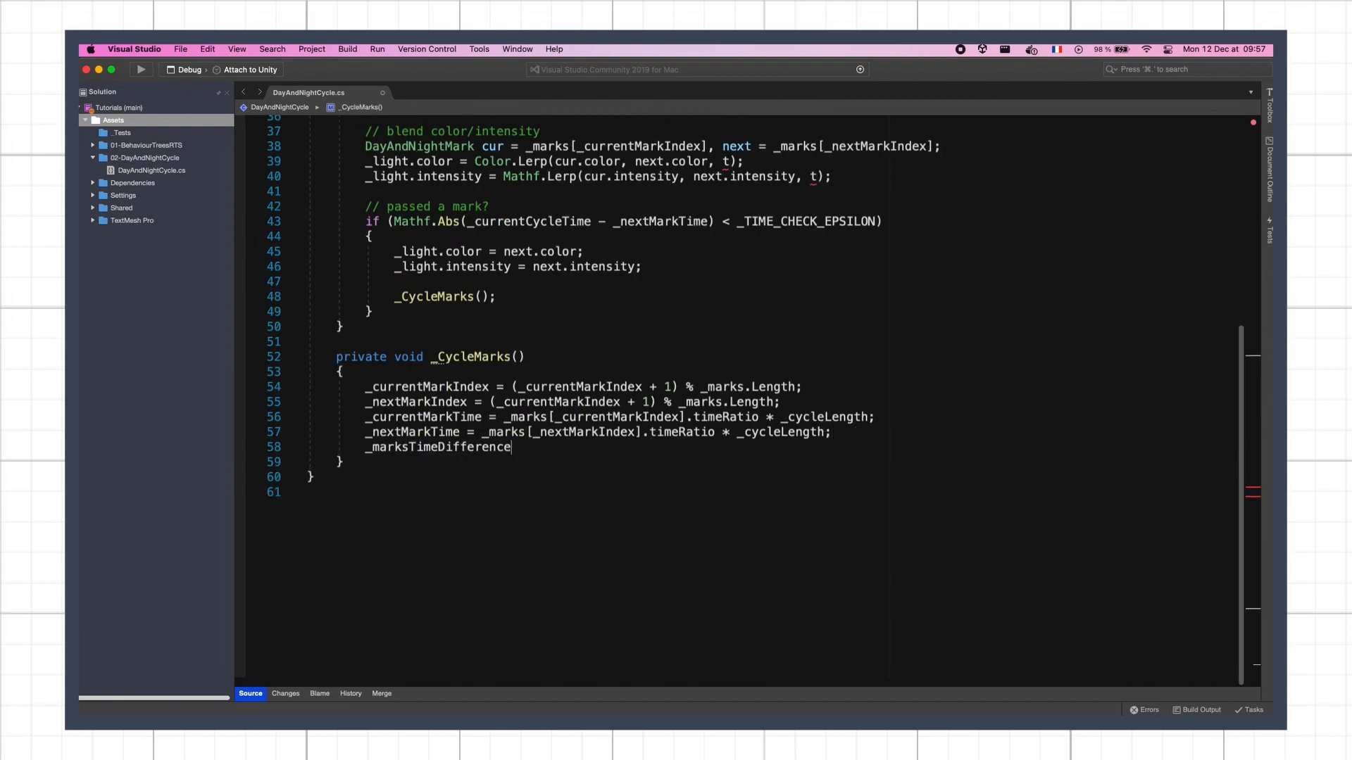
- Set _marksTimeDifference to _nextMarkTime - _currentMarkTime, adding _cycleLength when it is negative
{"action": "type", "text": "= _nextMarkTime - _currentMarkTime;"}
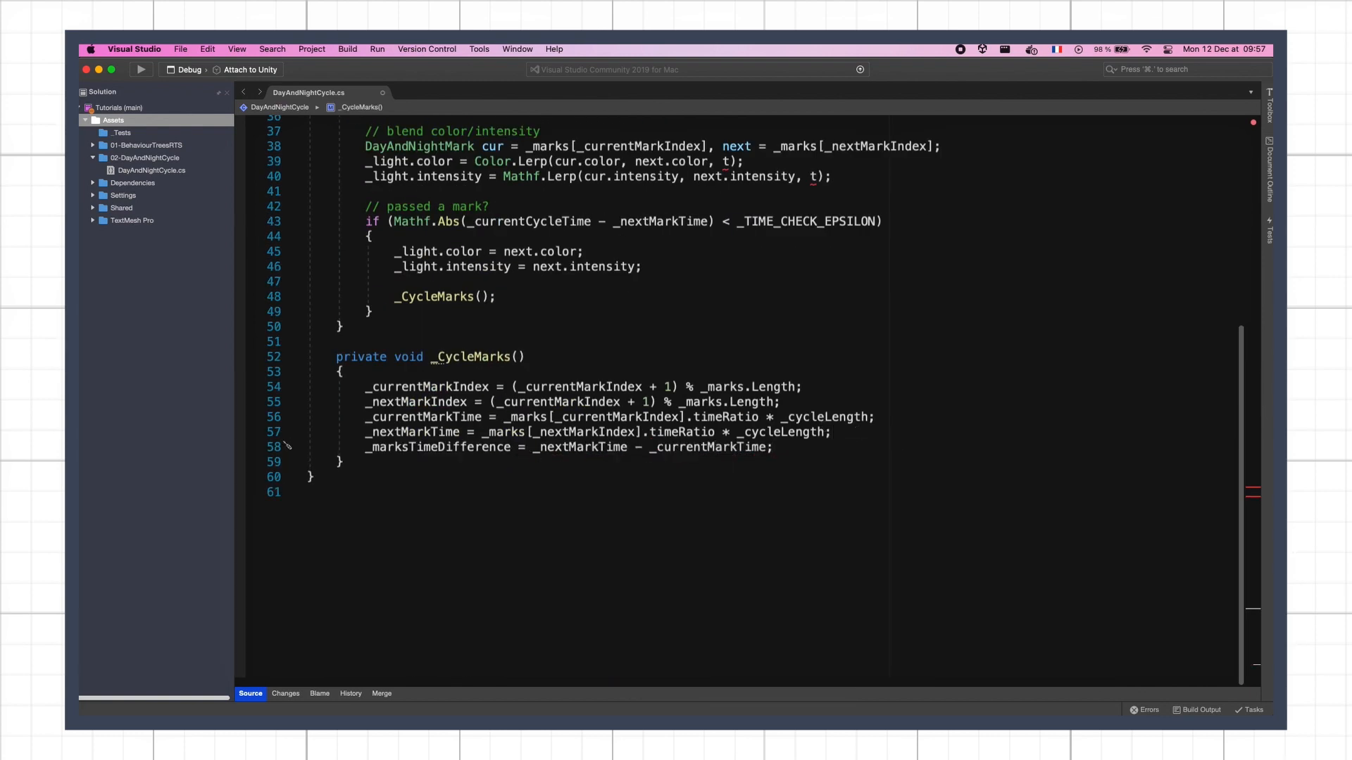
{"action": "mouse_move", "coordinate": [898, 442]}
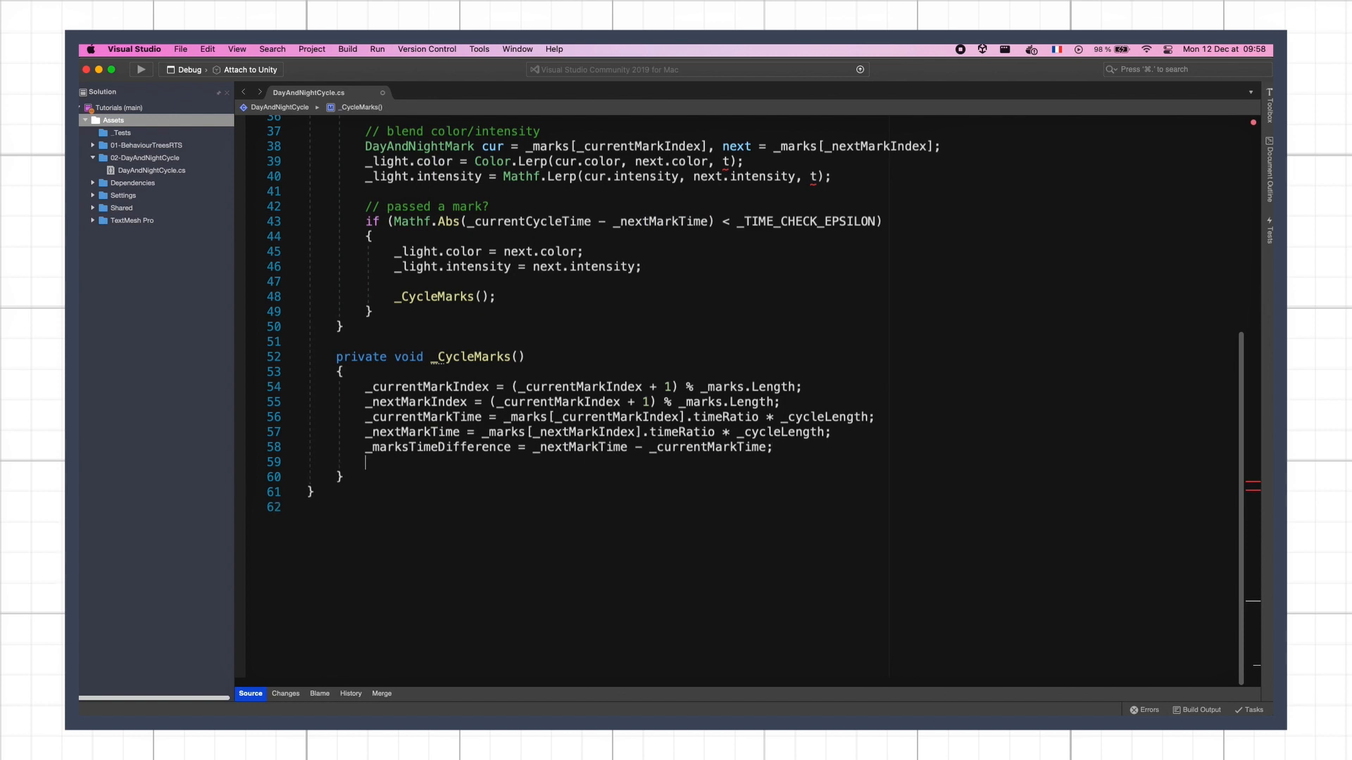
{"action": "type", "text": "if (_marksTimeDifference < 0)"}
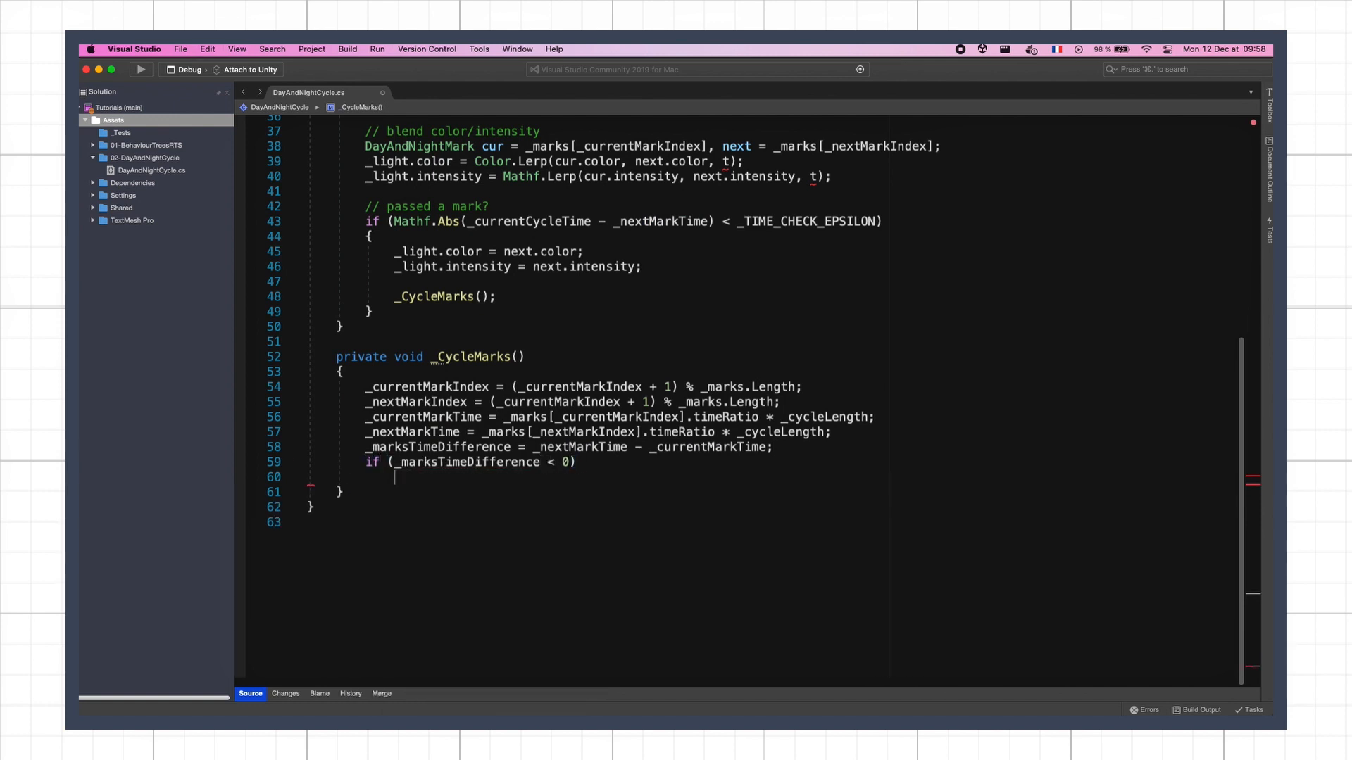
{"action": "type", "text": "_marksTimeDifference += _cycleLength;"}
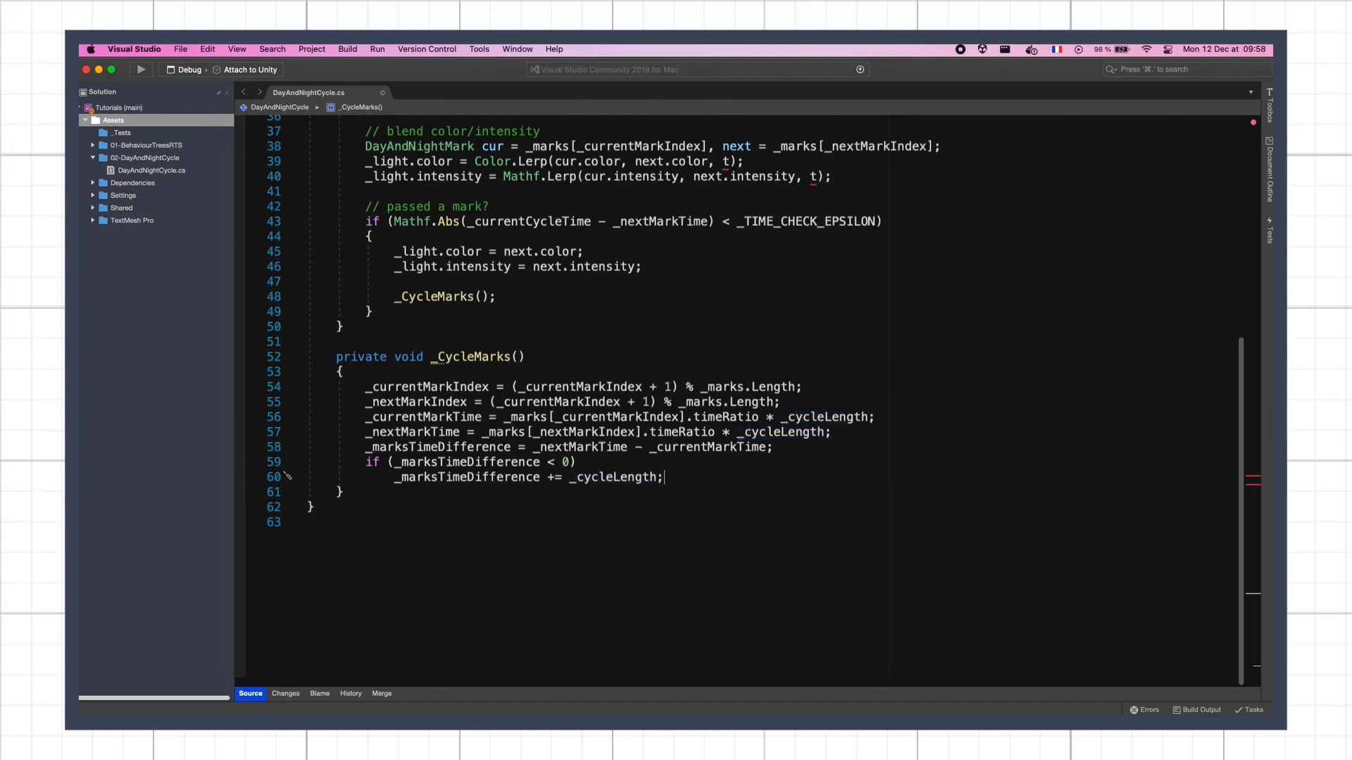
- Declare float t in Update as elapsed time since the mark divided by _marksTimeDifference
{"action": "scroll", "scroll_direction": "up", "scroll_amount": 3}
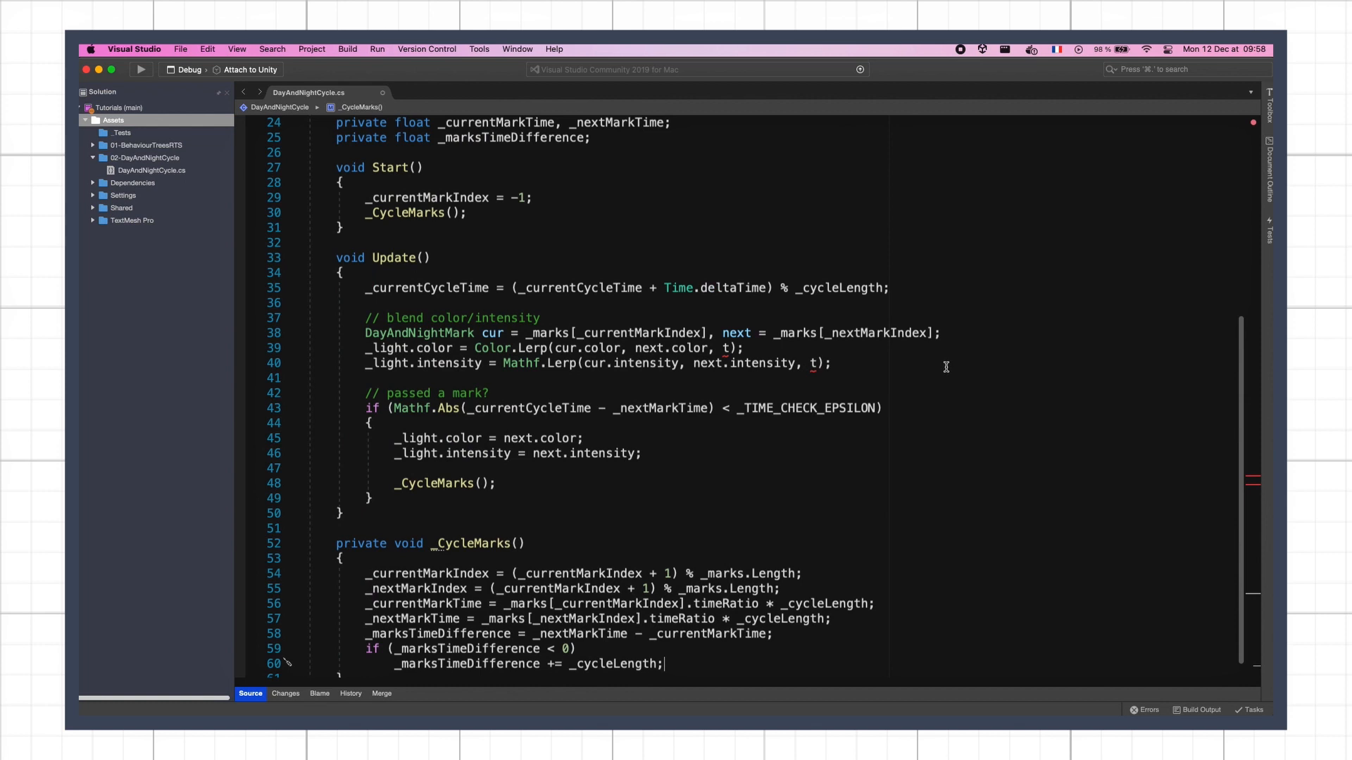
{"action": "type", "text": "f"}
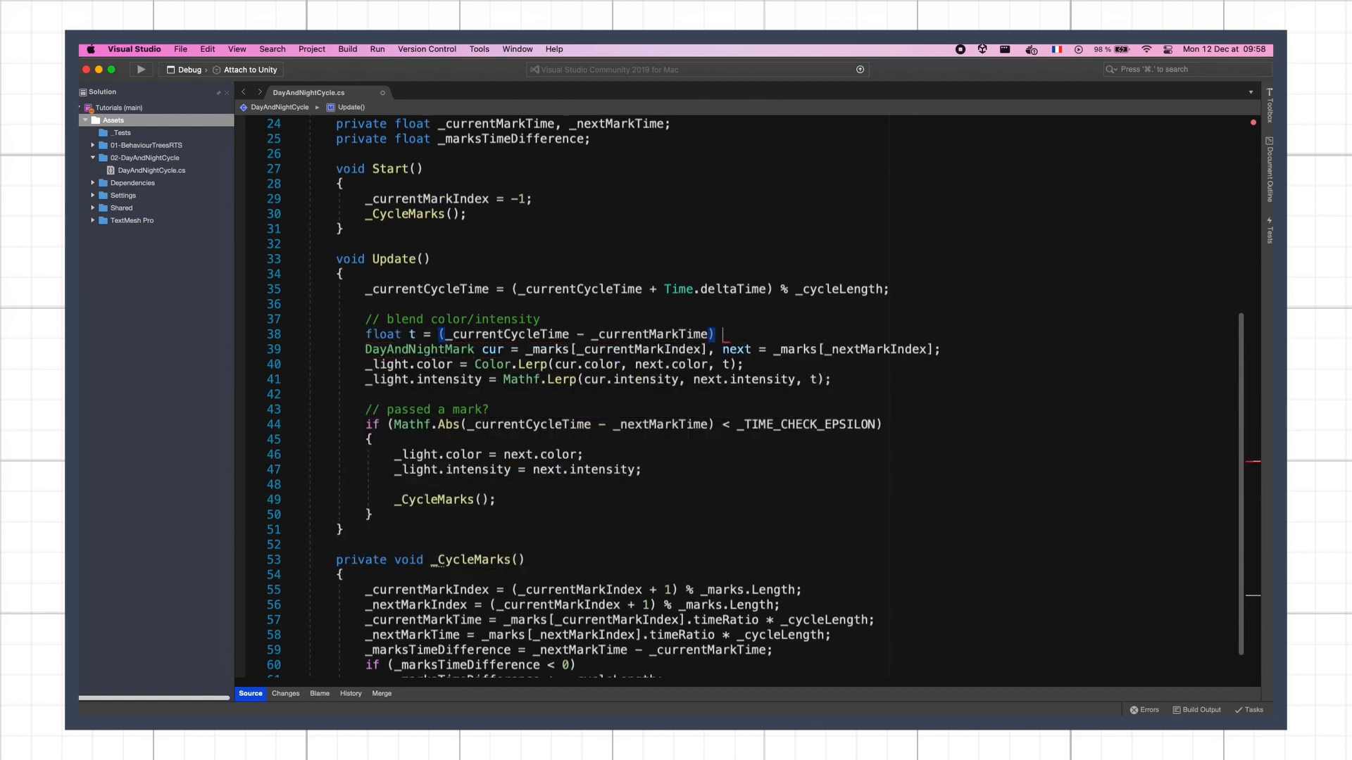
{"action": "type", "text": "/ _marksTimeDifference;"}
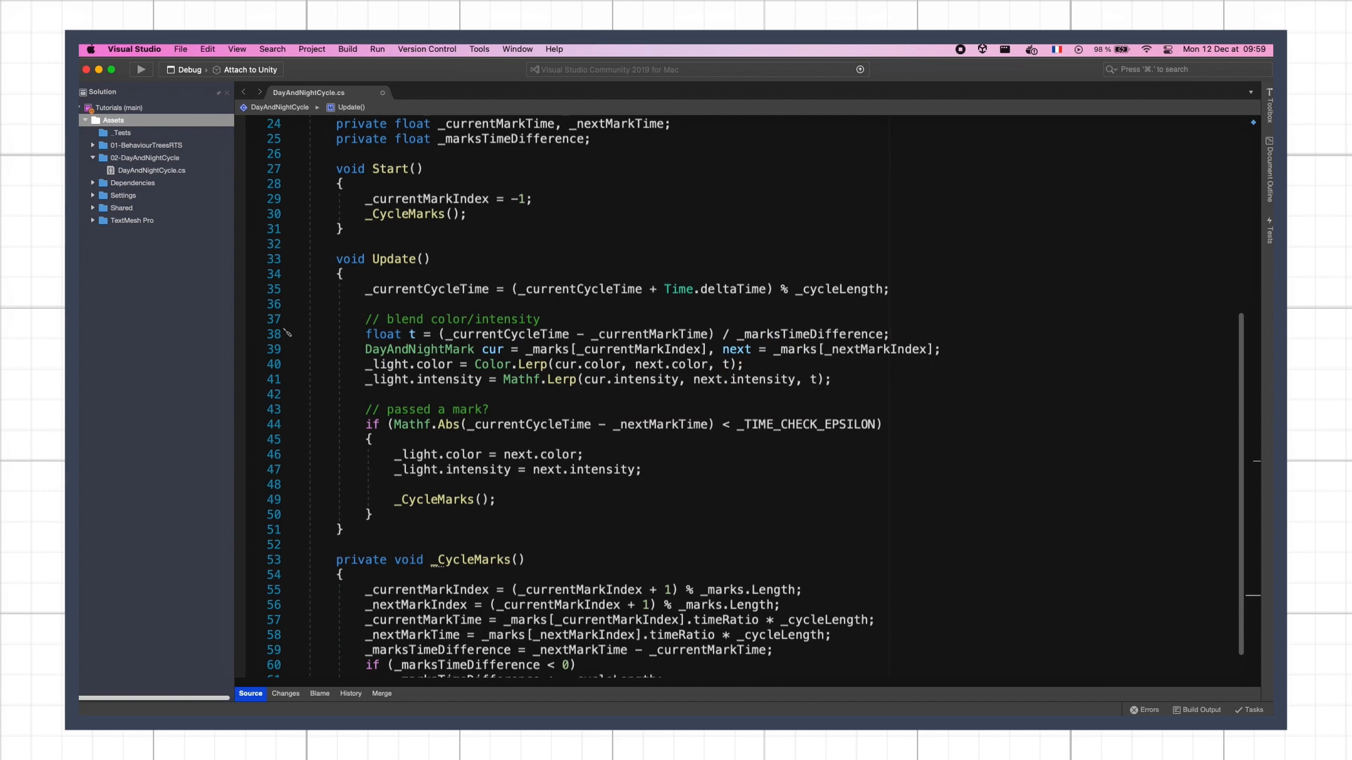
{"action": "mouse_move", "coordinate": [836, 452]}
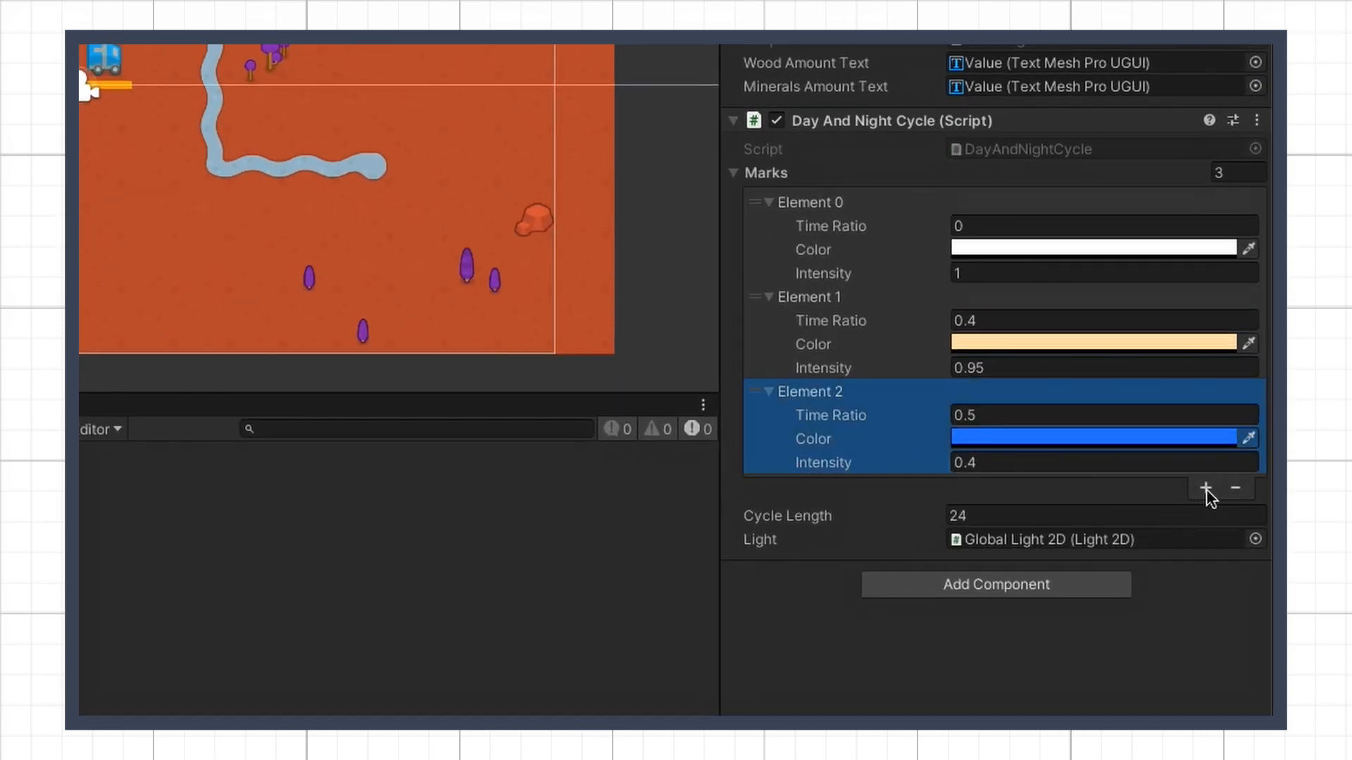
- Add a fourth mark (Element 3) to the Marks list with Time Ratio 0.9
{"action": "left_click", "coordinate": [1205, 488]}
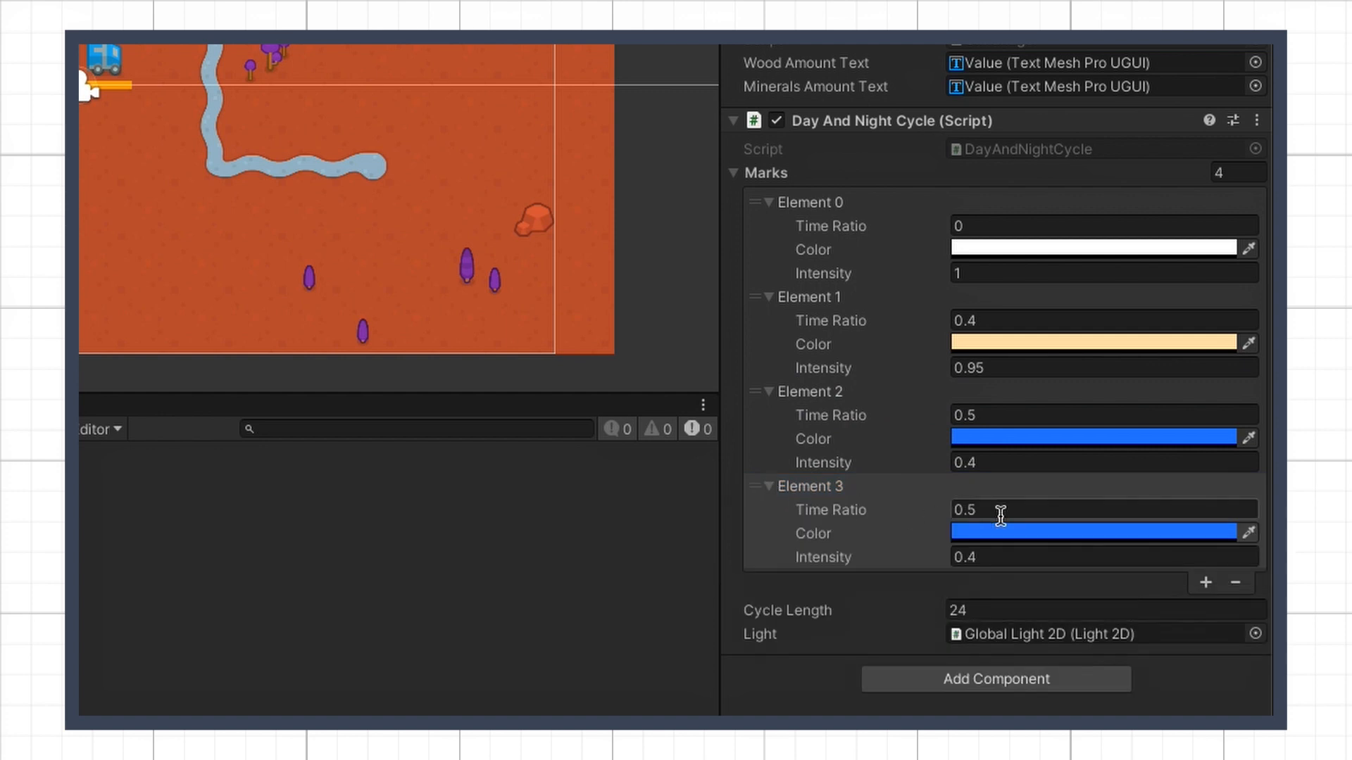
{"action": "left_click", "coordinate": [1103, 509]}
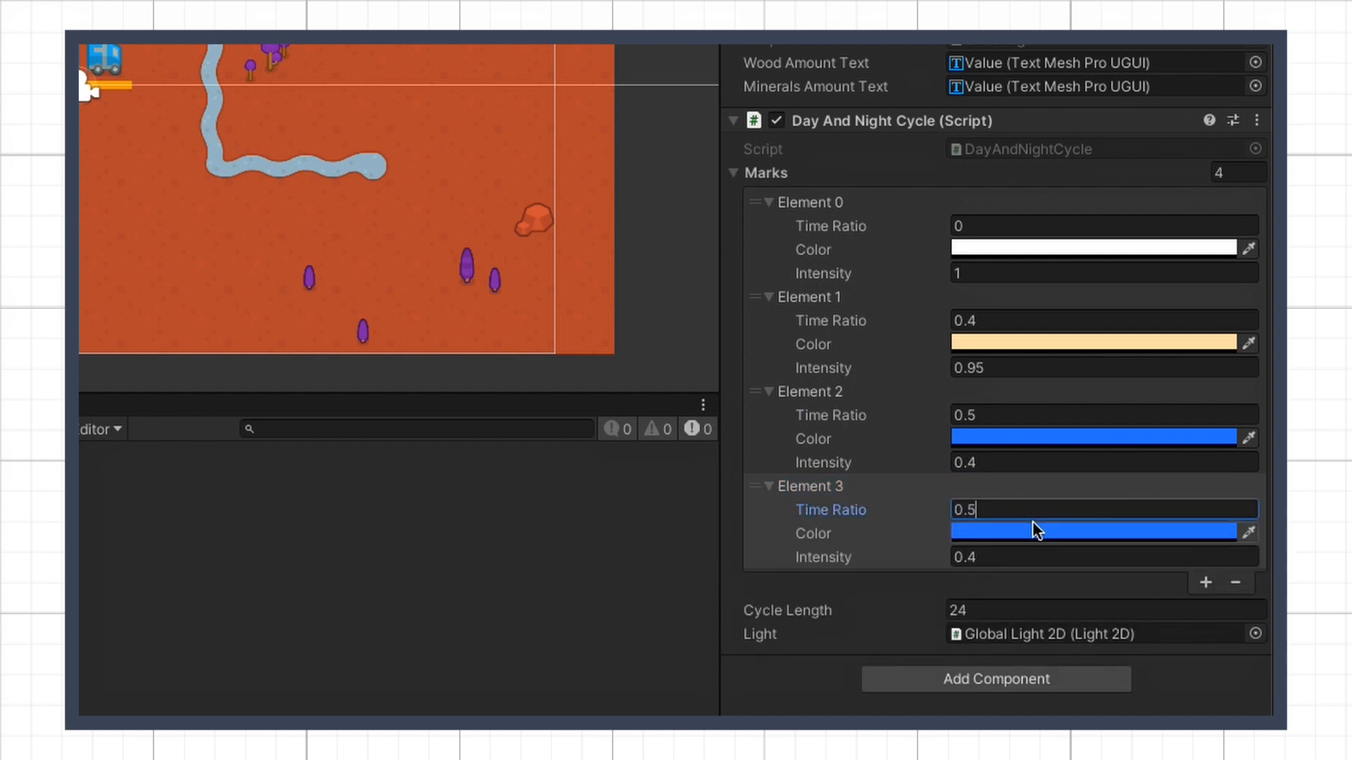
{"action": "type", "text": "0.9"}
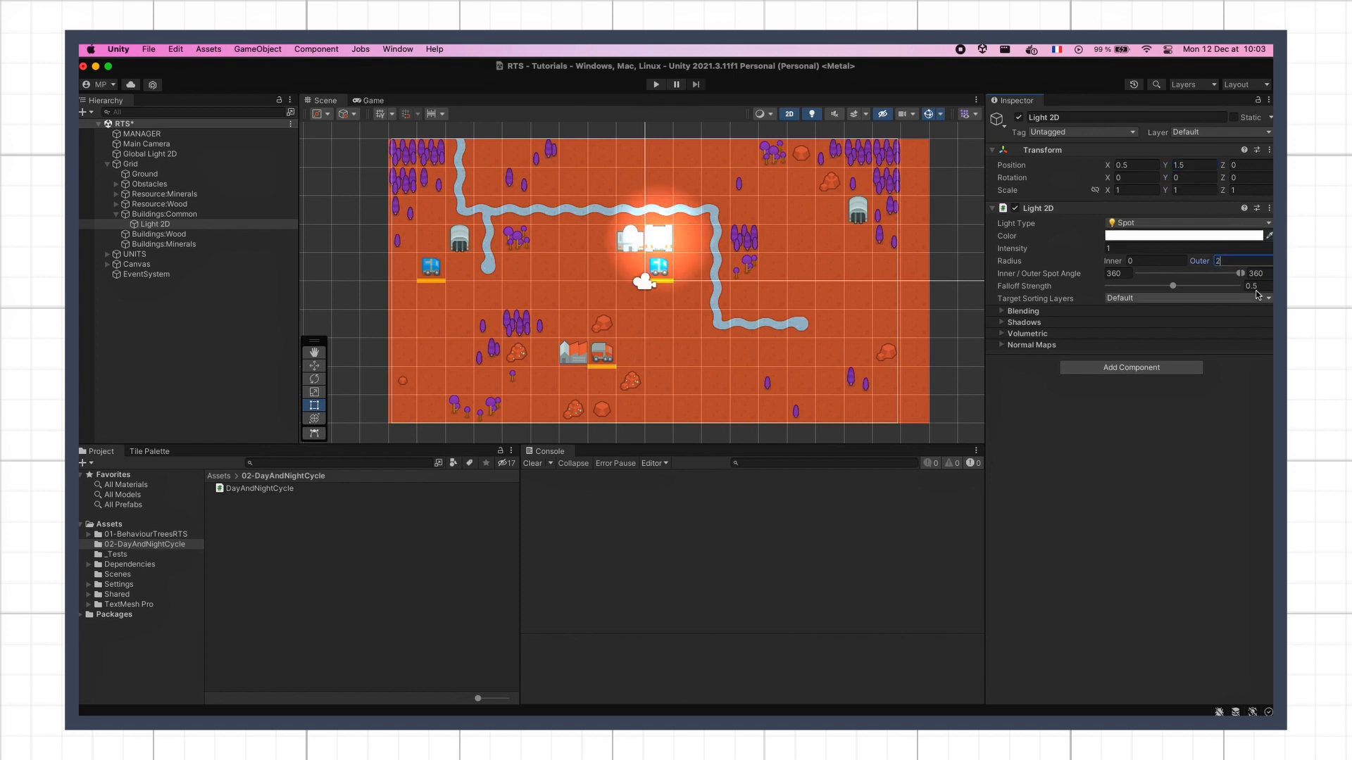
- Set the building spotlight's Falloff Strength to 0.4 and check the Global Light 2D settings
{"action": "left_click", "coordinate": [1255, 285]}
{"action": "type", "text": ".4"}
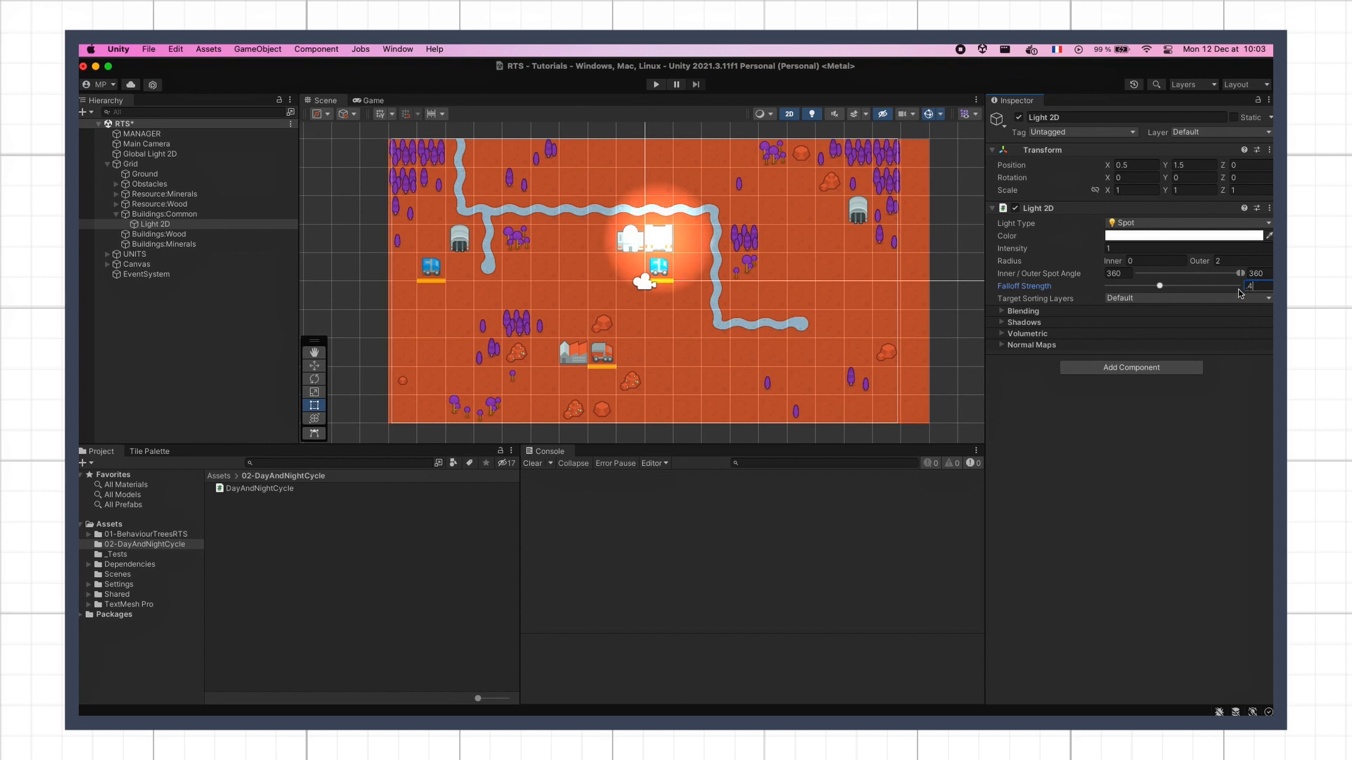
{"action": "mouse_move", "coordinate": [816, 261]}
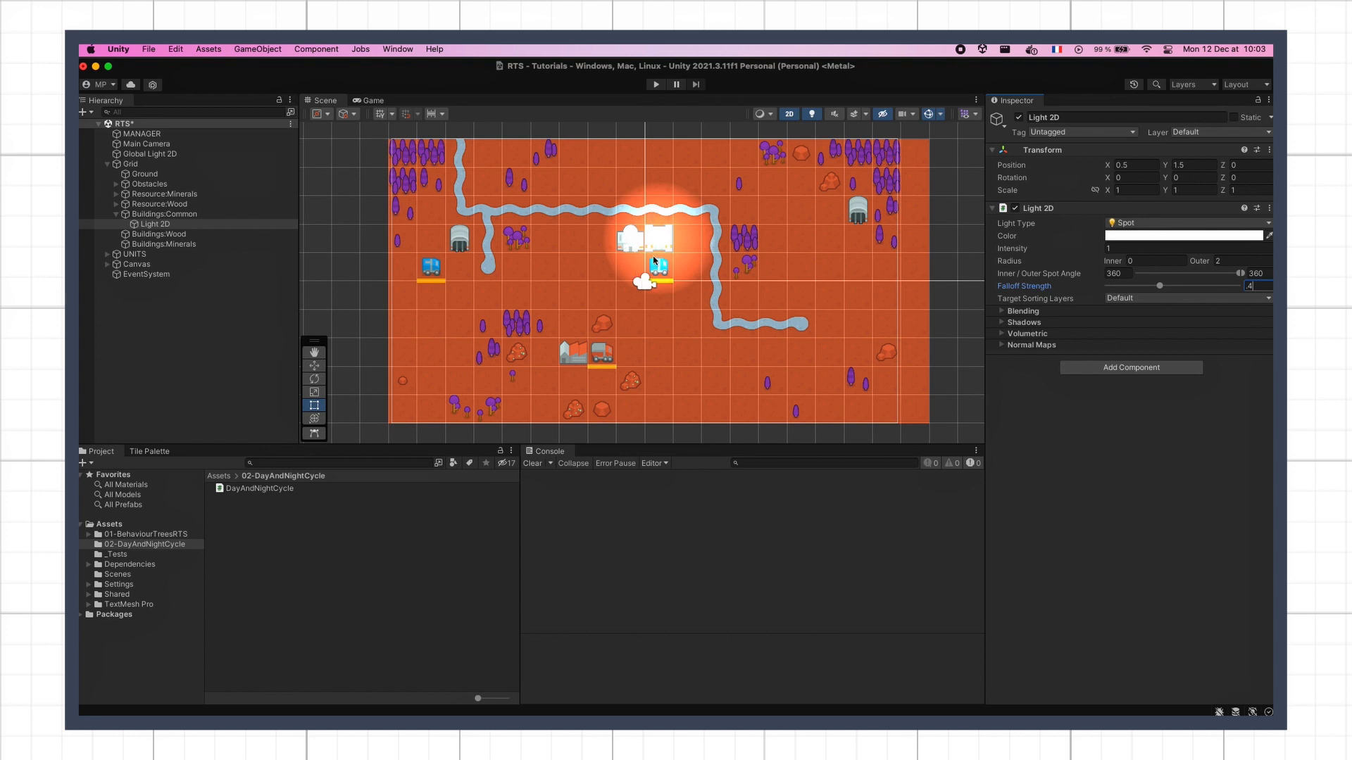
{"action": "mouse_move", "coordinate": [766, 267]}
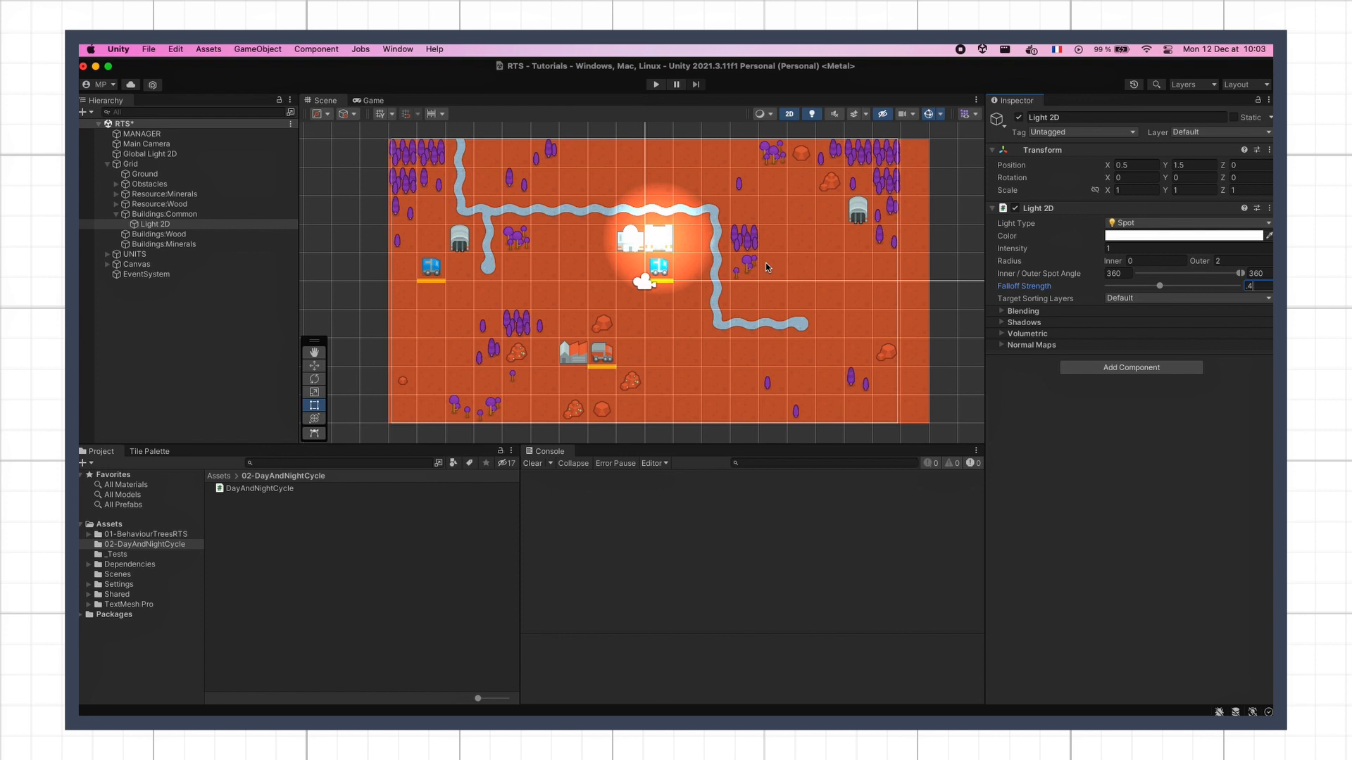
{"action": "left_click", "coordinate": [150, 153]}
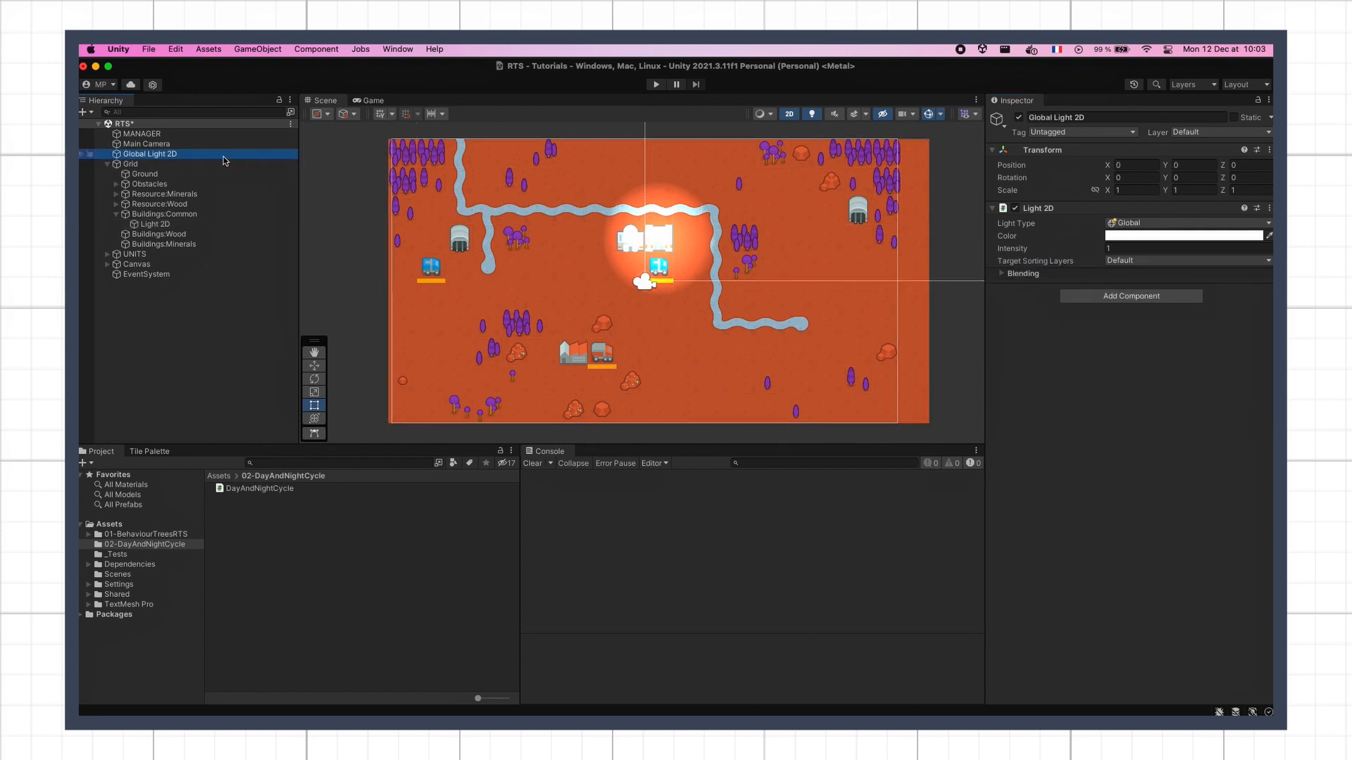
{"action": "left_click", "coordinate": [154, 224]}
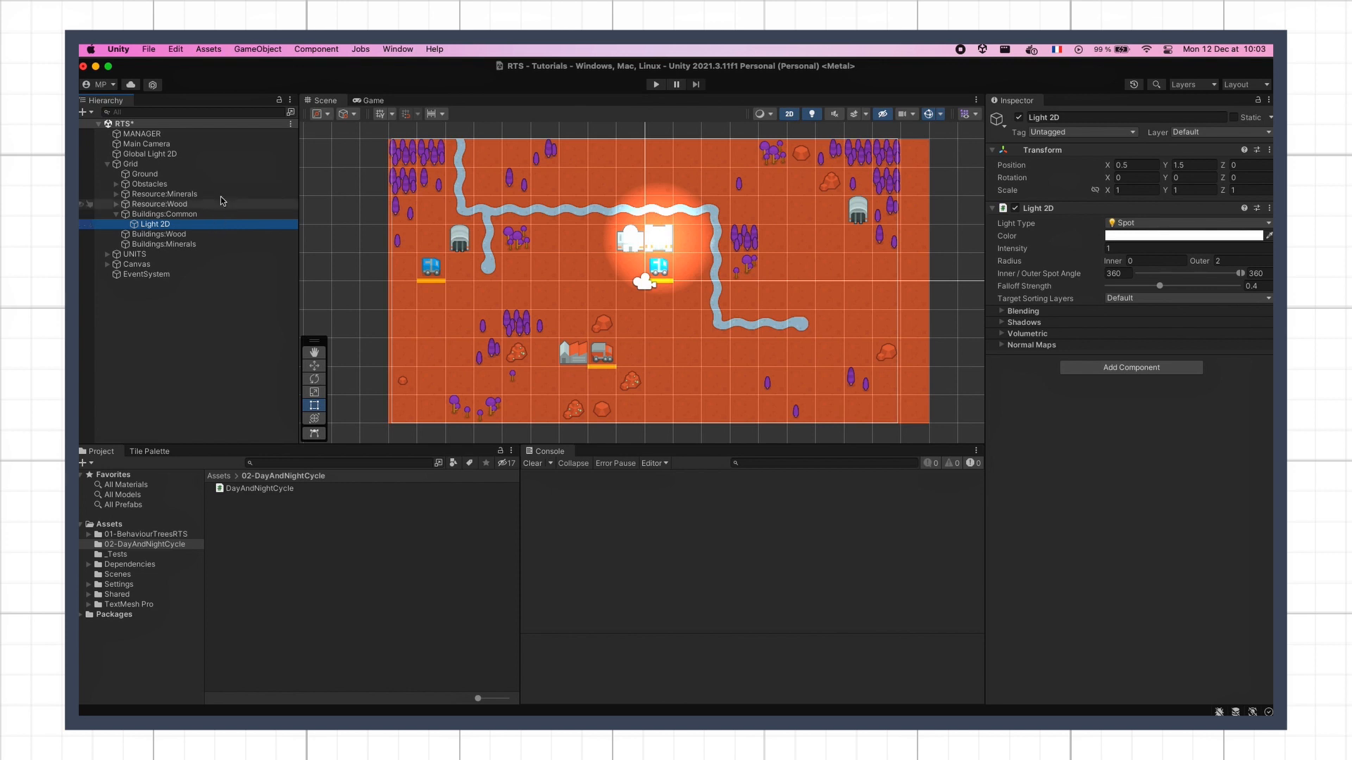
{"action": "left_click", "coordinate": [151, 153]}
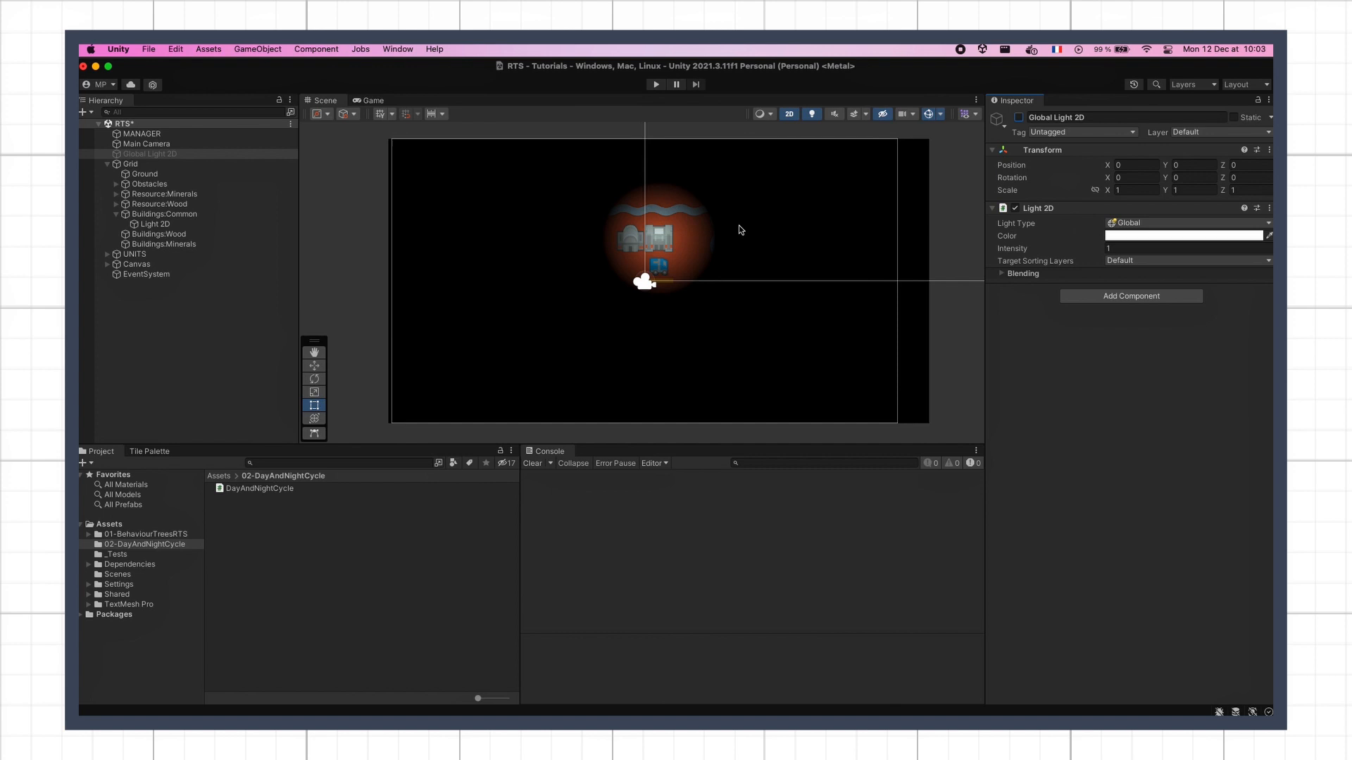
{"action": "mouse_move", "coordinate": [1015, 128]}
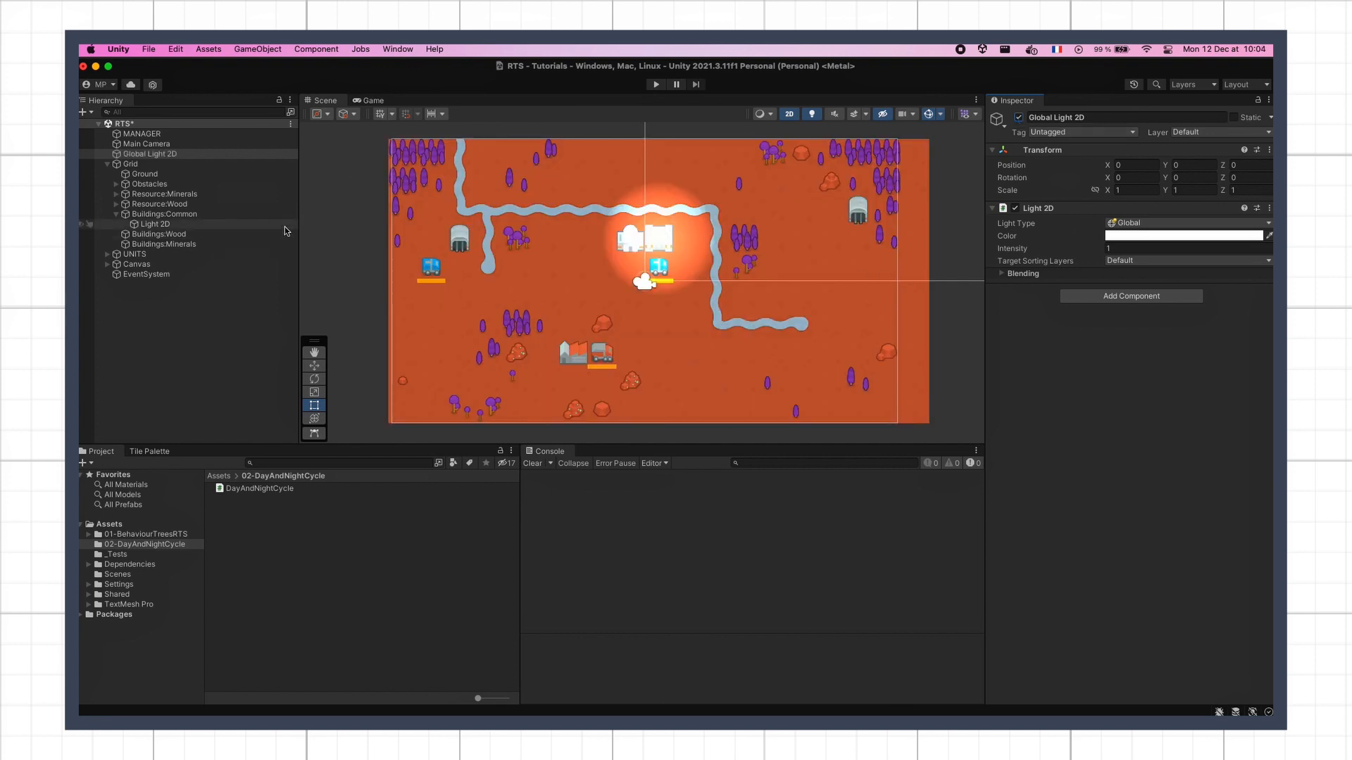
{"action": "left_click", "coordinate": [153, 224]}
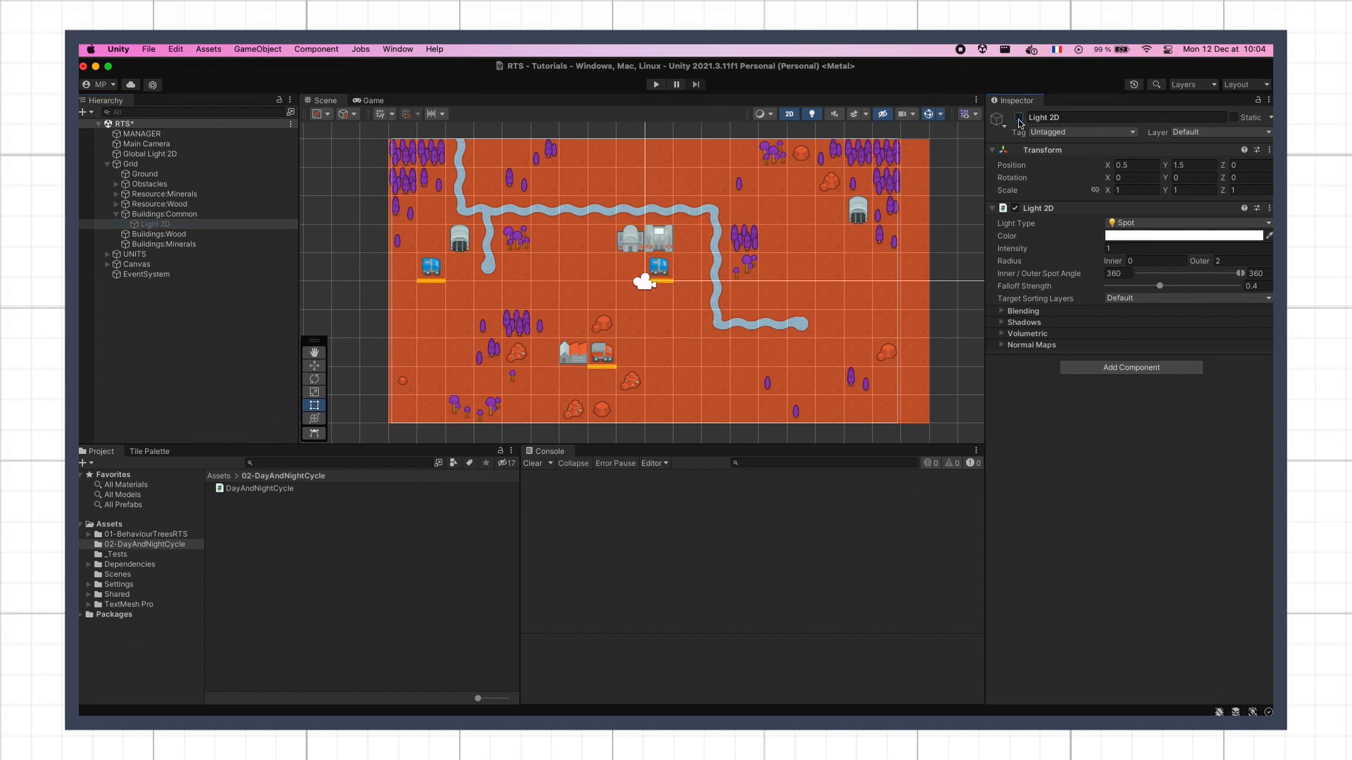
{"action": "left_click", "coordinate": [1018, 119]}
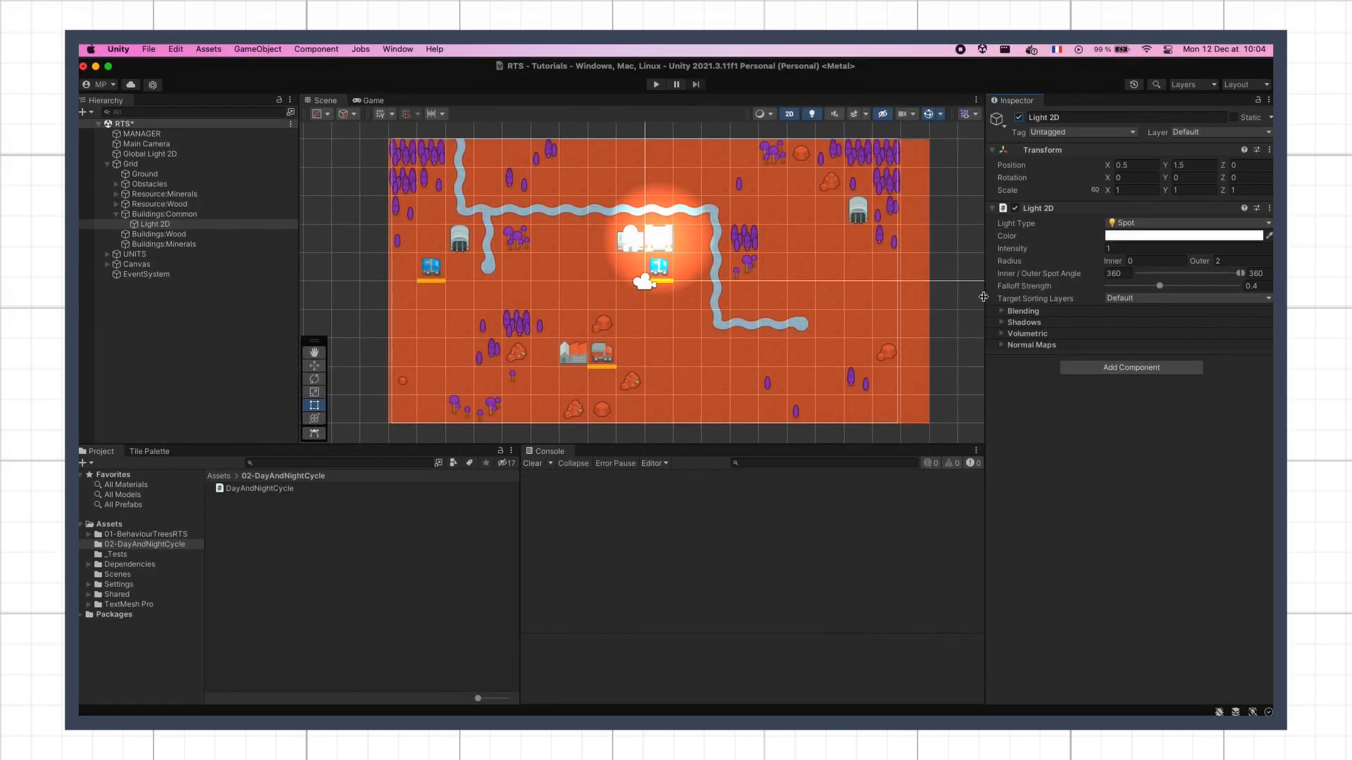
{"action": "left_click", "coordinate": [1023, 311]}
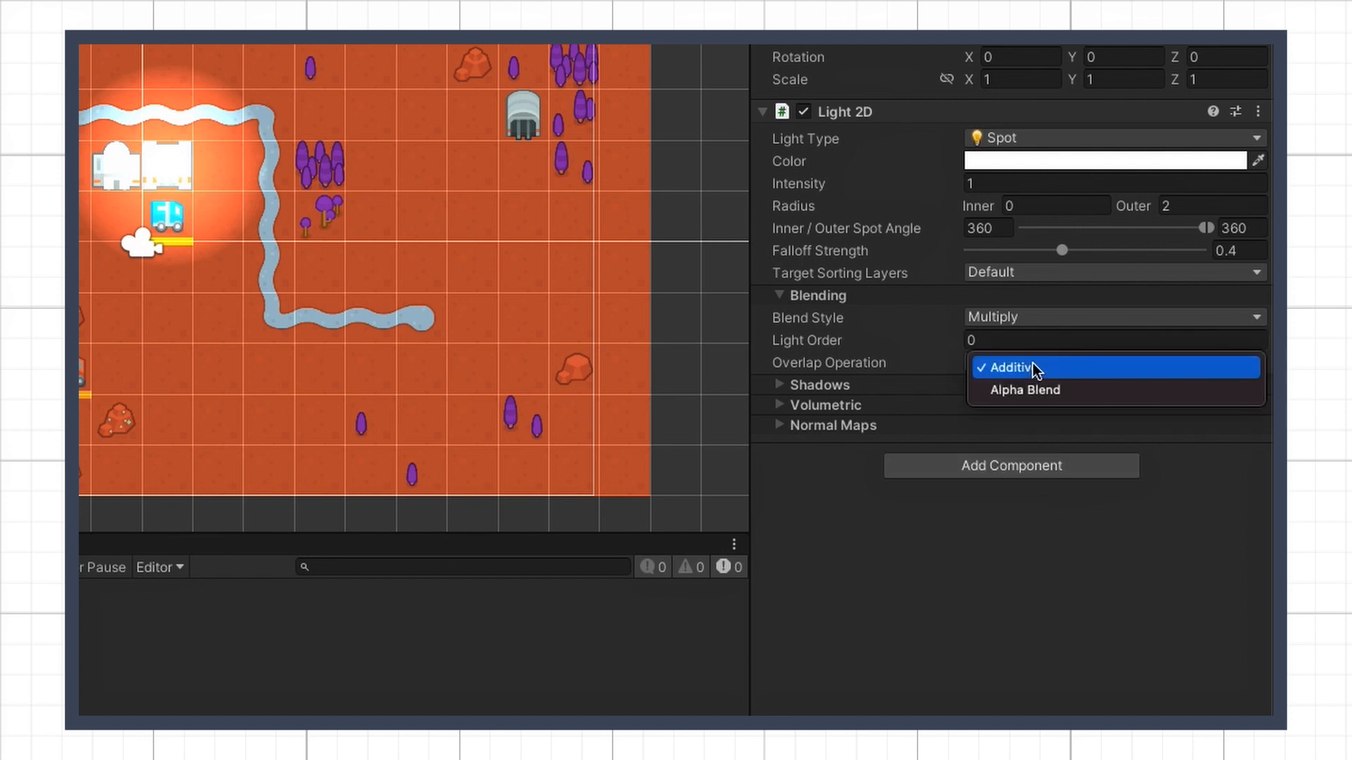
{"action": "mouse_move", "coordinate": [1133, 373]}
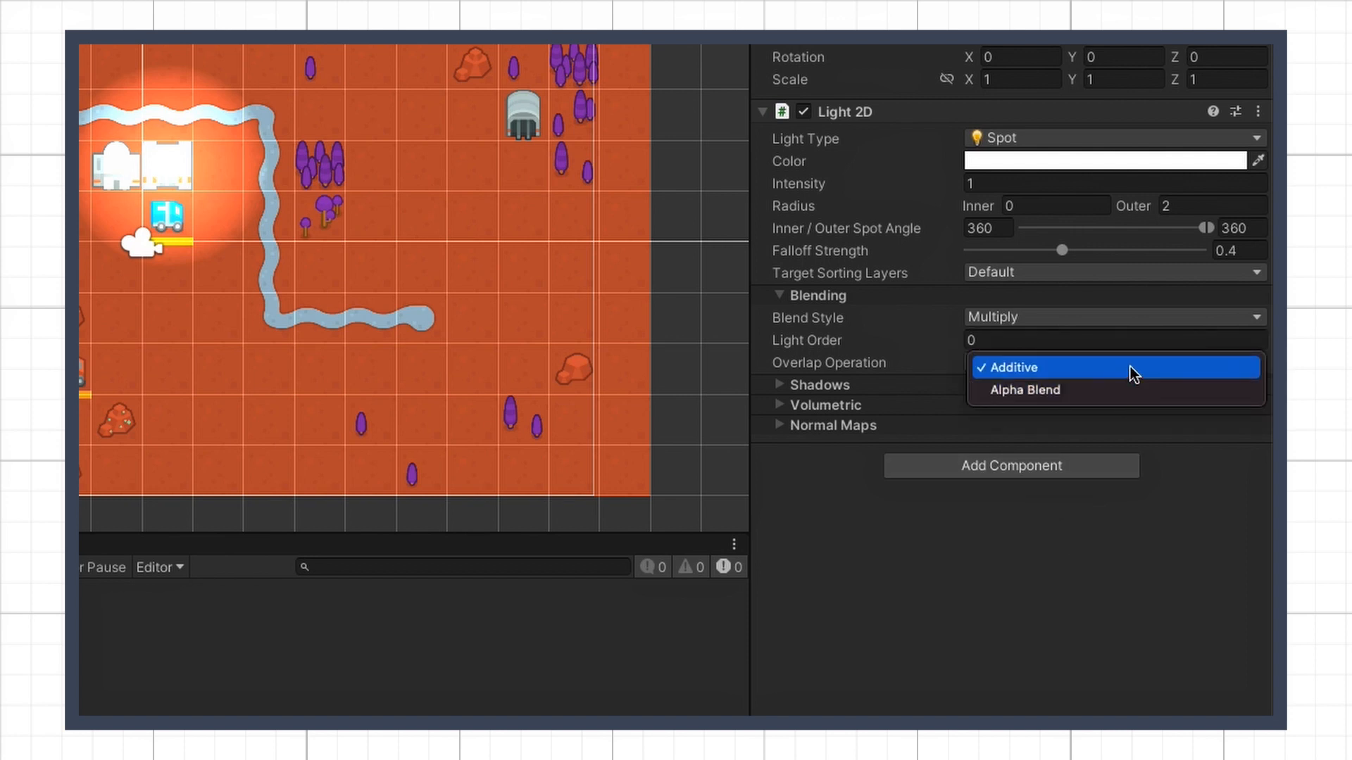
{"action": "mouse_move", "coordinate": [1133, 389]}
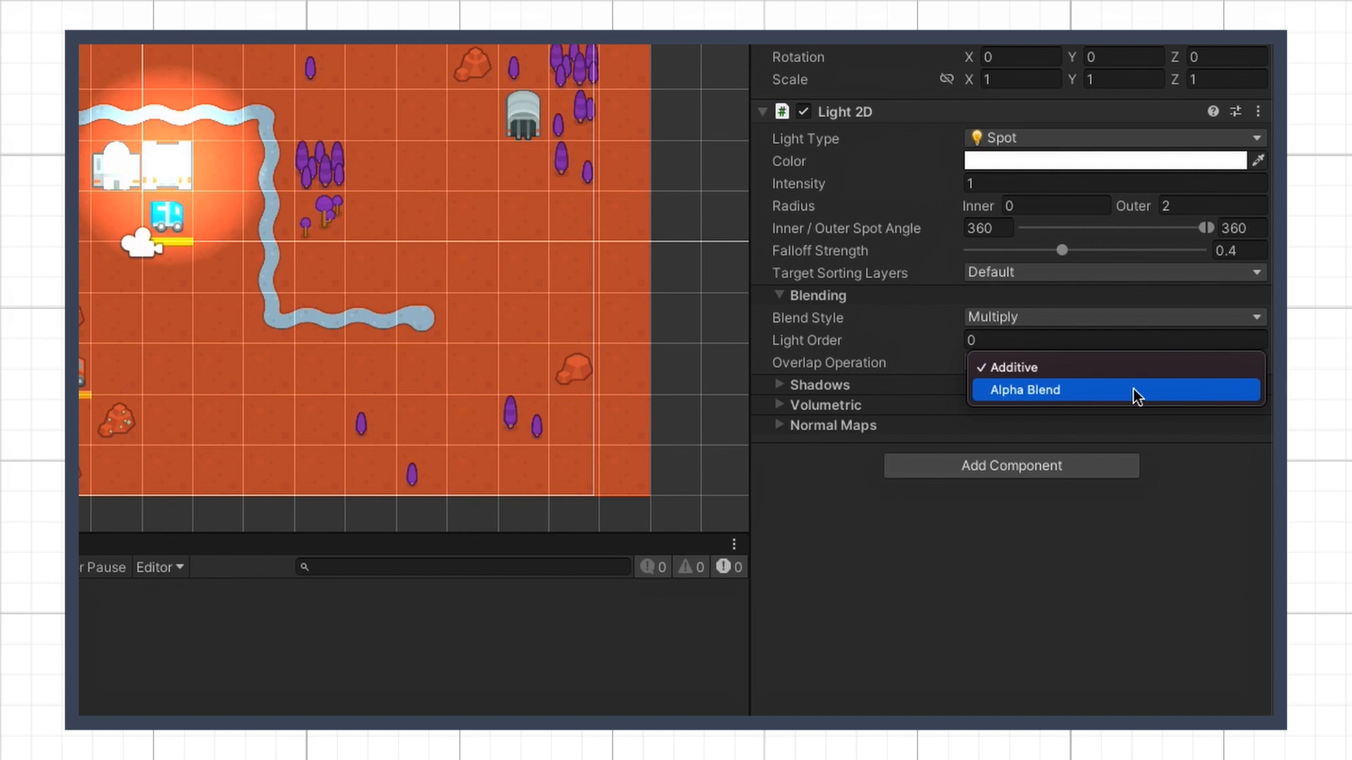
- Set the Light 2D's Overlap Operation to Alpha Blend in the Blending section
{"action": "left_click", "coordinate": [1006, 366]}
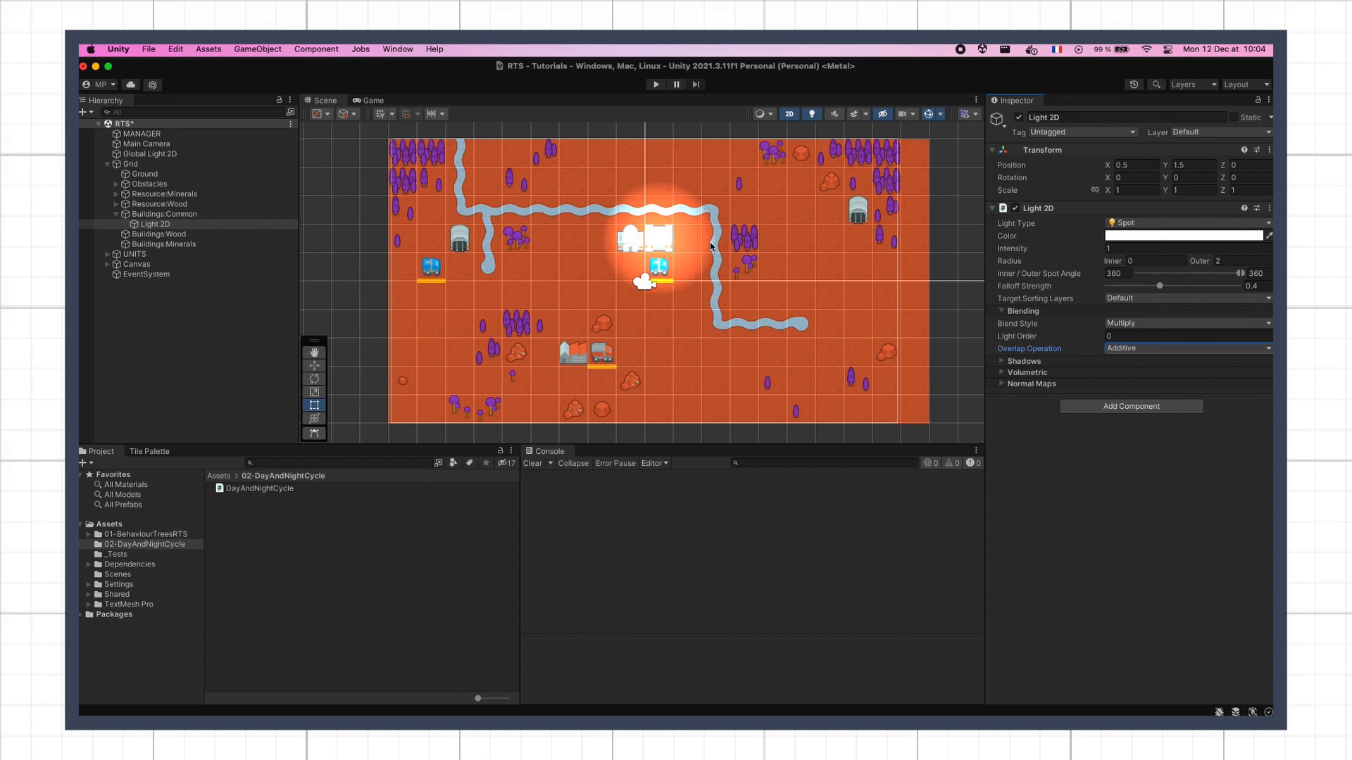
{"action": "mouse_move", "coordinate": [890, 287]}
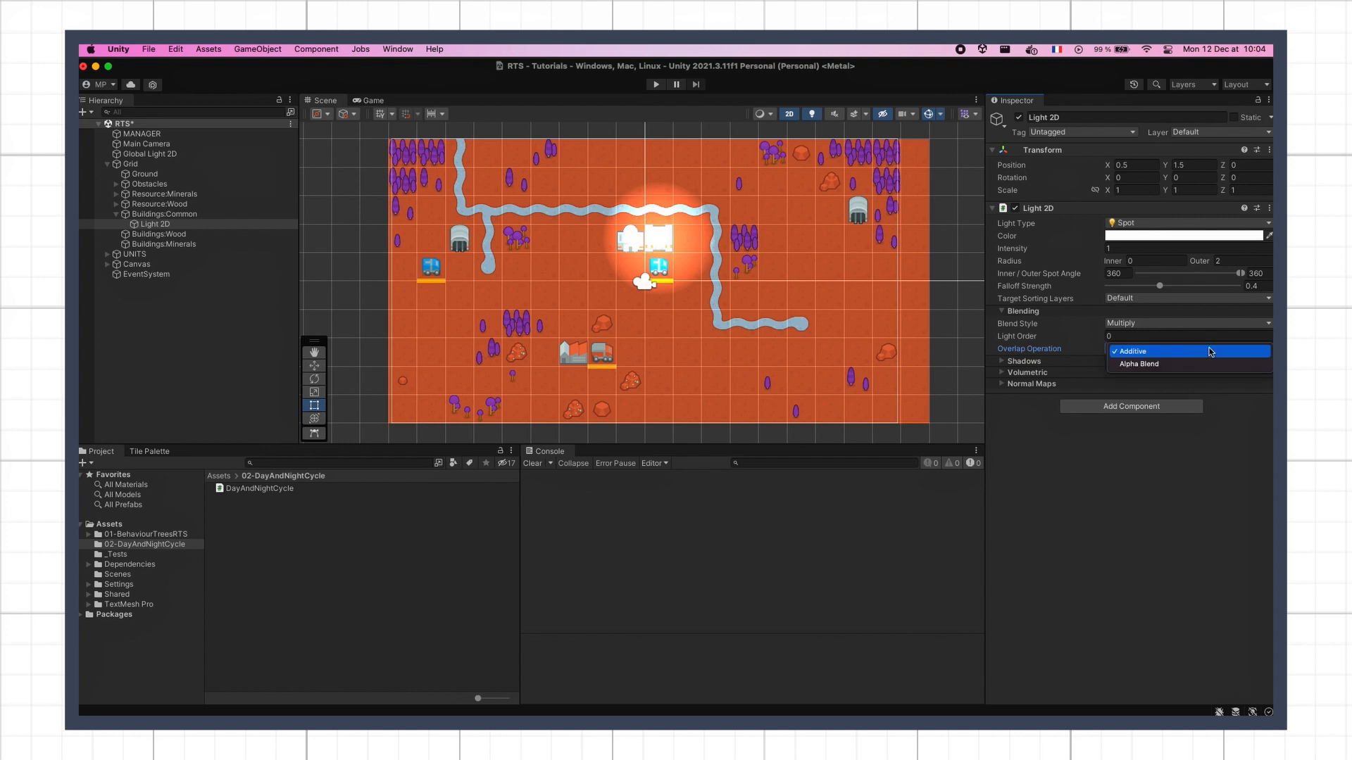
{"action": "mouse_move", "coordinate": [1207, 363]}
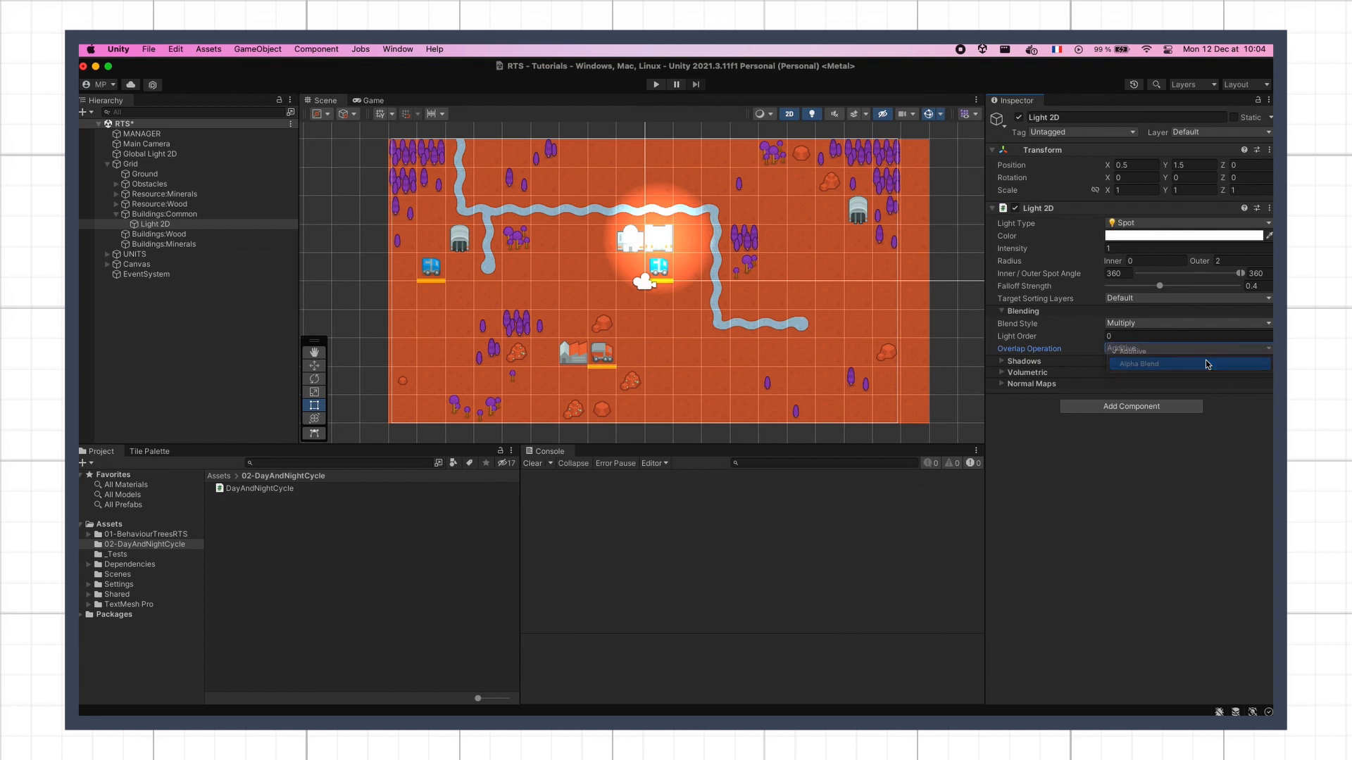
{"action": "left_click", "coordinate": [1138, 363]}
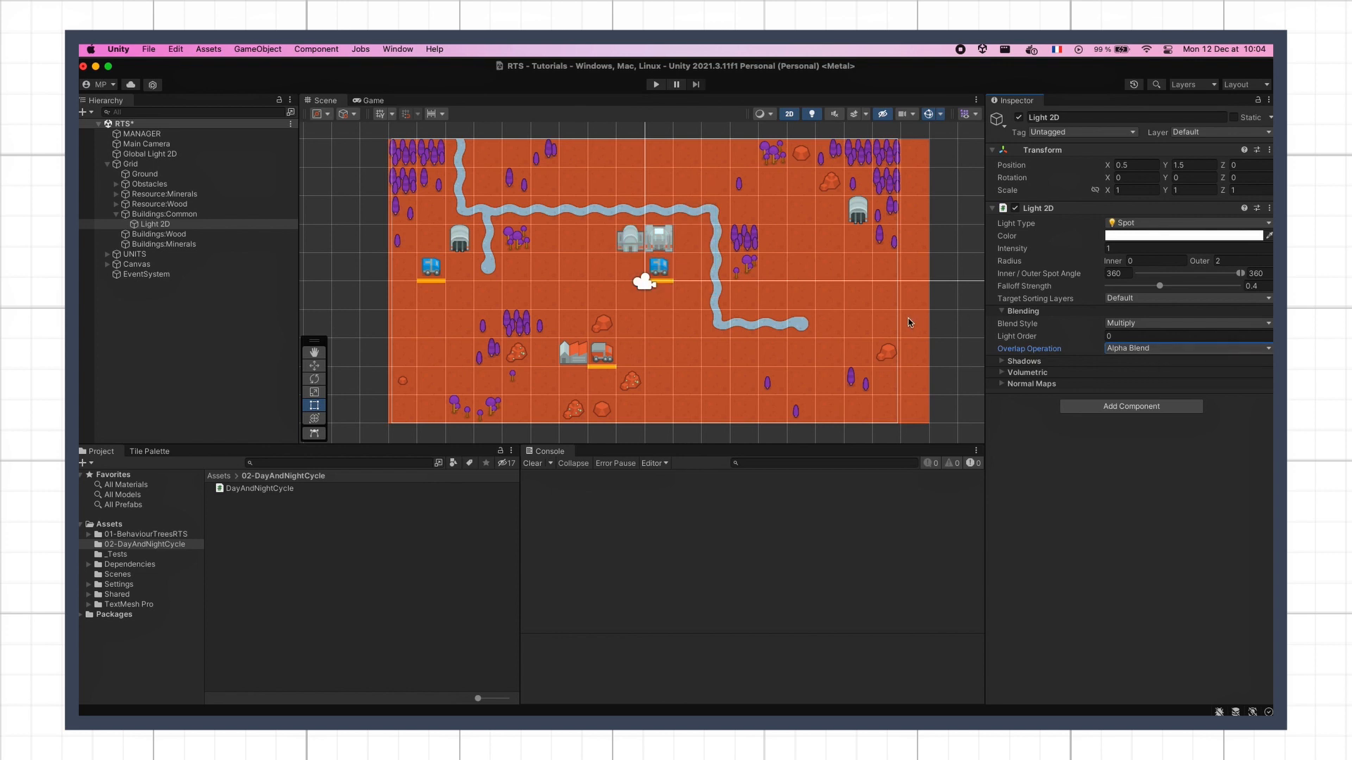
{"action": "mouse_move", "coordinate": [621, 202]}
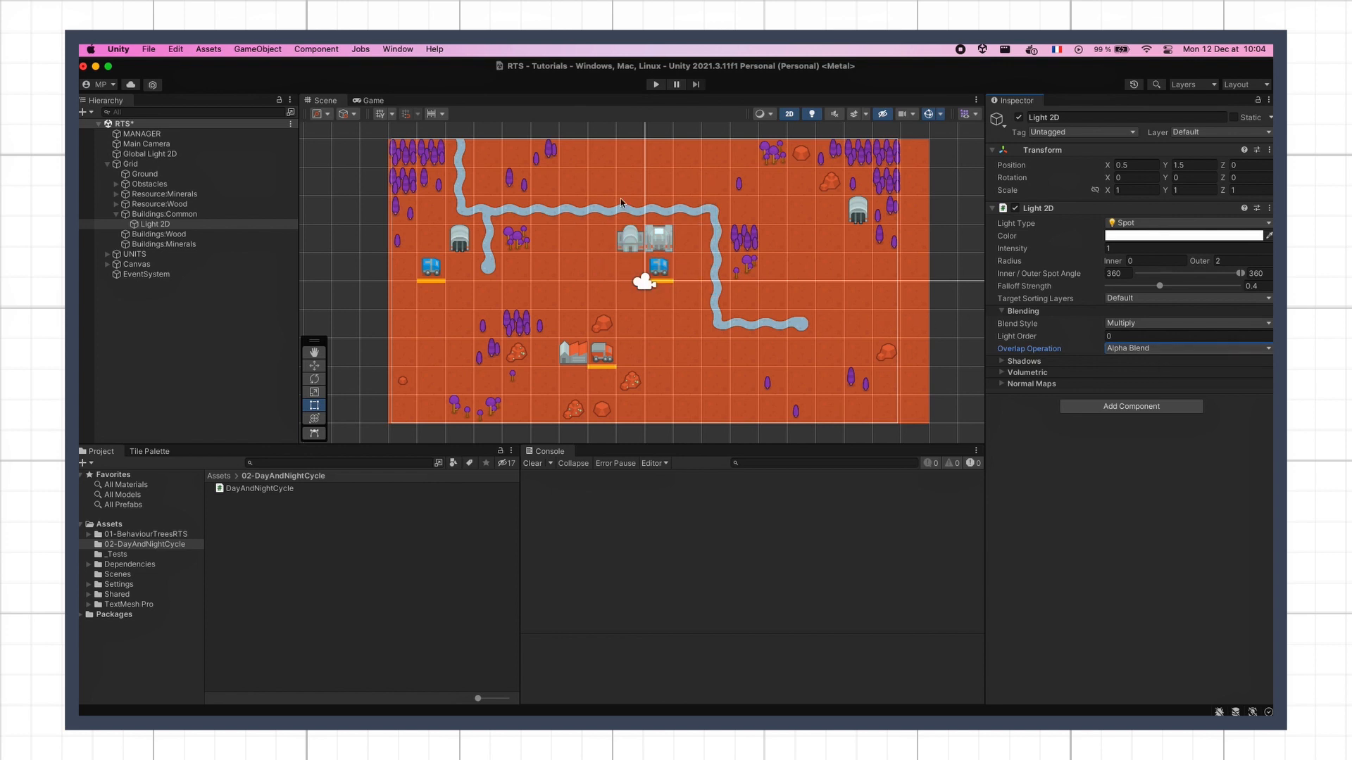
{"action": "mouse_move", "coordinate": [405, 235]}
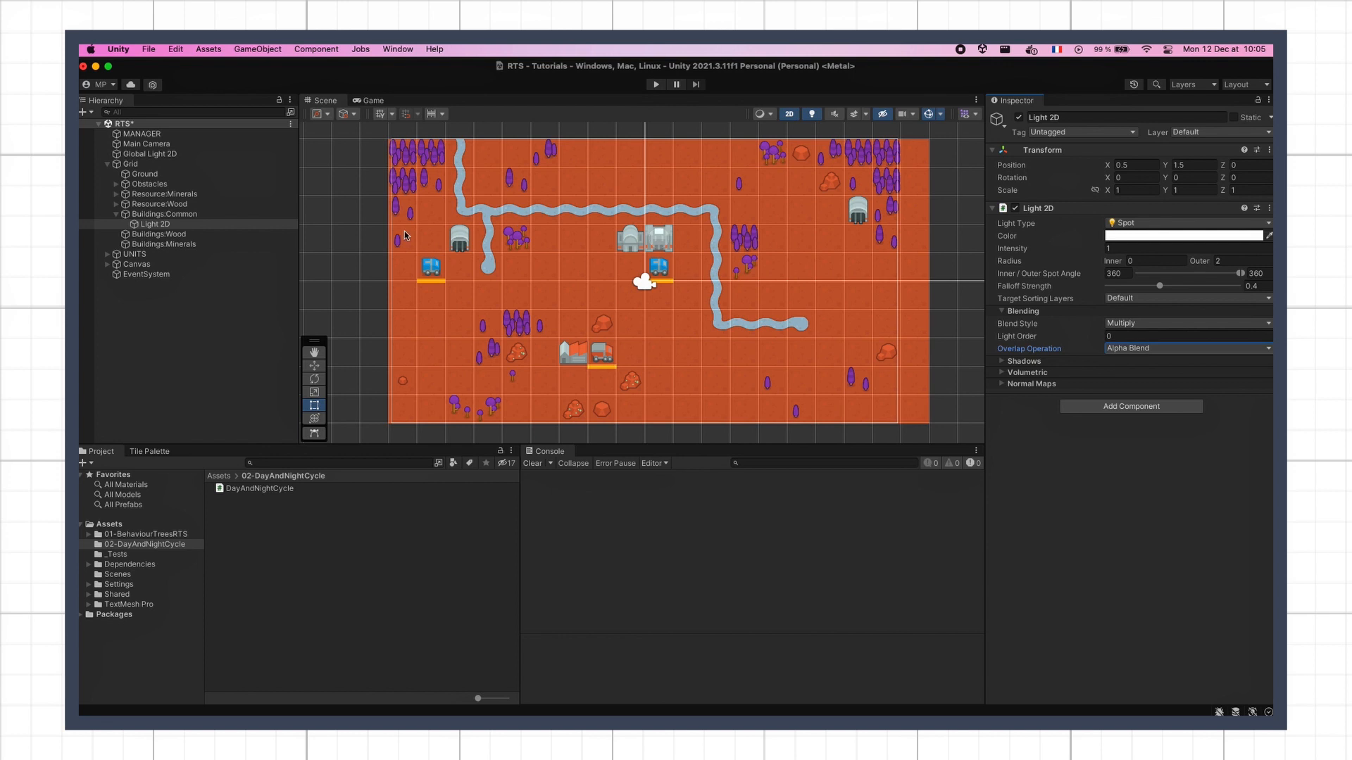
- Duplicate the Light 2D onto the other buildings and woodcutter units, then view the Game tab
{"action": "left_click", "coordinate": [151, 153]}
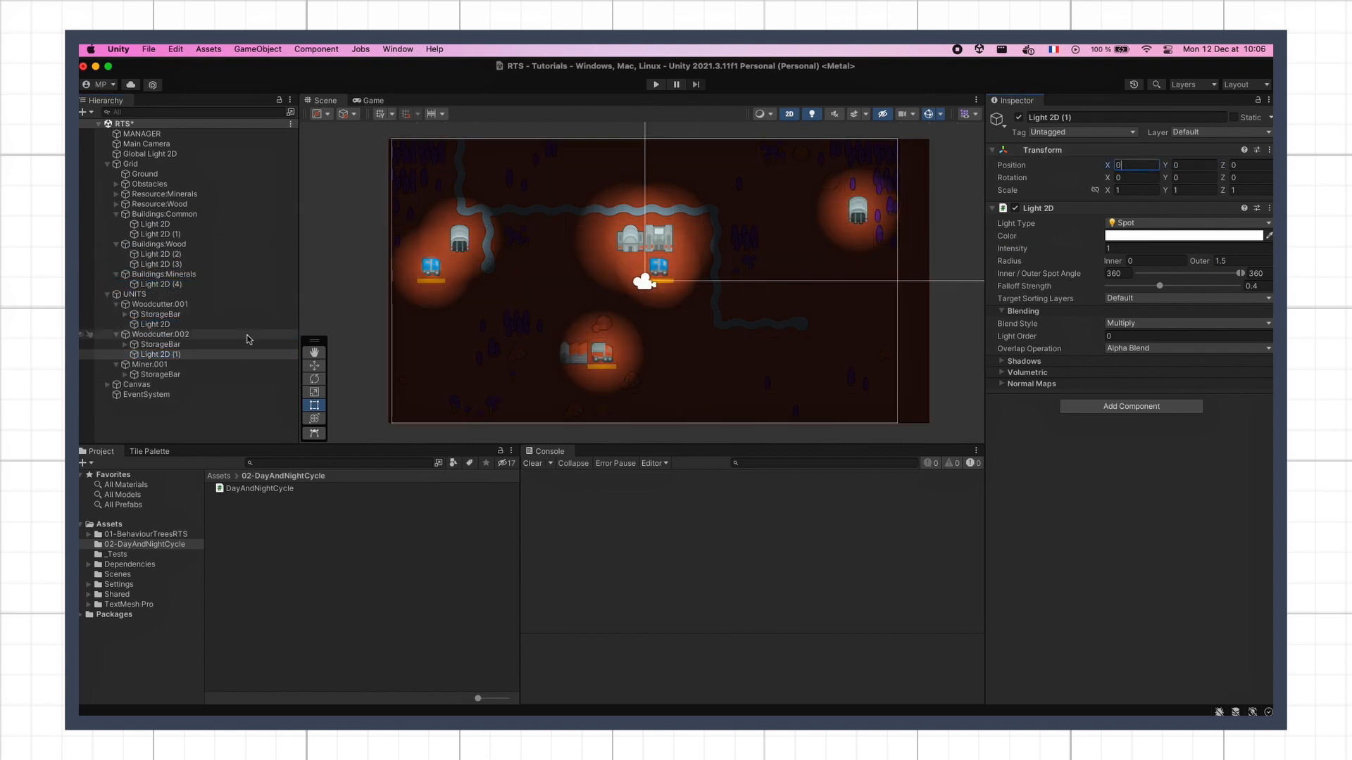
{"action": "left_click", "coordinate": [150, 154]}
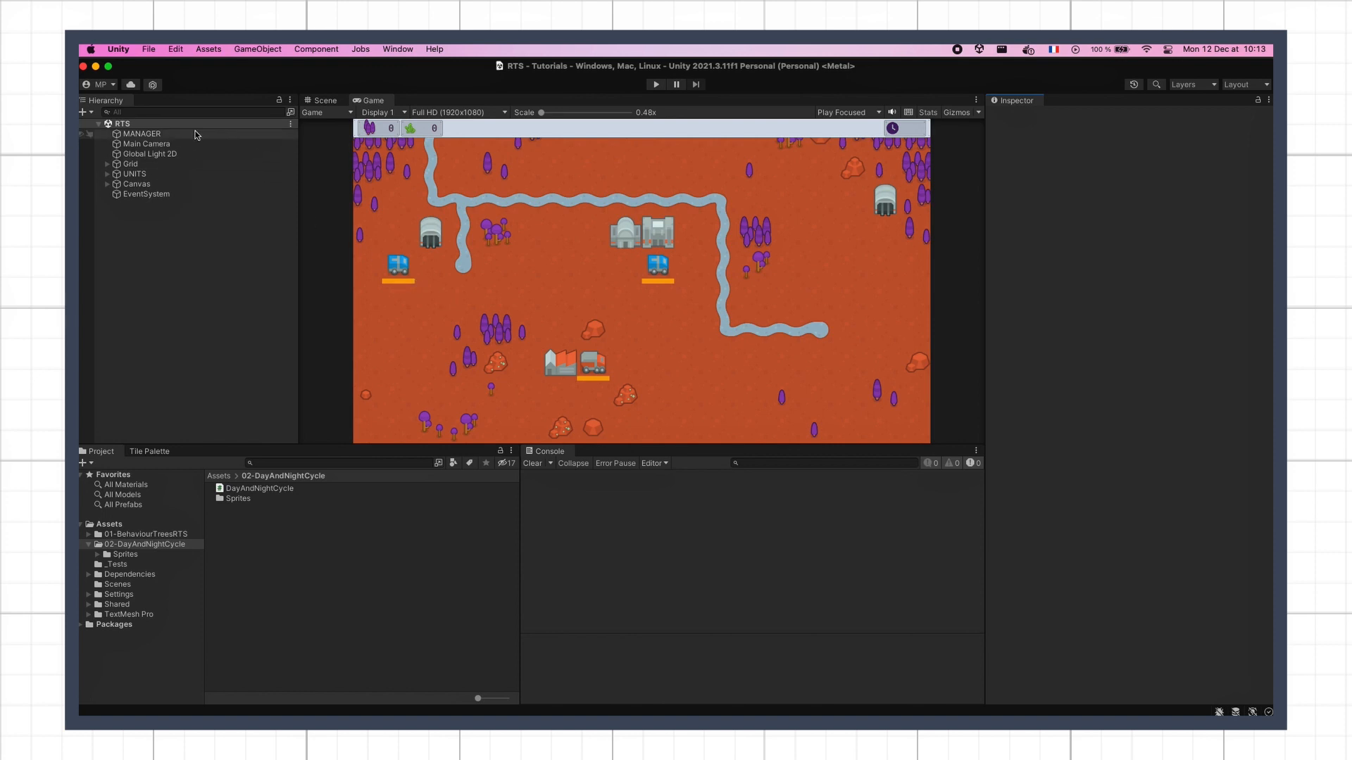
{"action": "left_click", "coordinate": [140, 133]}
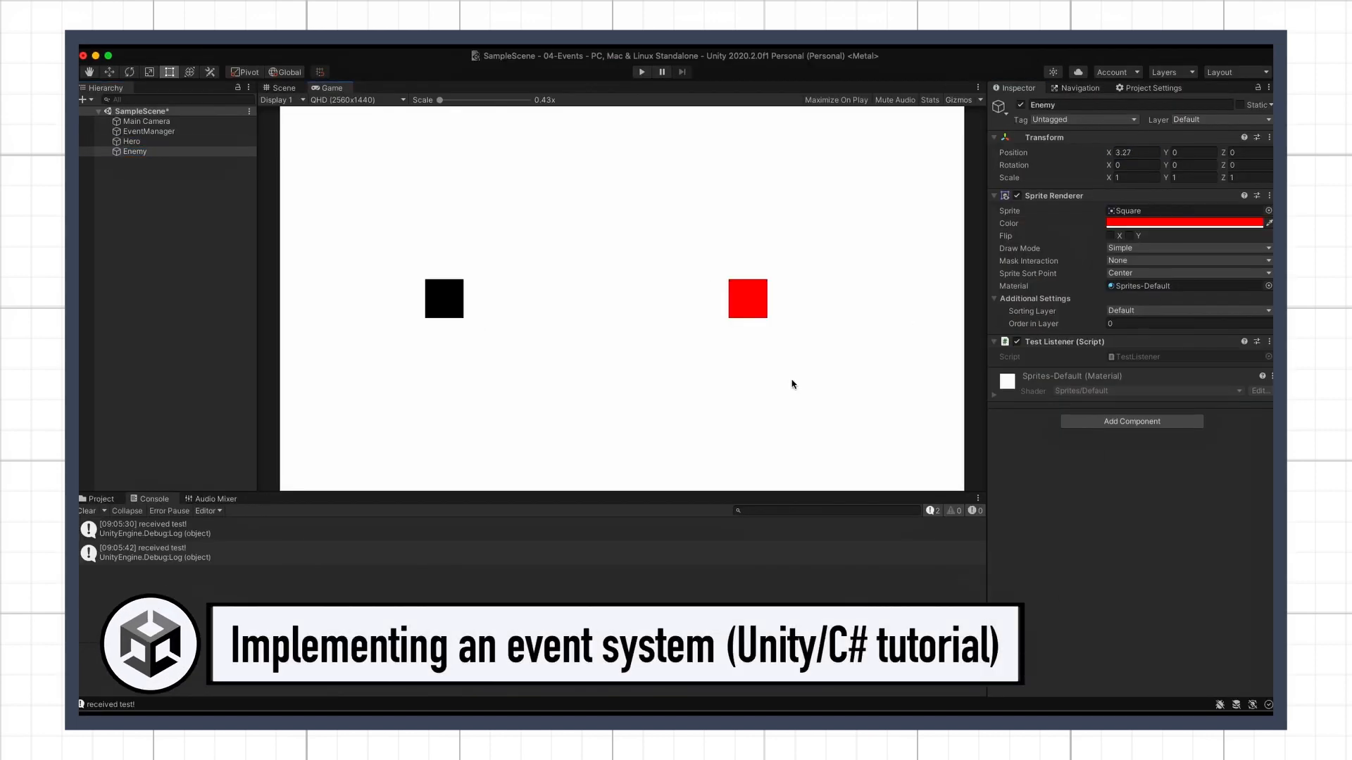
- Play the event sample scene so the three Enemy squares log the received test event
{"action": "left_click", "coordinate": [641, 72]}
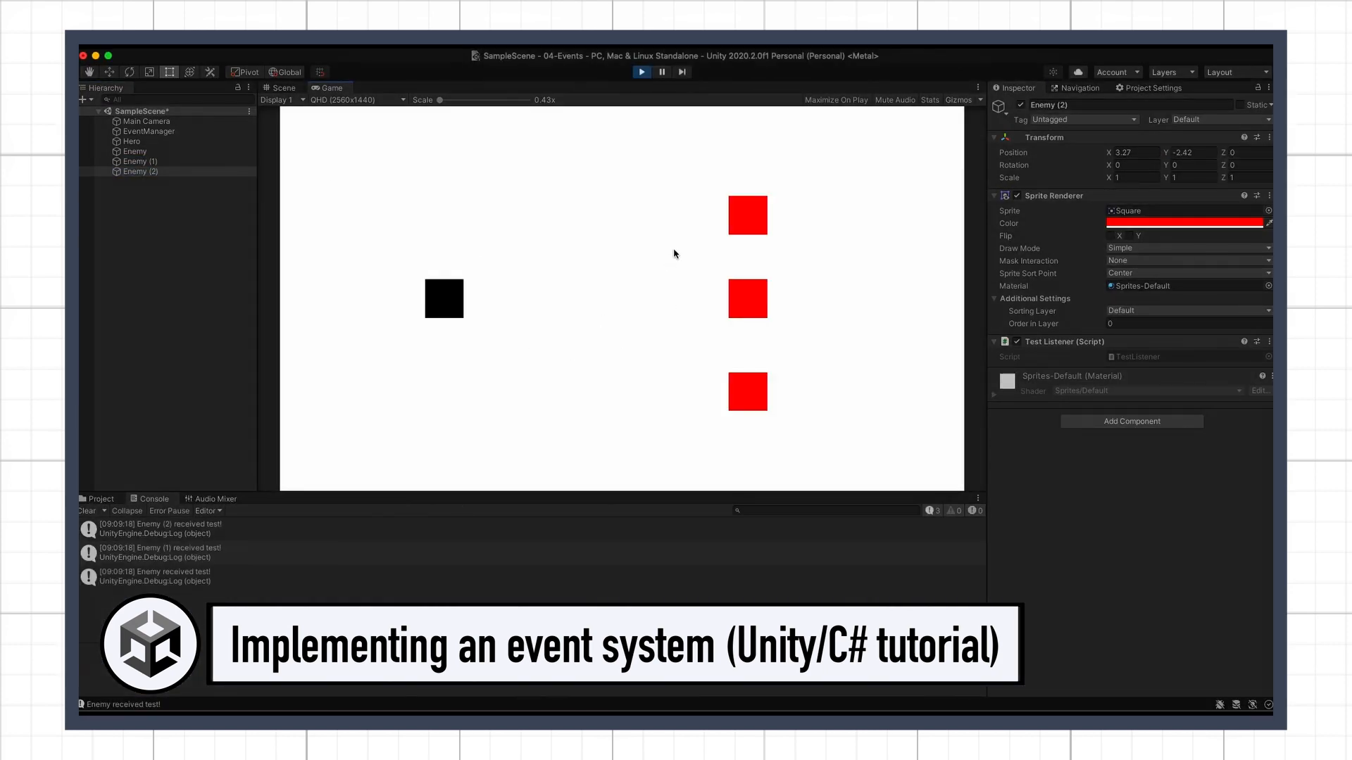
{"action": "left_click", "coordinate": [139, 161]}
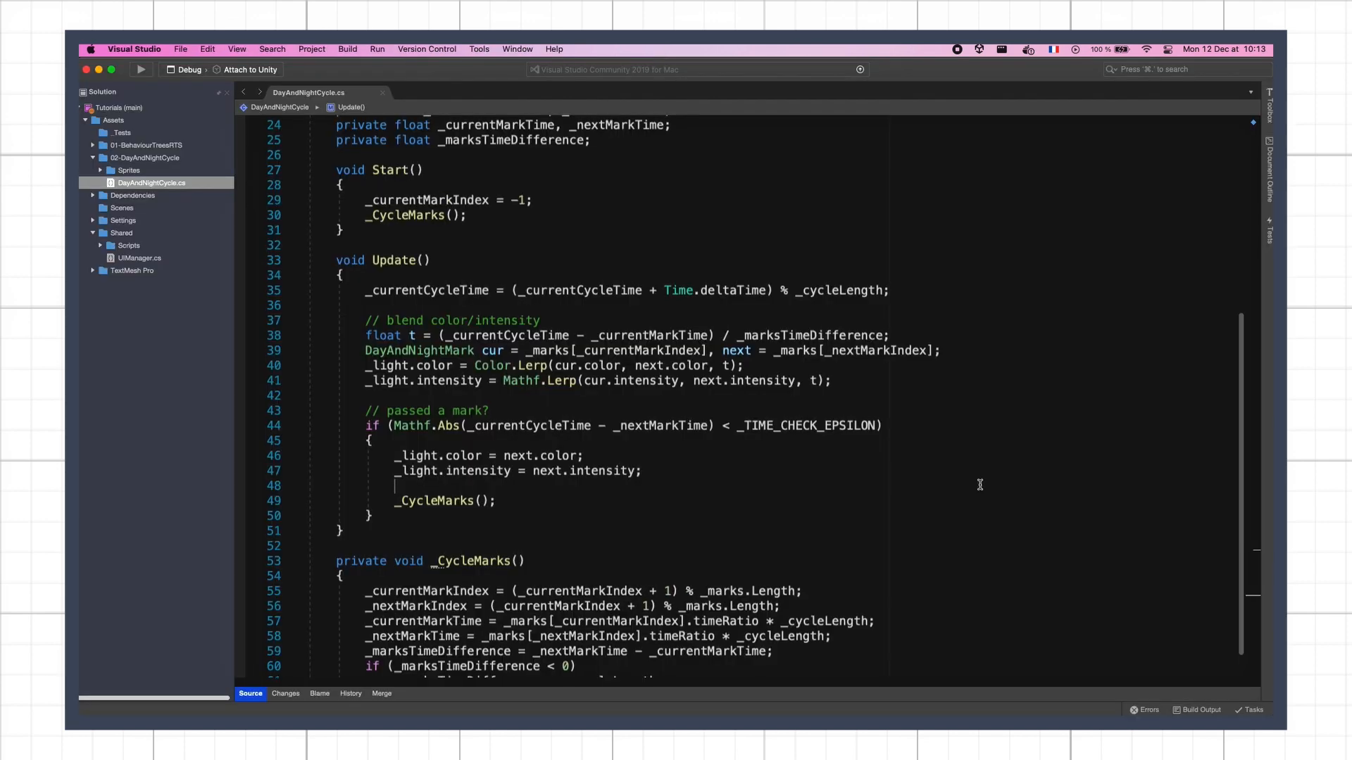
- Start an _UpdatingTime coroutine from Start that triggers TimeSet every _cycleLength / 24 seconds
{"action": "scroll", "scroll_direction": "up", "scroll_amount": 3}
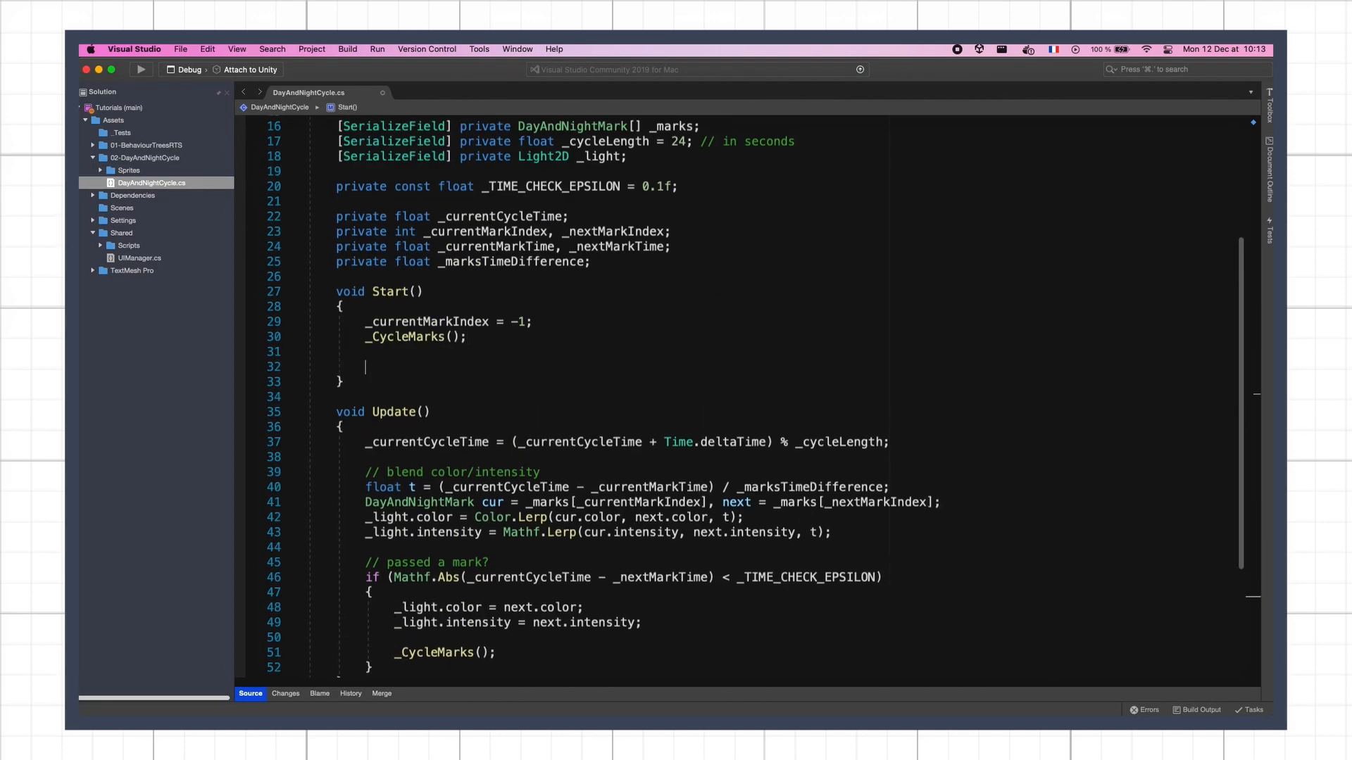
{"action": "type", "text": "StartCoroutine(_UpdatingTime());"}
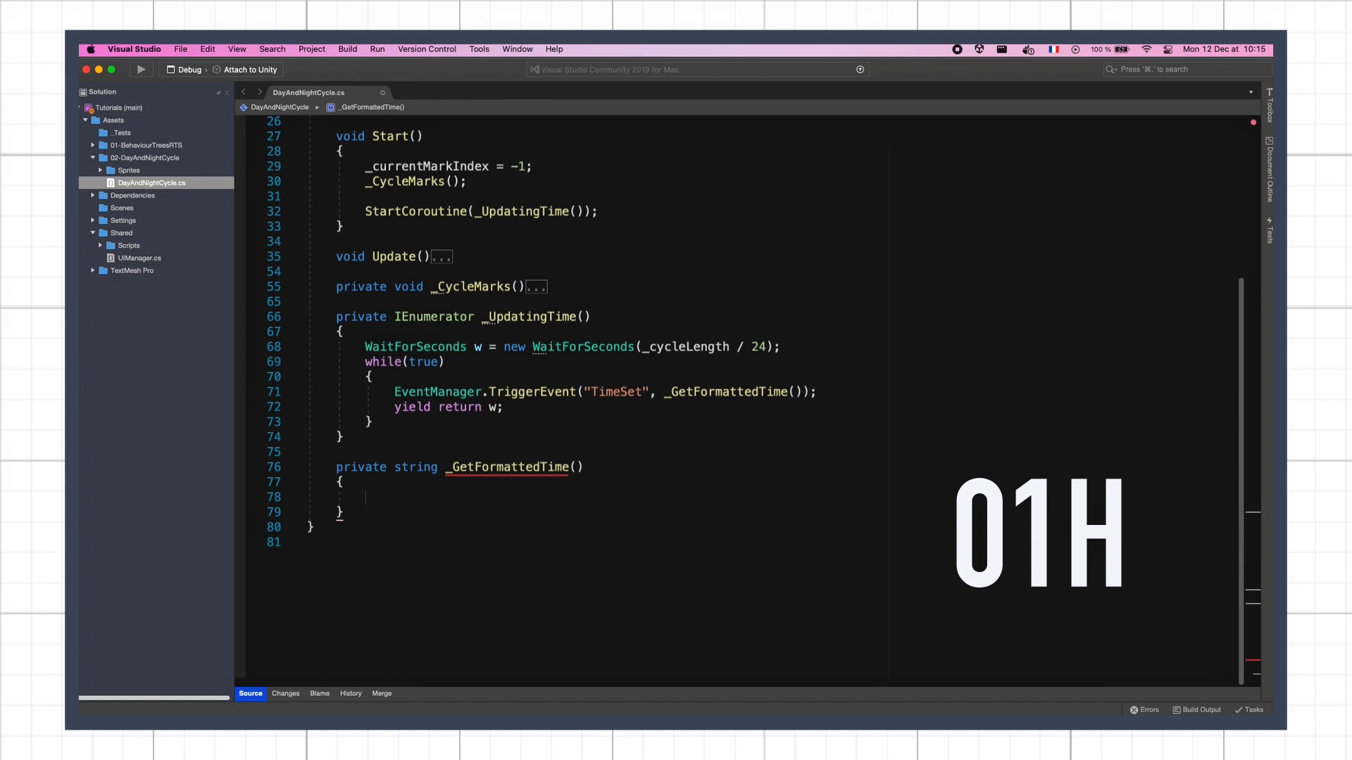
- Compute int hours from _currentCycleTime / _cycleLength * 24 and return $"{hours.ToString("00")}H"
{"action": "type", "text": "int hours = (int)(_currentCycleTime / _cycleLength *"}
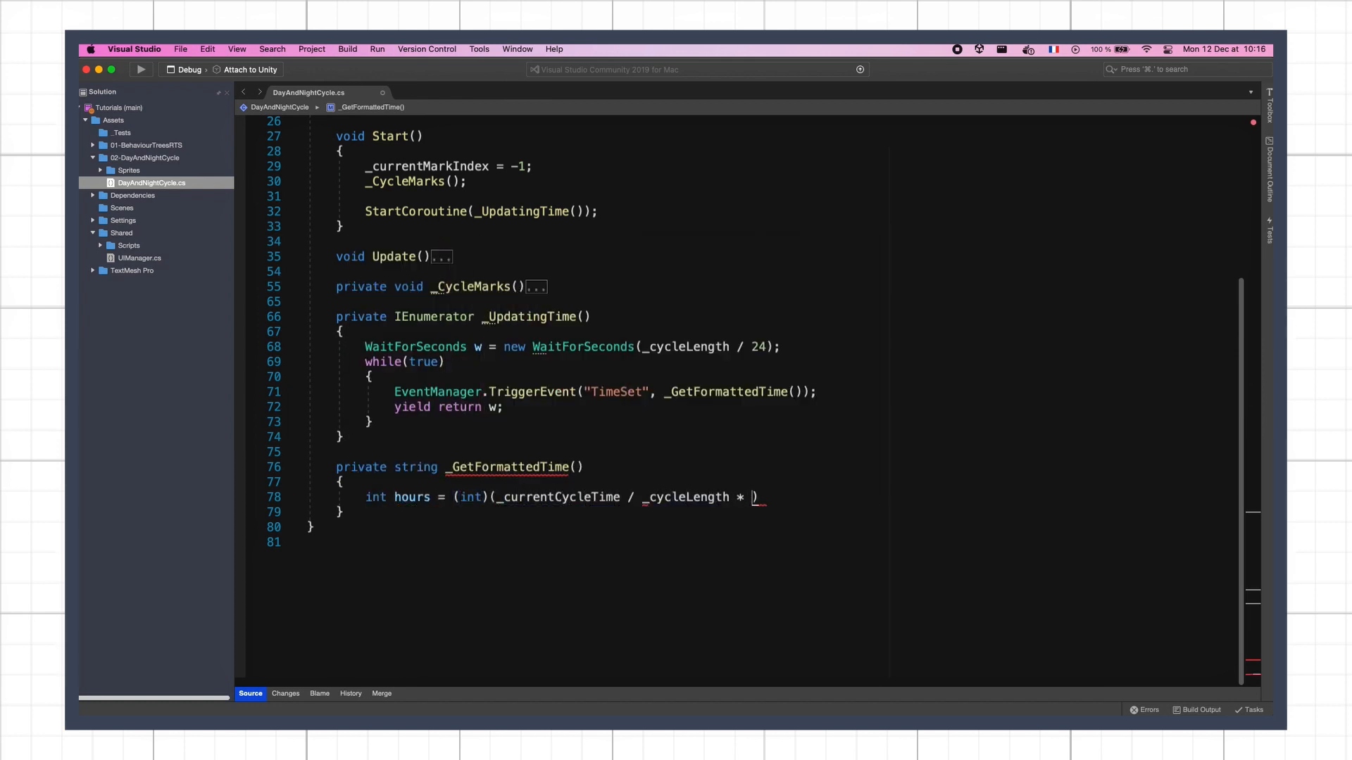
{"action": "type", "text": "24);"}
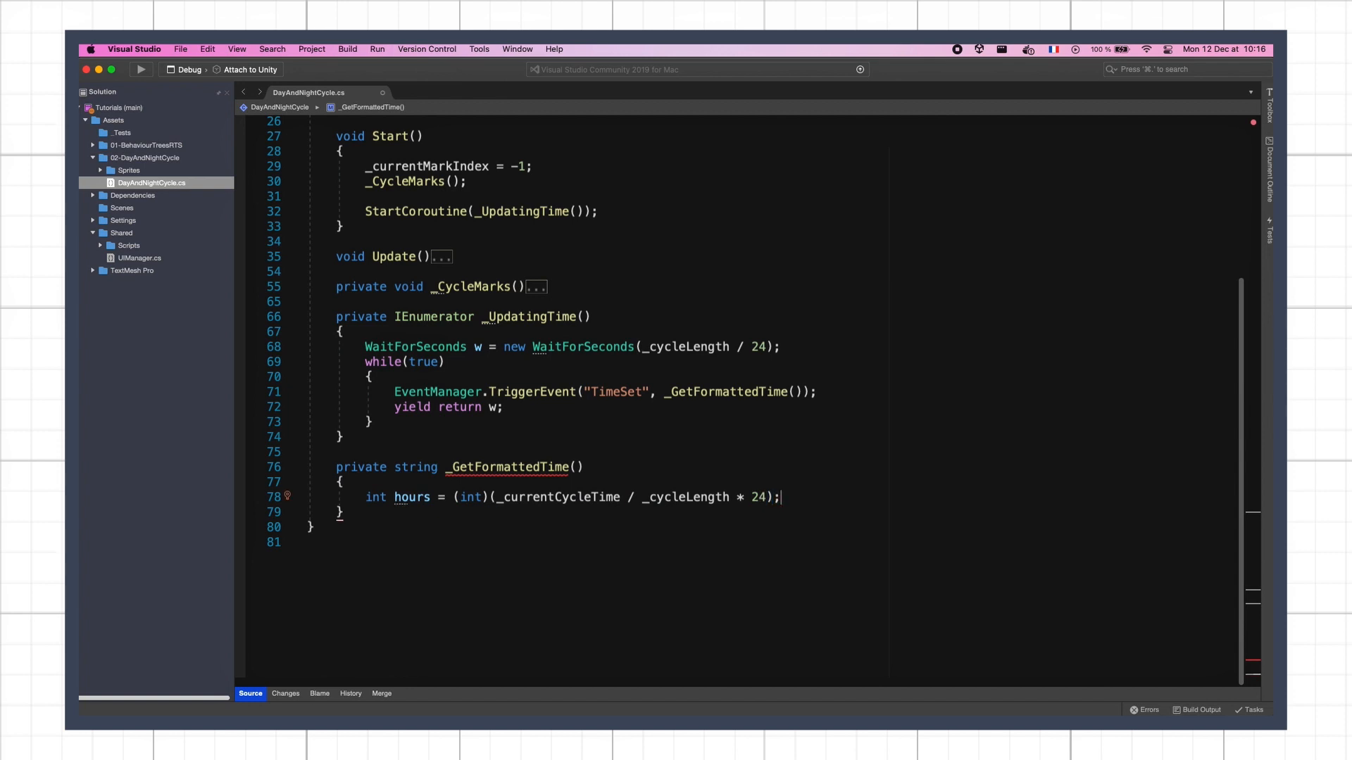
{"action": "key", "text": "Return"}
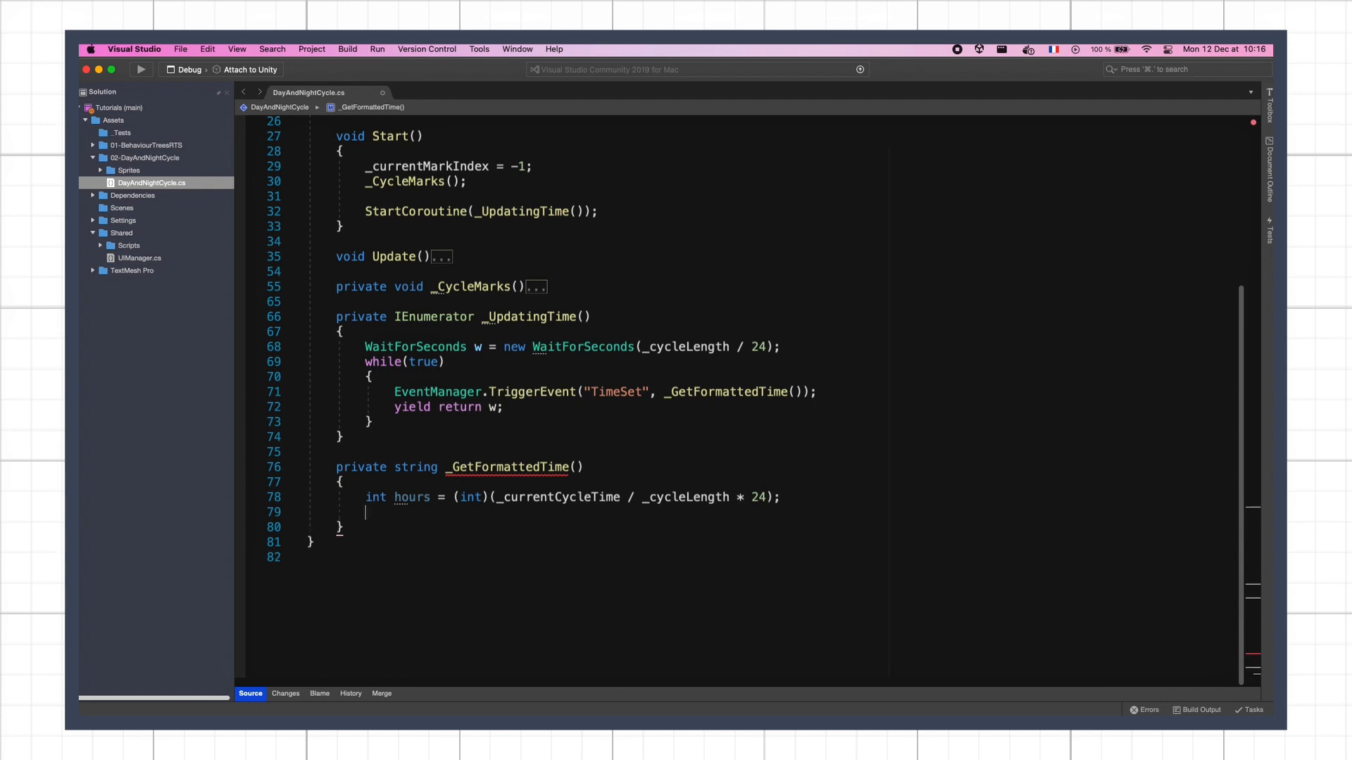
{"action": "type", "text": "return $\"{}\""}
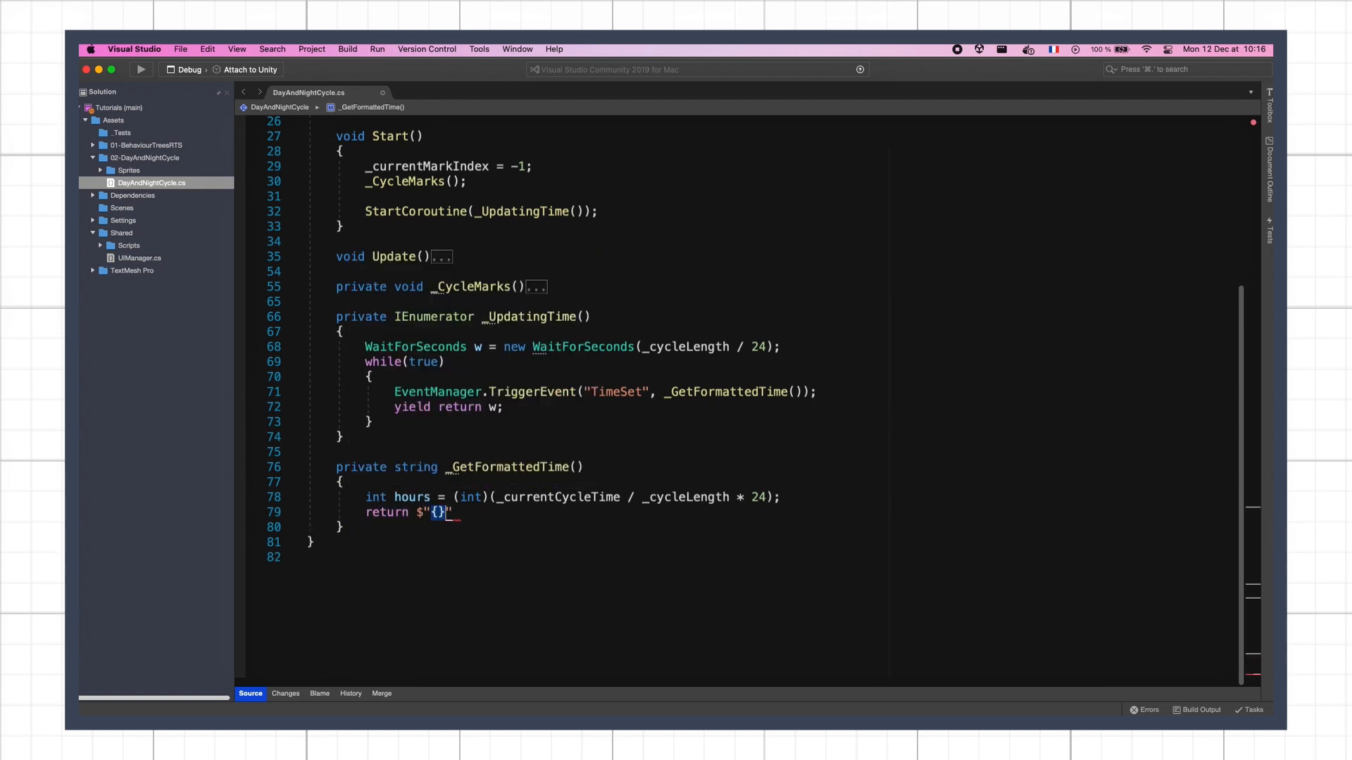
{"action": "type", "text": "hours.ToString(\"00"}
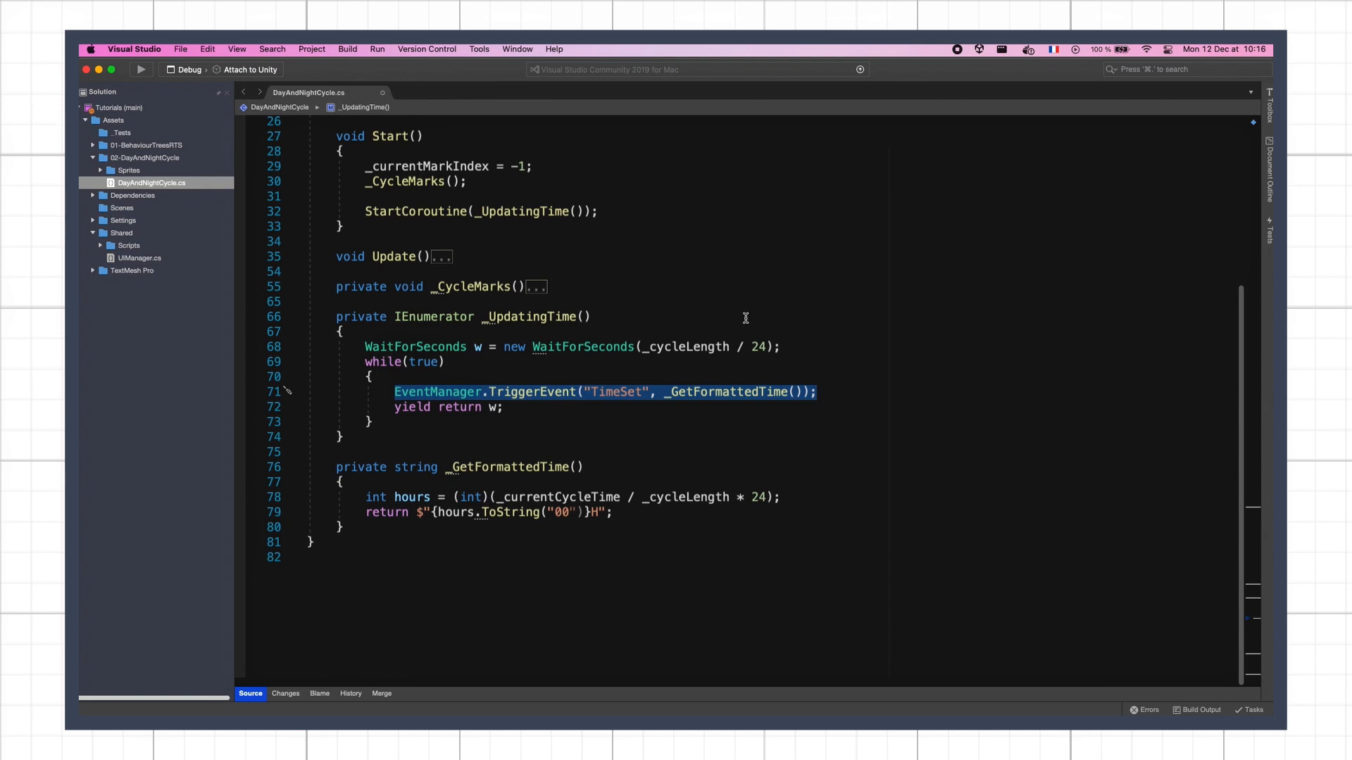
{"action": "scroll", "scroll_direction": "up", "scroll_amount": 3}
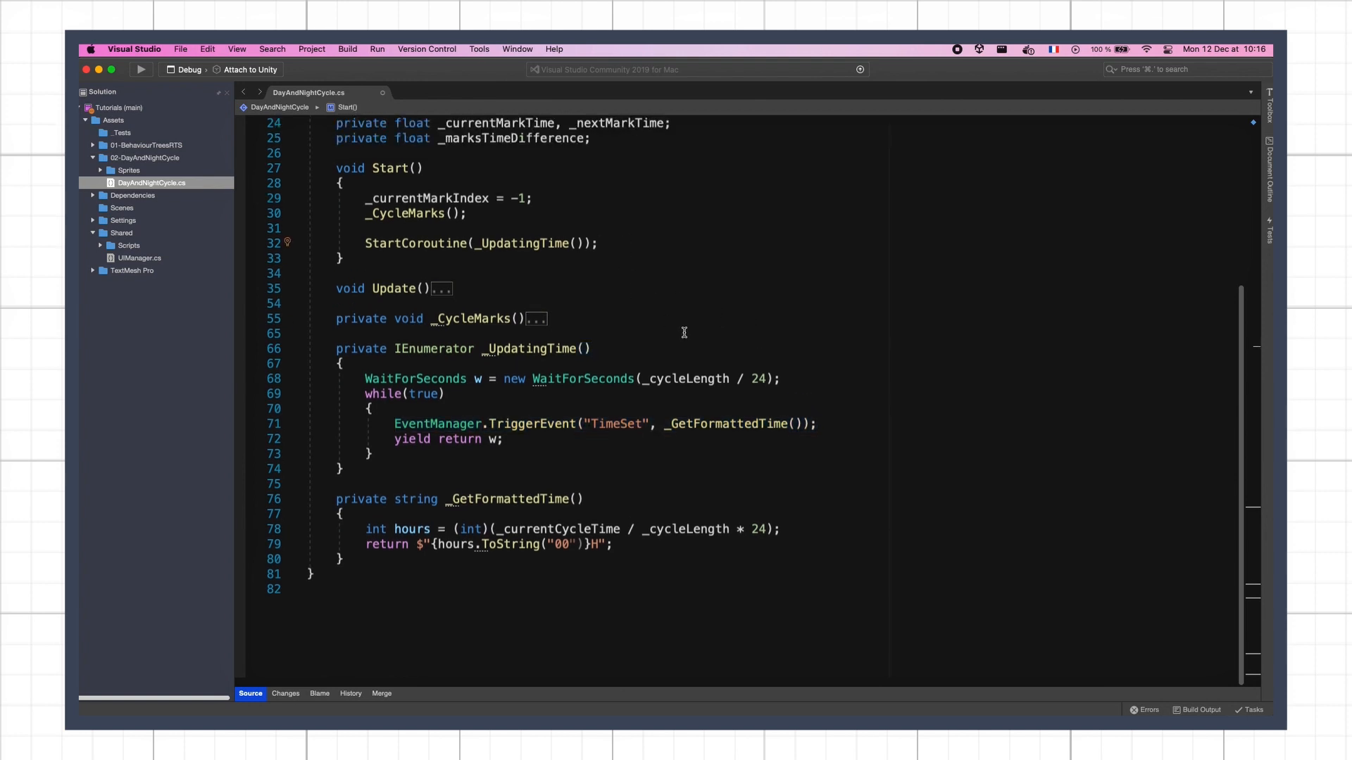
- Trigger the TimeSet event in Start before the coroutine and begin a [SerializeField] int field
{"action": "type", "text": "EventManager.TriggerEvent(\"TimeSet\", _GetFormattedTime());"}
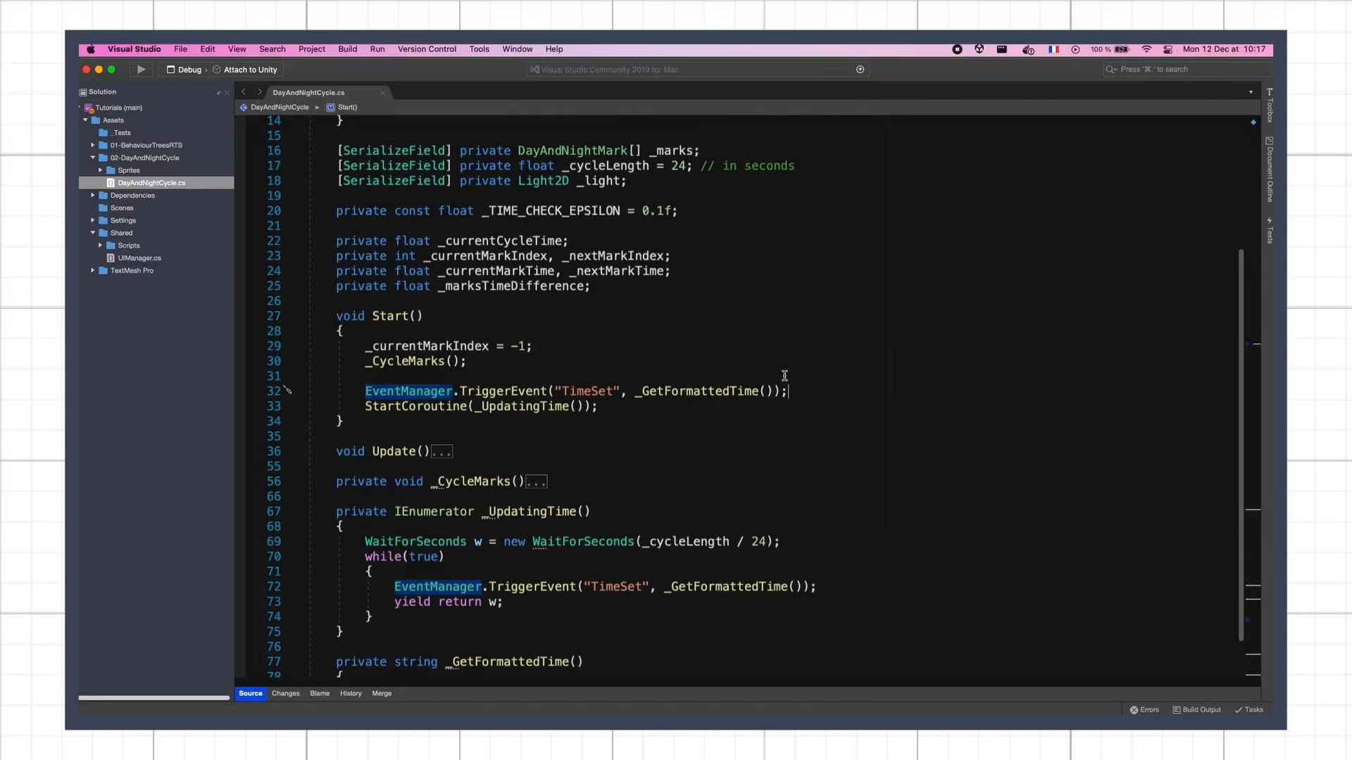
{"action": "type", "text": "[SerializeField] private int _start"}
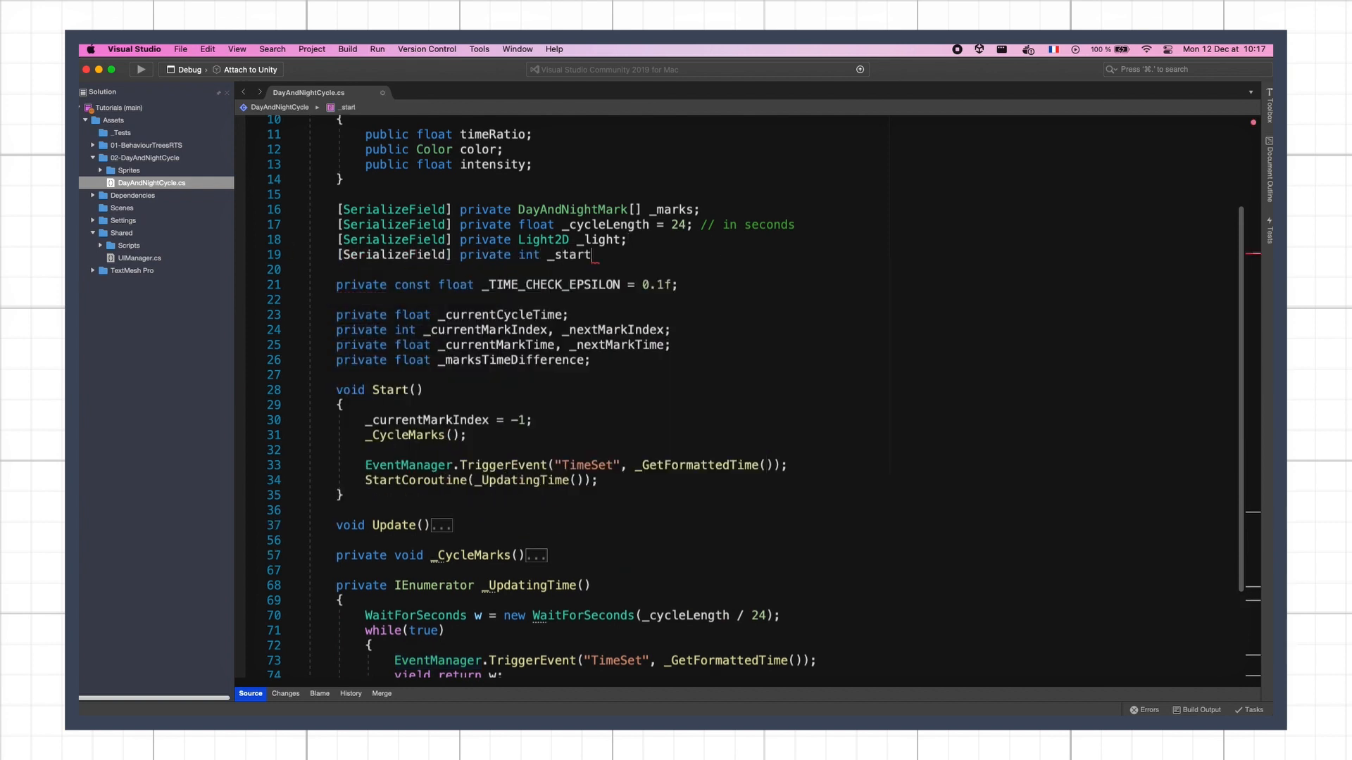
- Finish the field as _startHour = 8 with a comment marking it the hour for mark 0
{"action": "type", "text": "Hour = 8; //"}
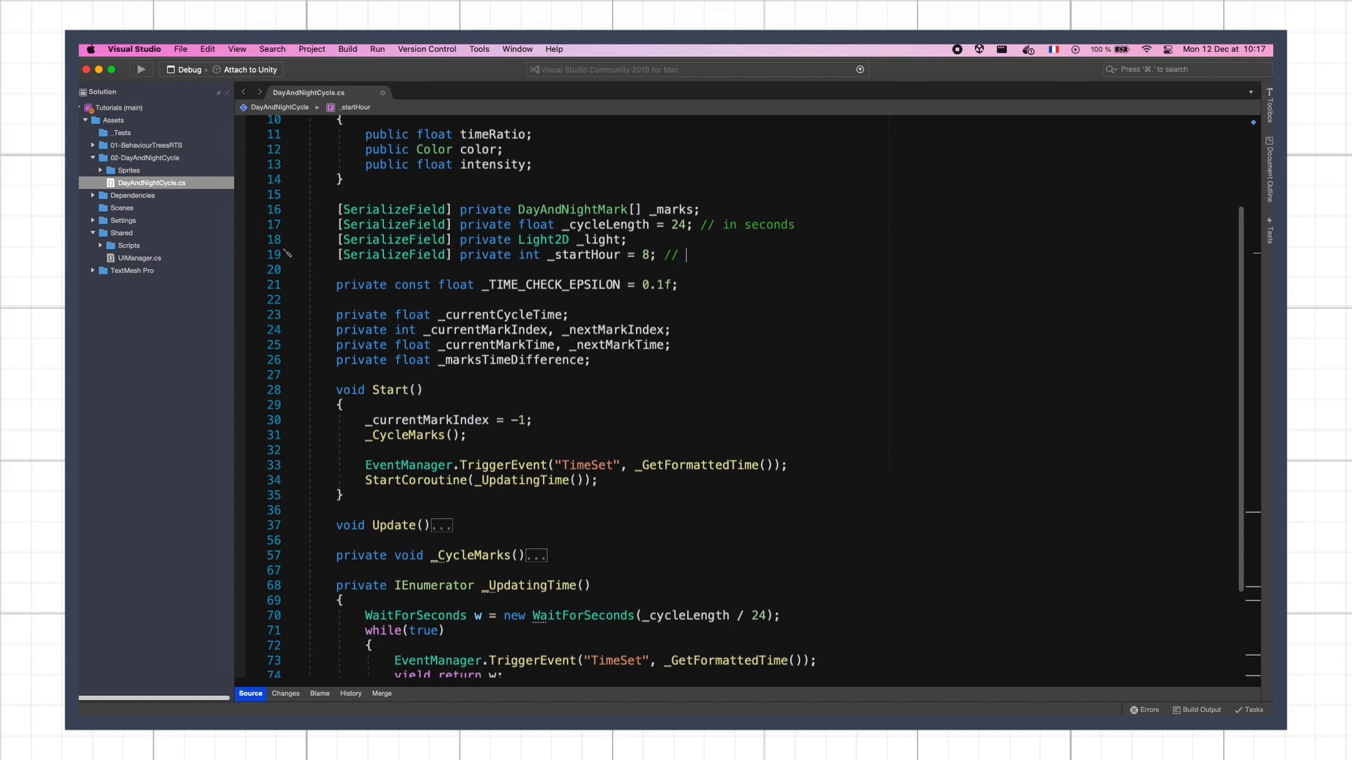
{"action": "type", "text": "hour in the day for"}
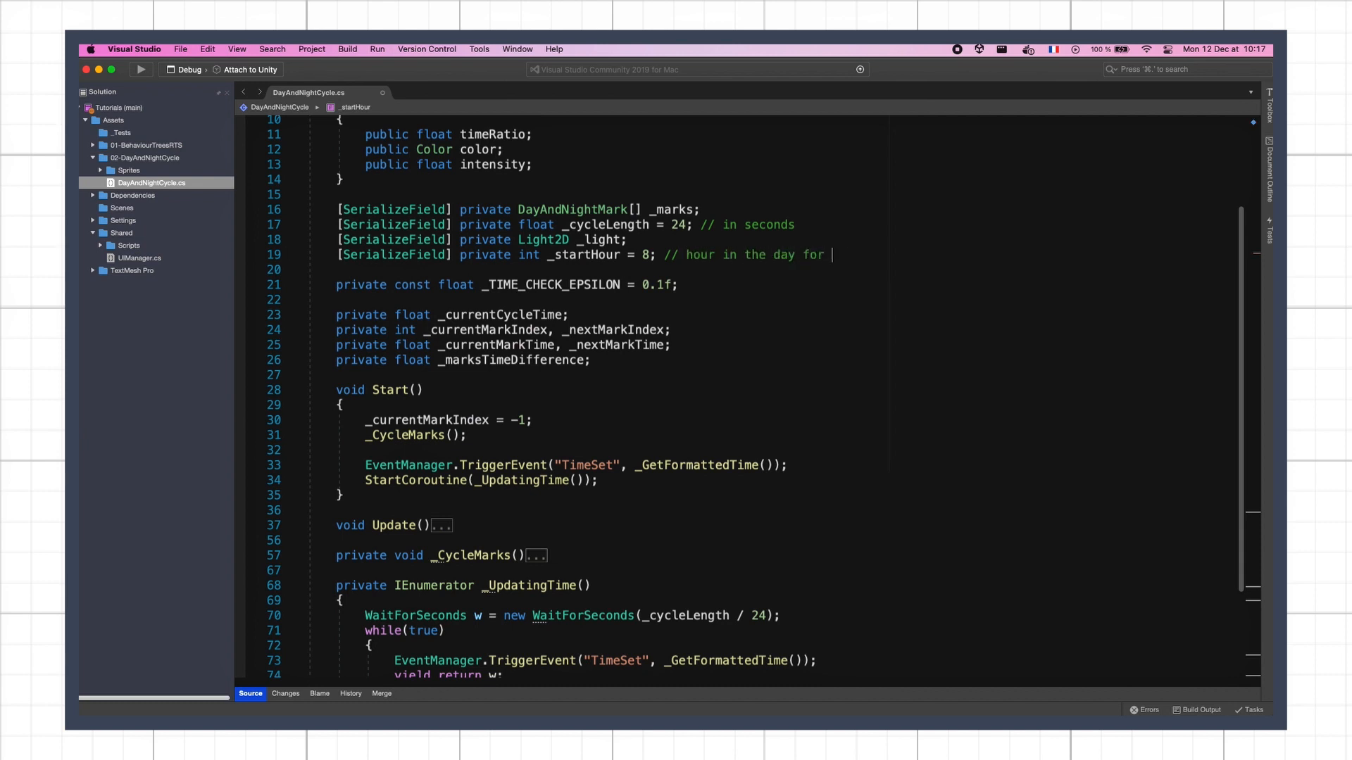
{"action": "type", "text": "mark 0"}
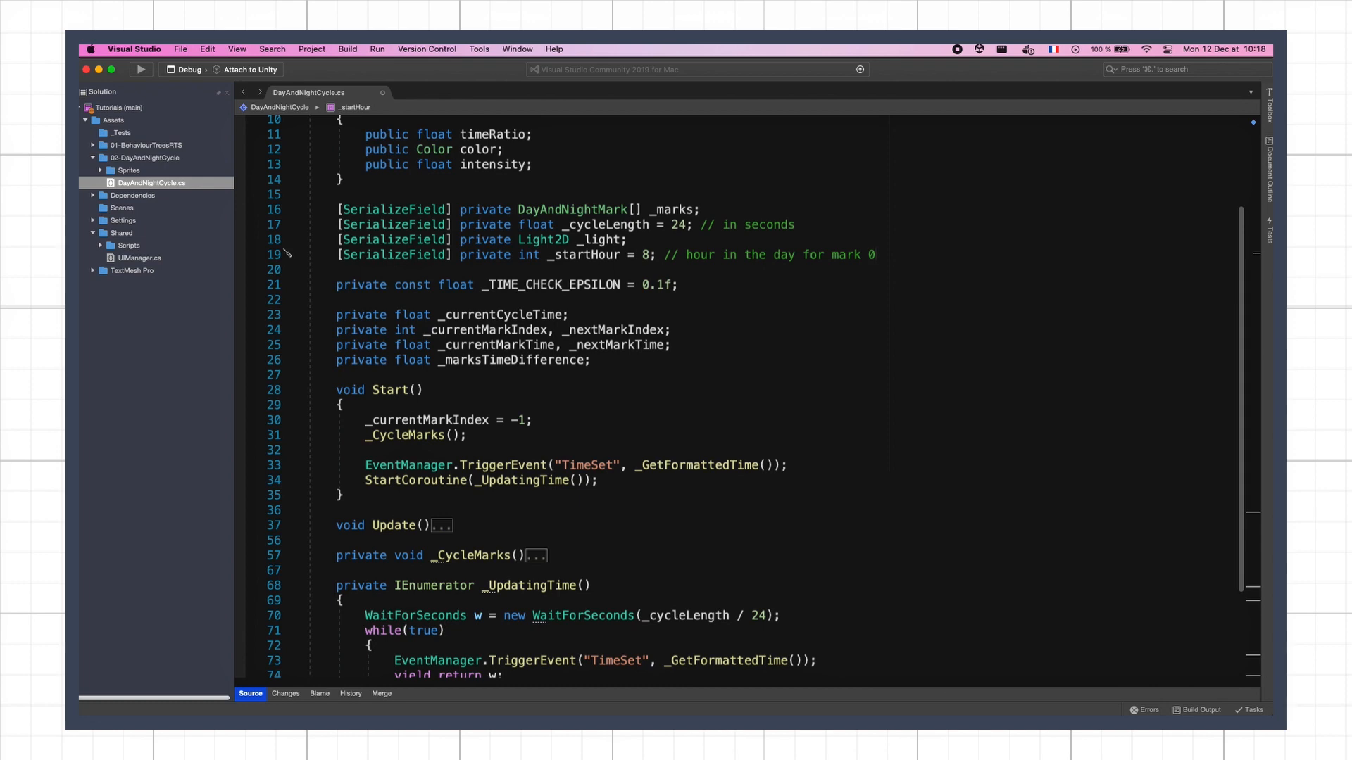
- Insert _startHour into _GetFormattedTime's hour expression in the return string
{"action": "scroll", "scroll_direction": "down", "scroll_amount": 3}
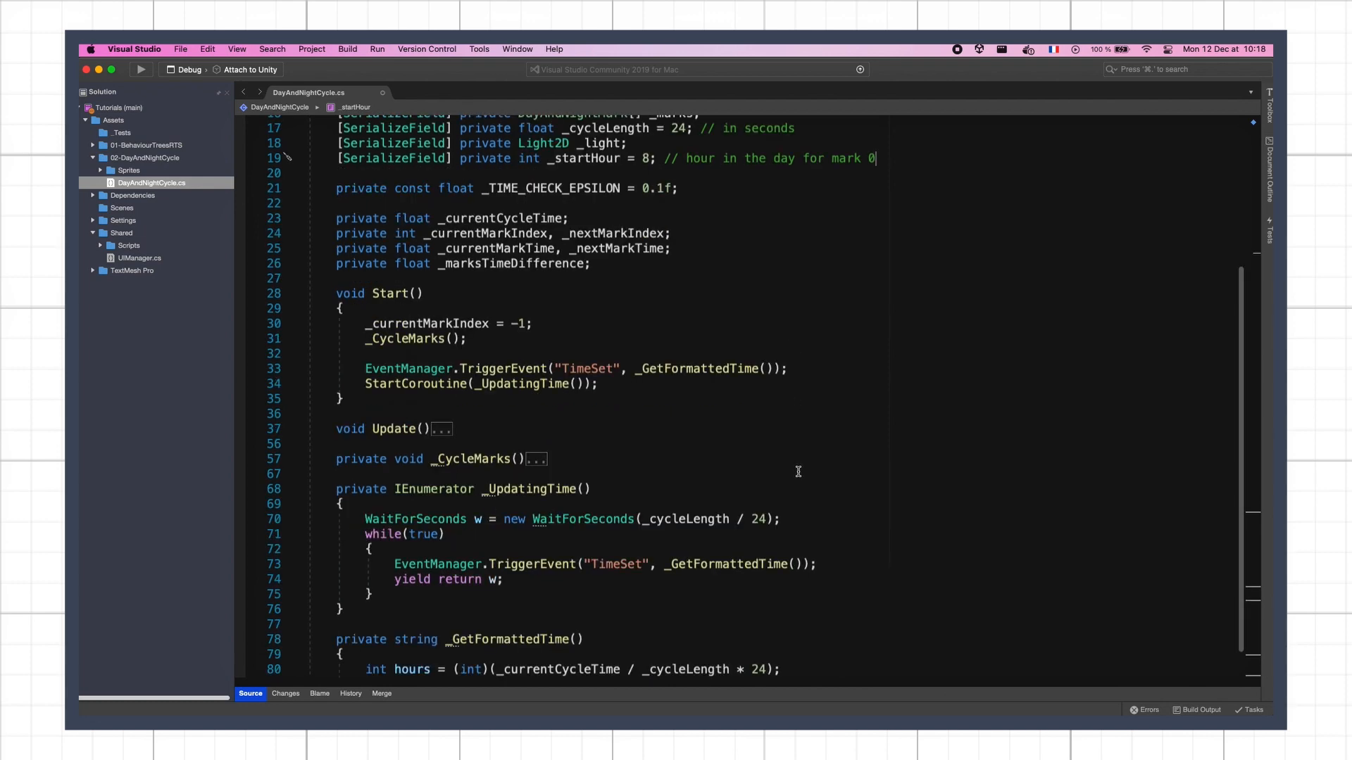
{"action": "scroll", "scroll_direction": "down", "scroll_amount": 3}
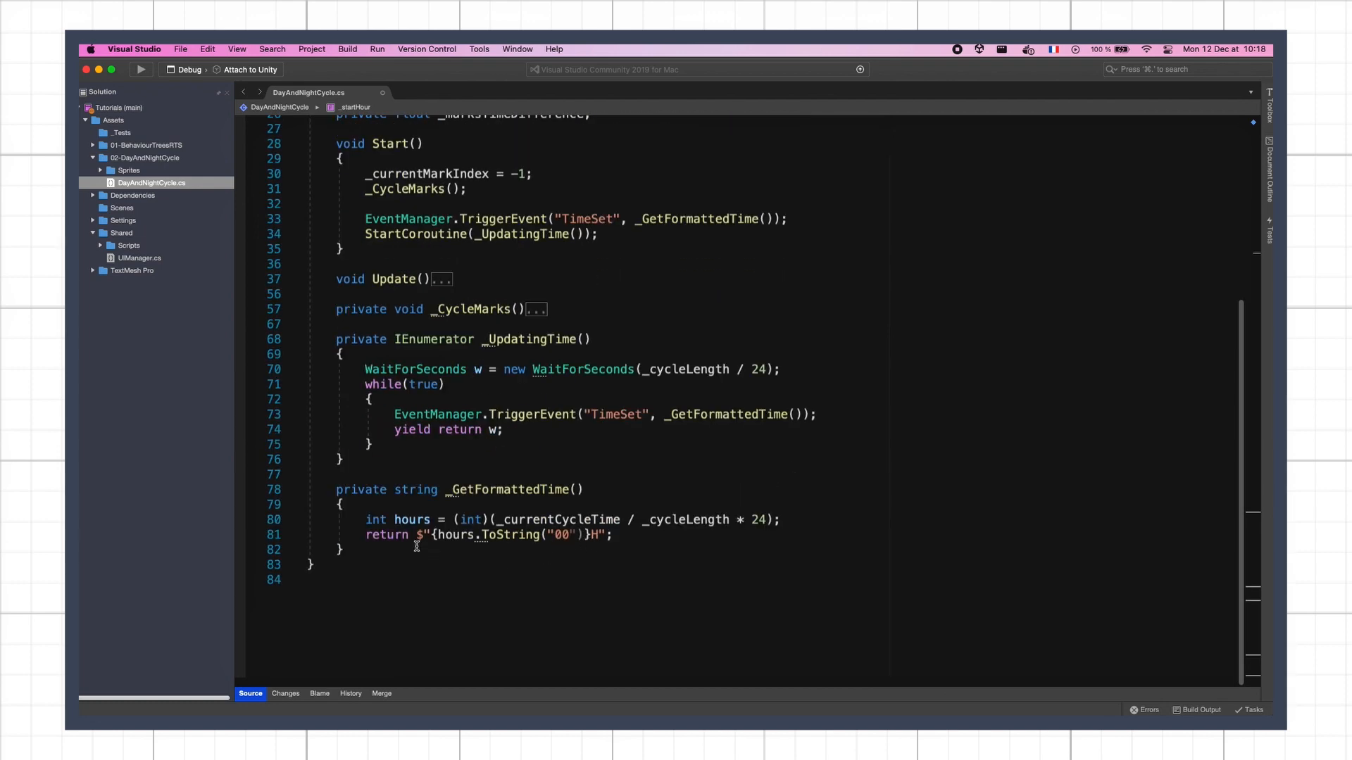
{"action": "type", "text": "_star"}
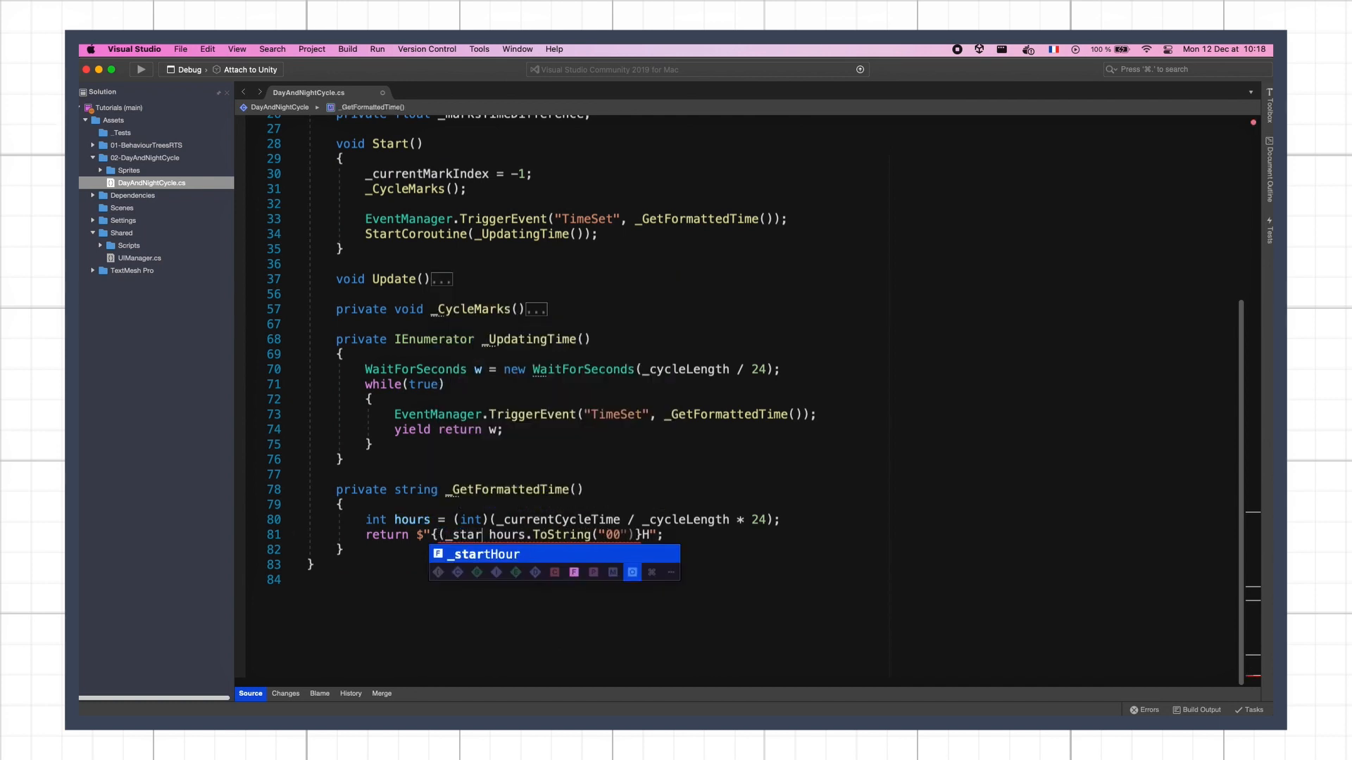